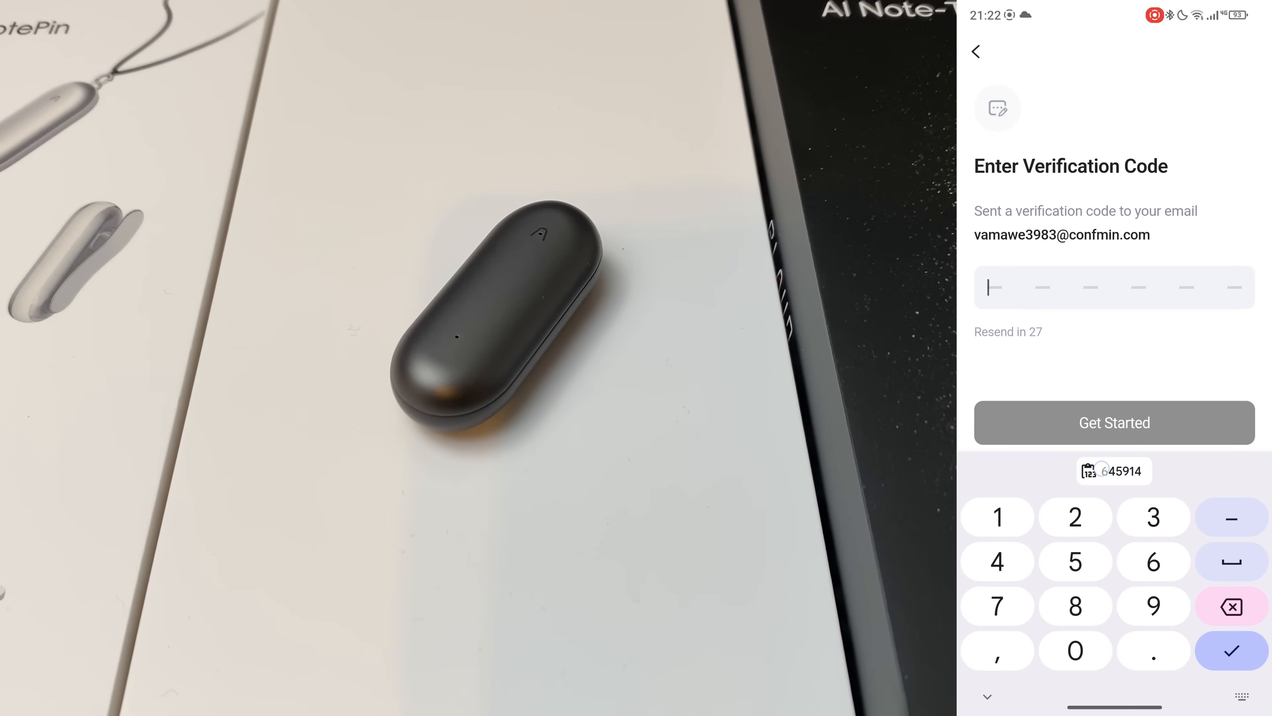
- Fill the emailed verification code and allow the app to find nearby devices
left_click(1113, 471)
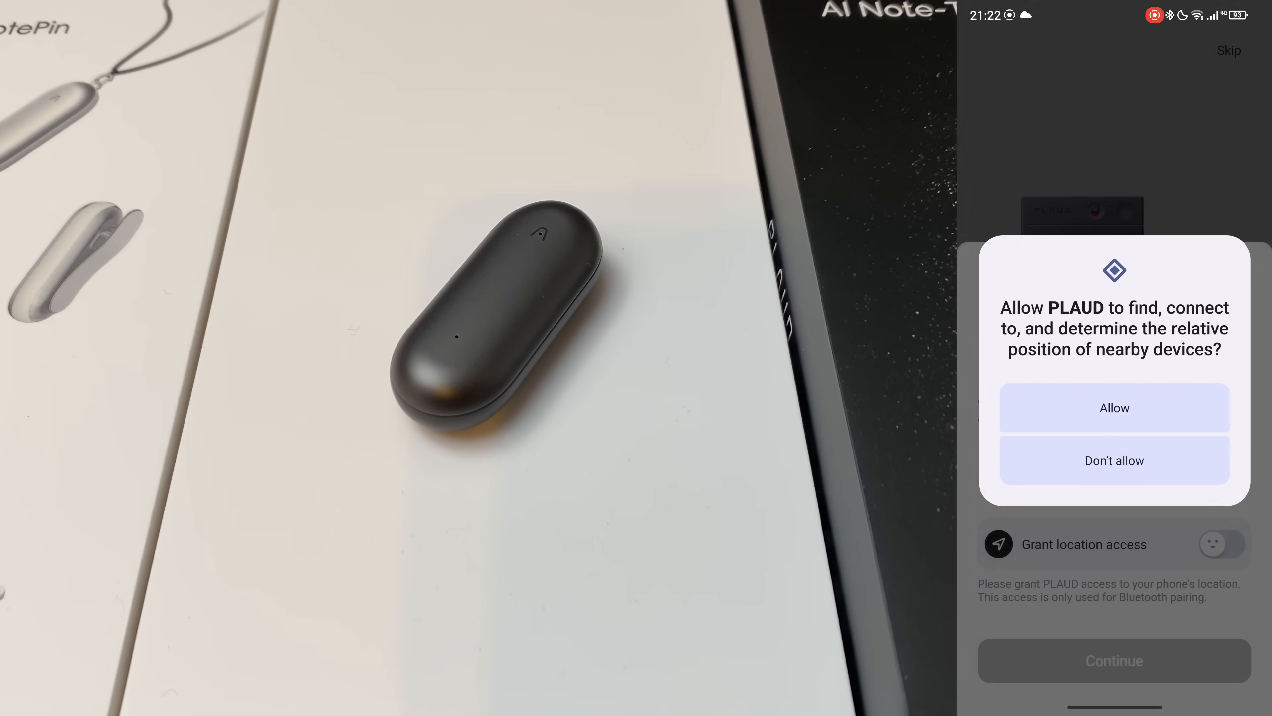
left_click(1113, 407)
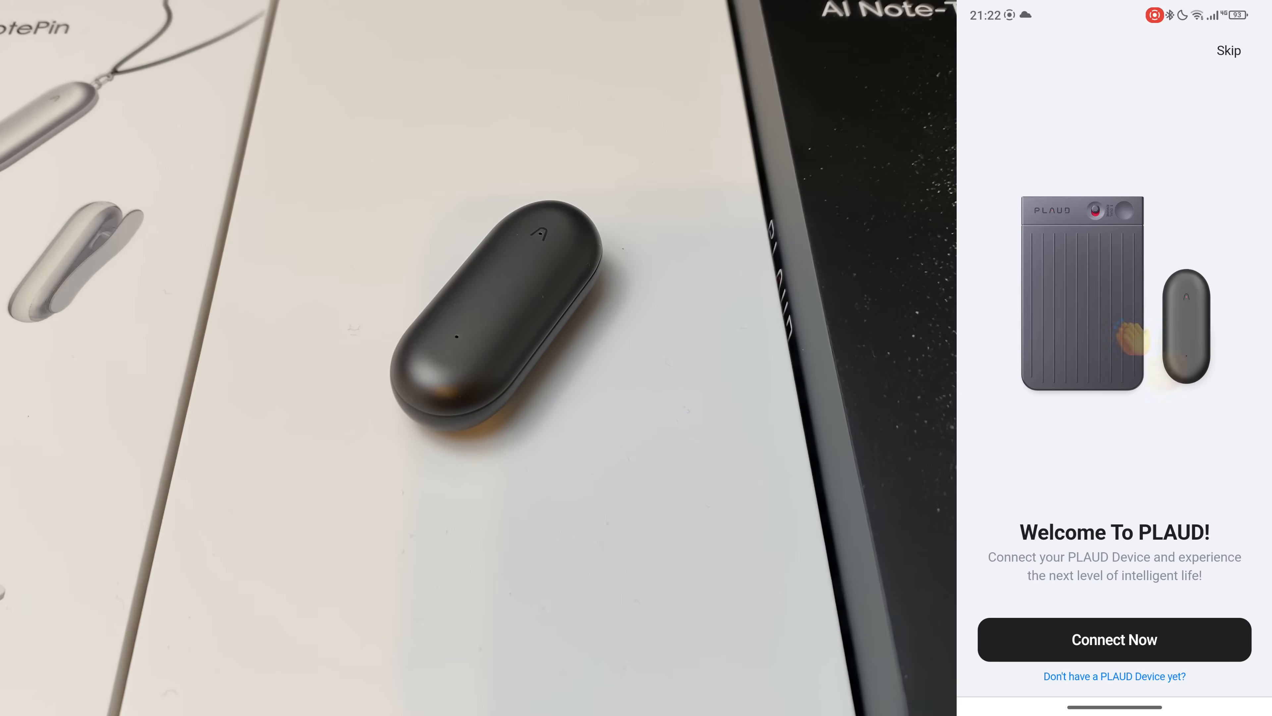
- Connect a PLAUD NotePin, pair with the found PLAUD_NotePin and finish its activation
left_click(1229, 51)
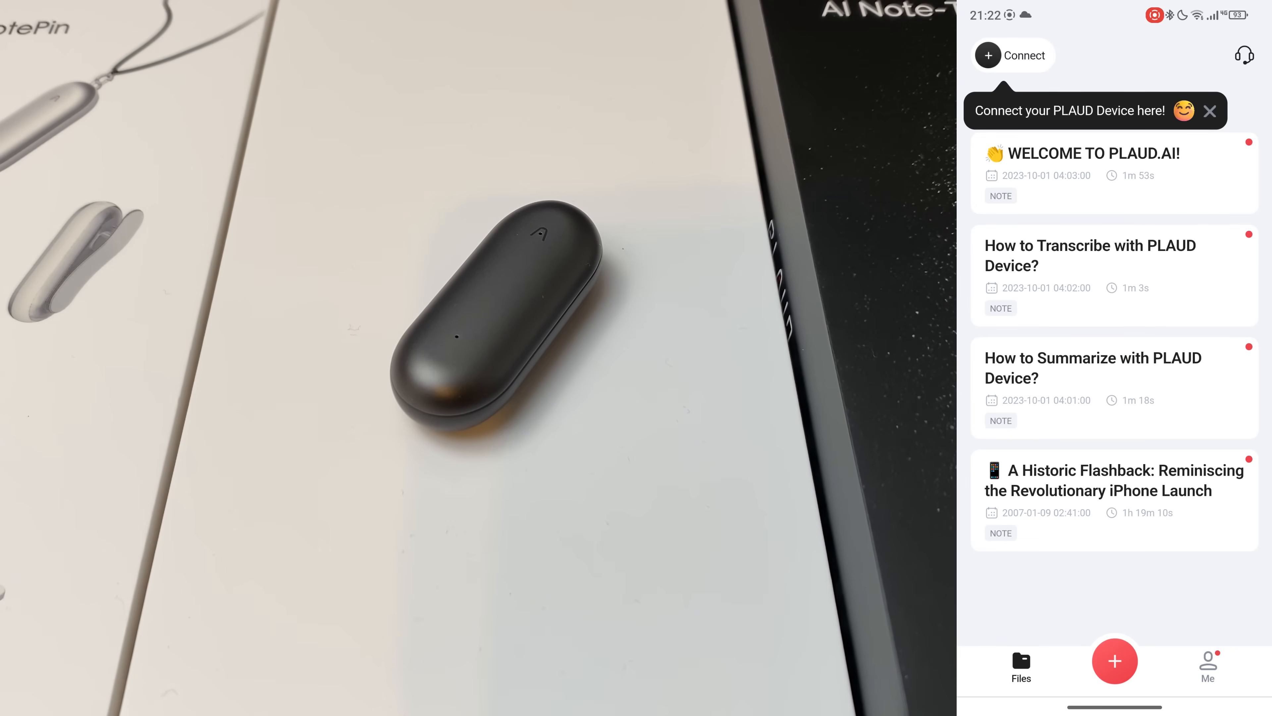
left_click(1012, 55)
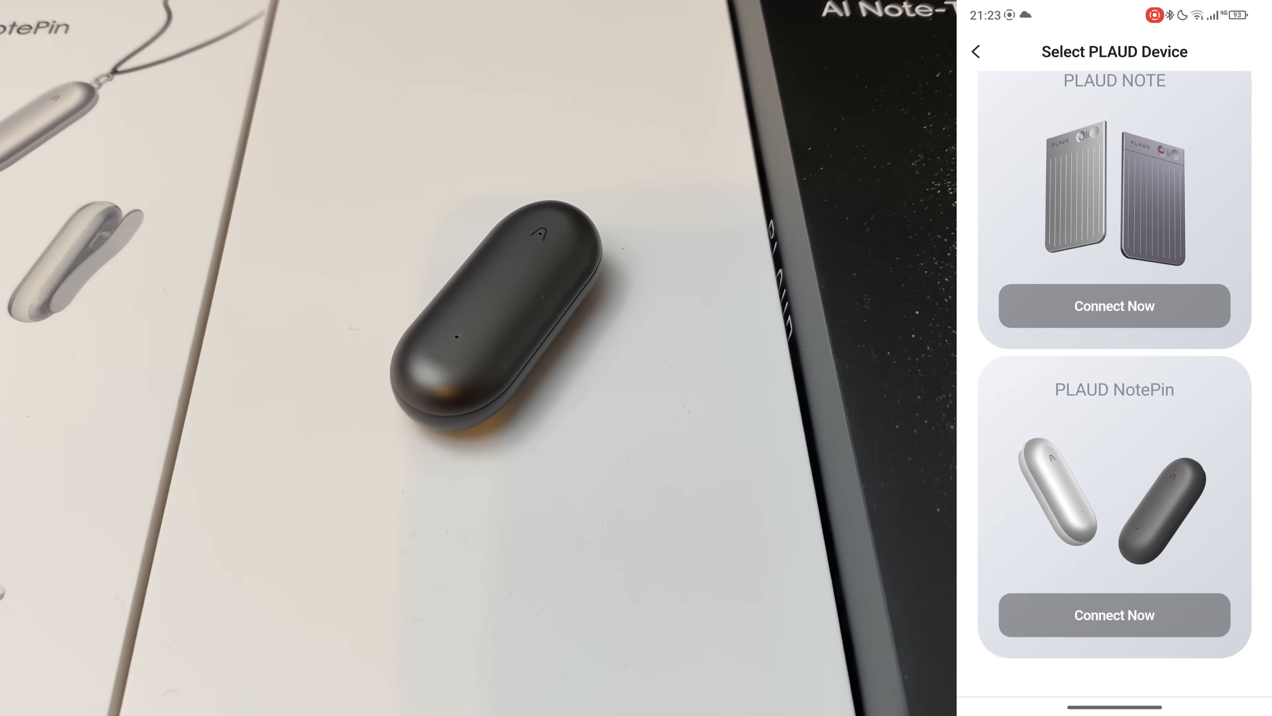
left_click(1113, 614)
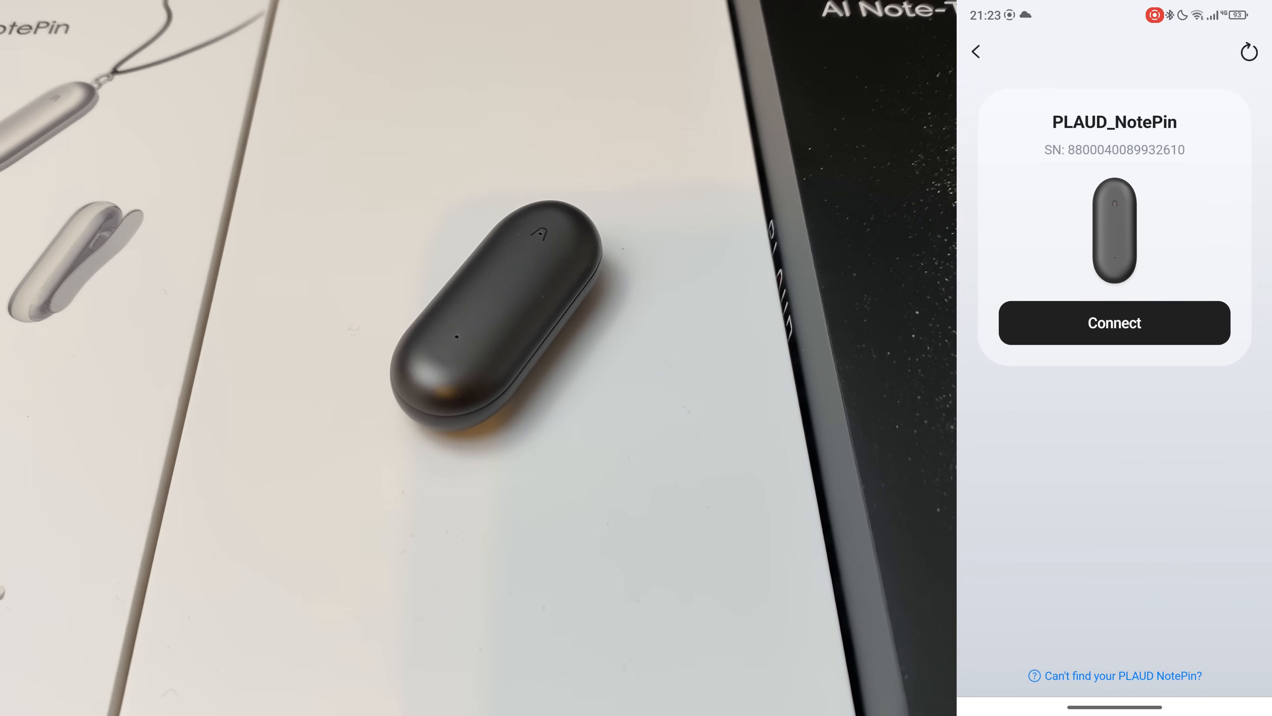
left_click(1114, 322)
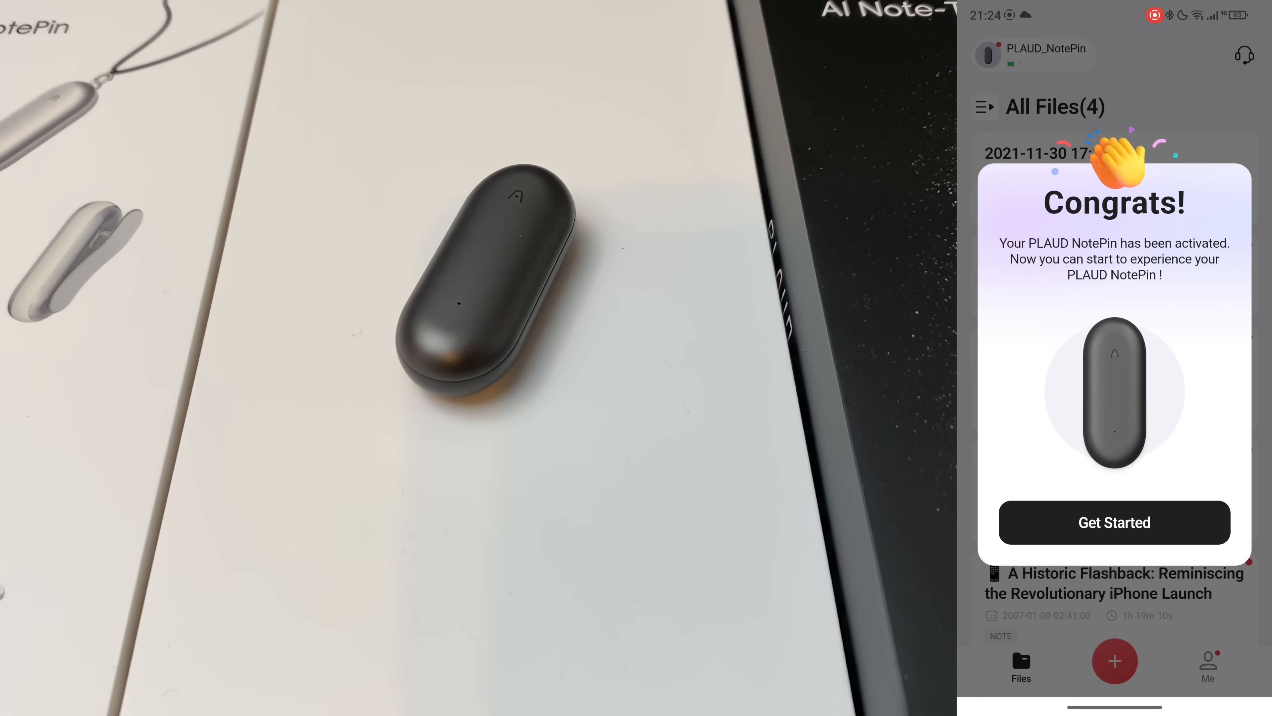
left_click(1114, 522)
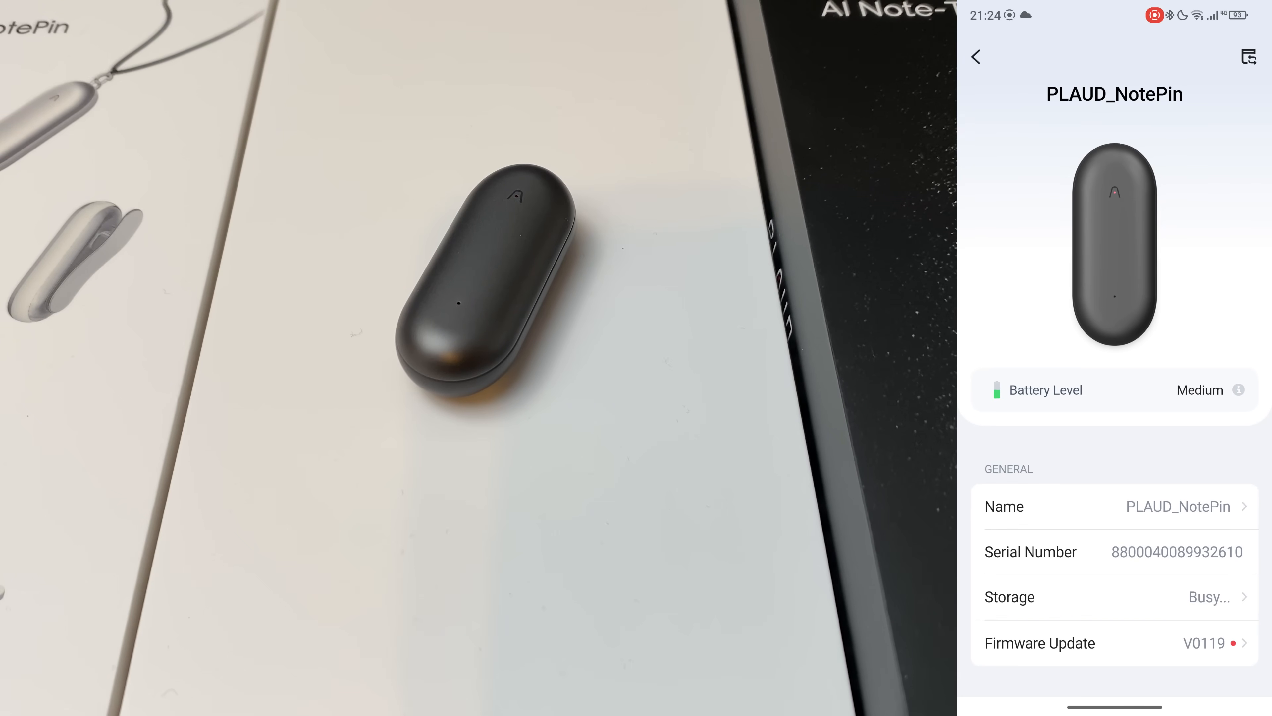
- Review the NotePin's battery level guide, name and 24 dB microphone gain, then return to All Files
left_click(1240, 390)
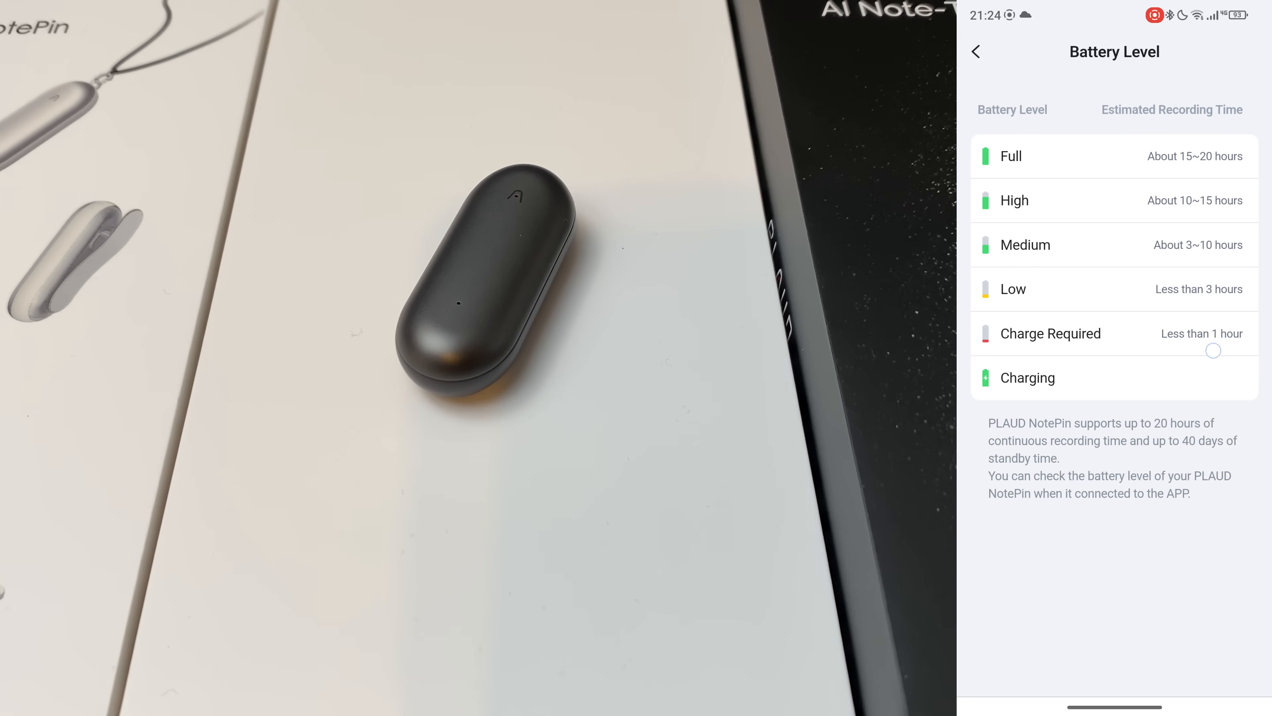
left_click(976, 52)
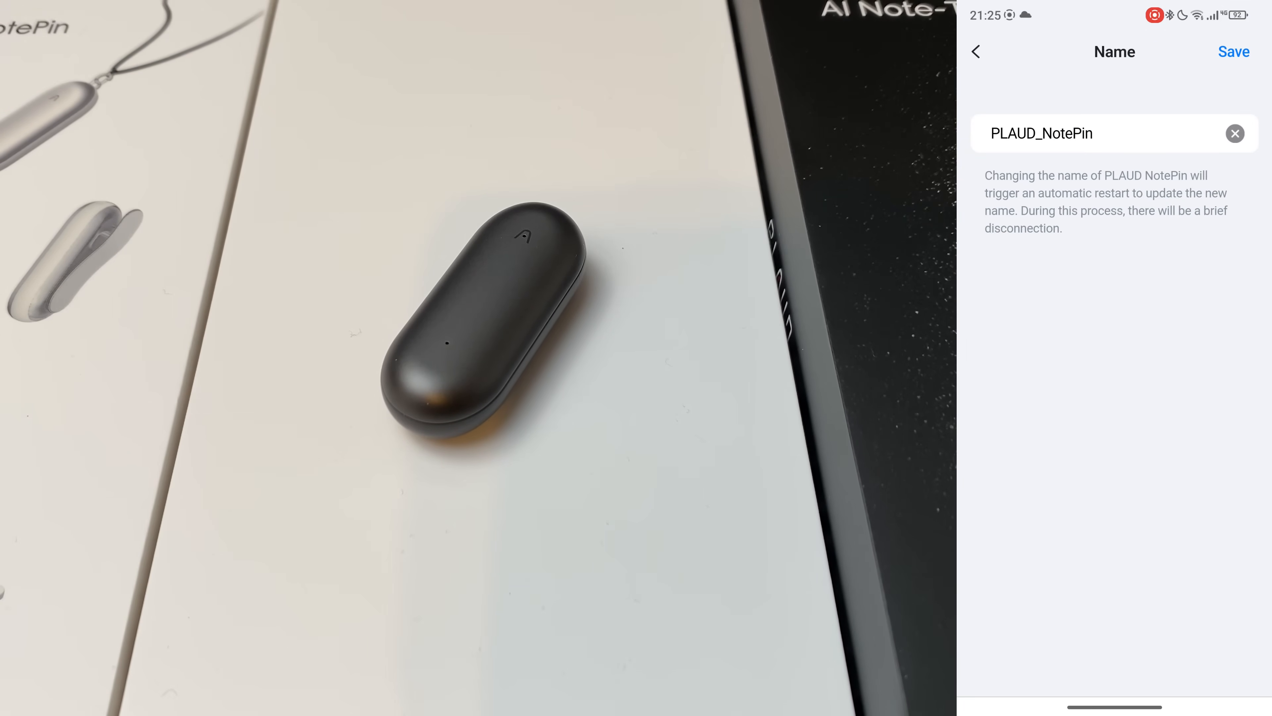
left_click(977, 52)
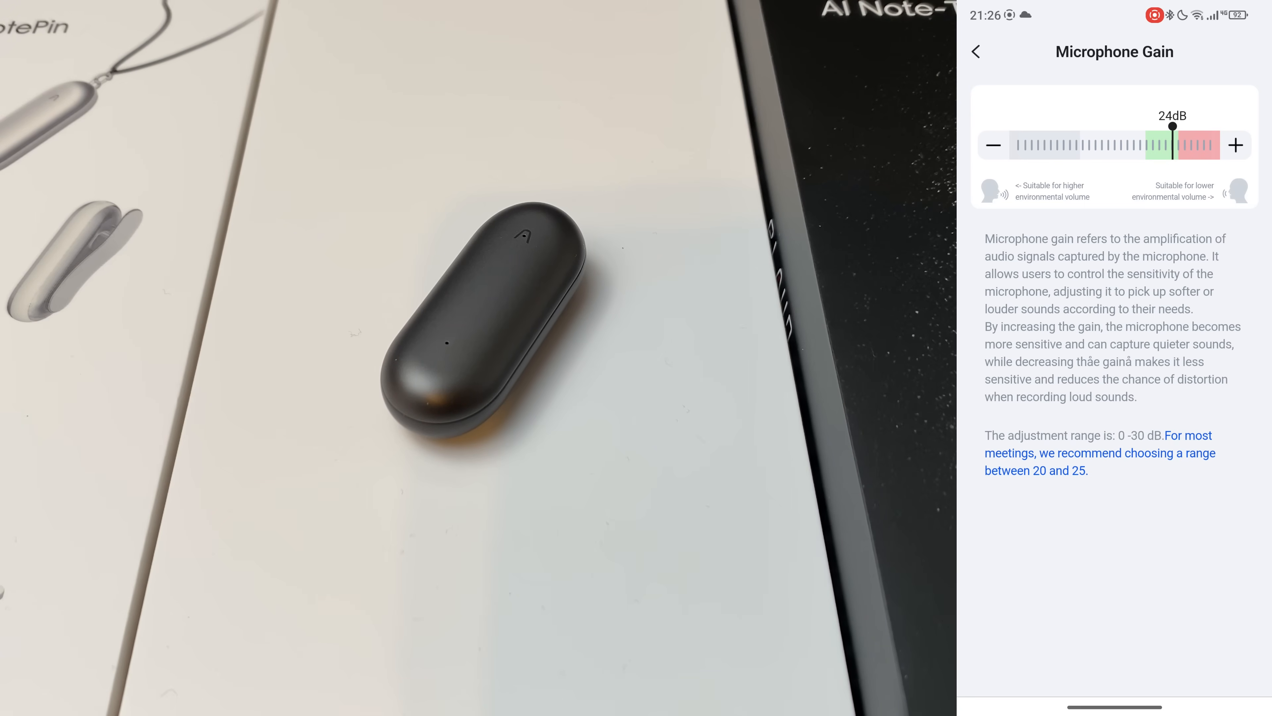
left_click(976, 51)
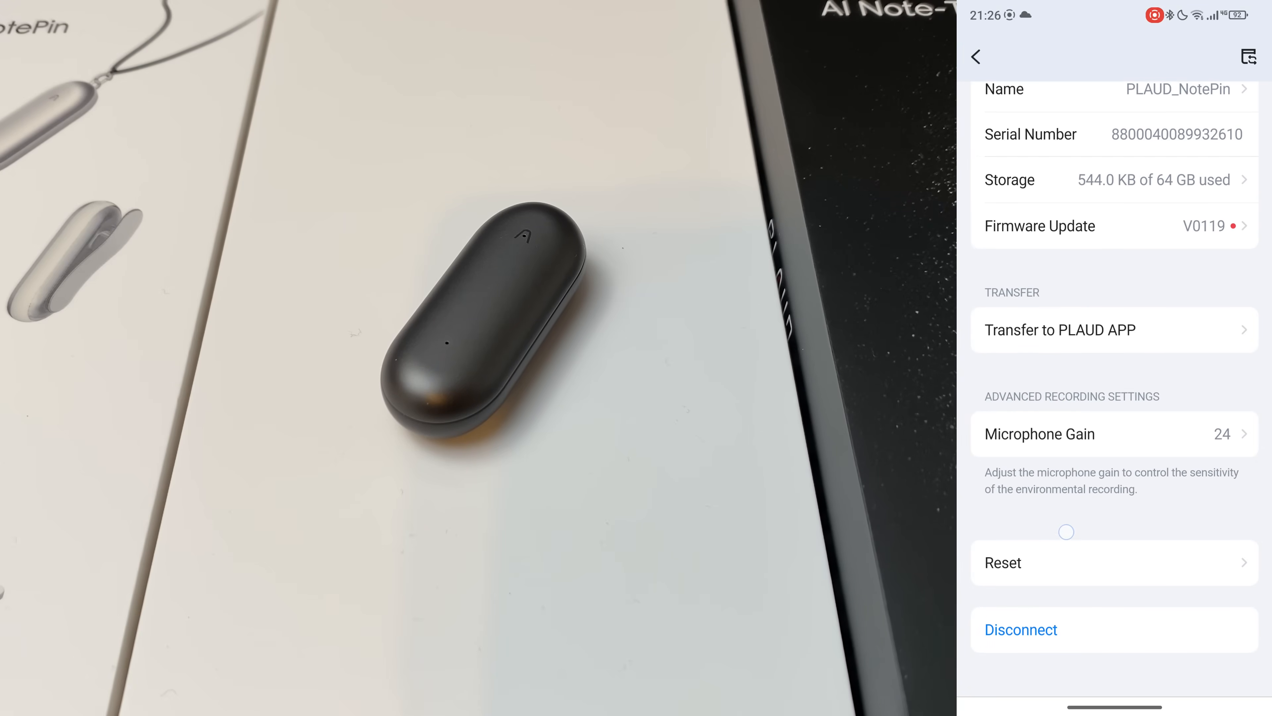
left_click(976, 57)
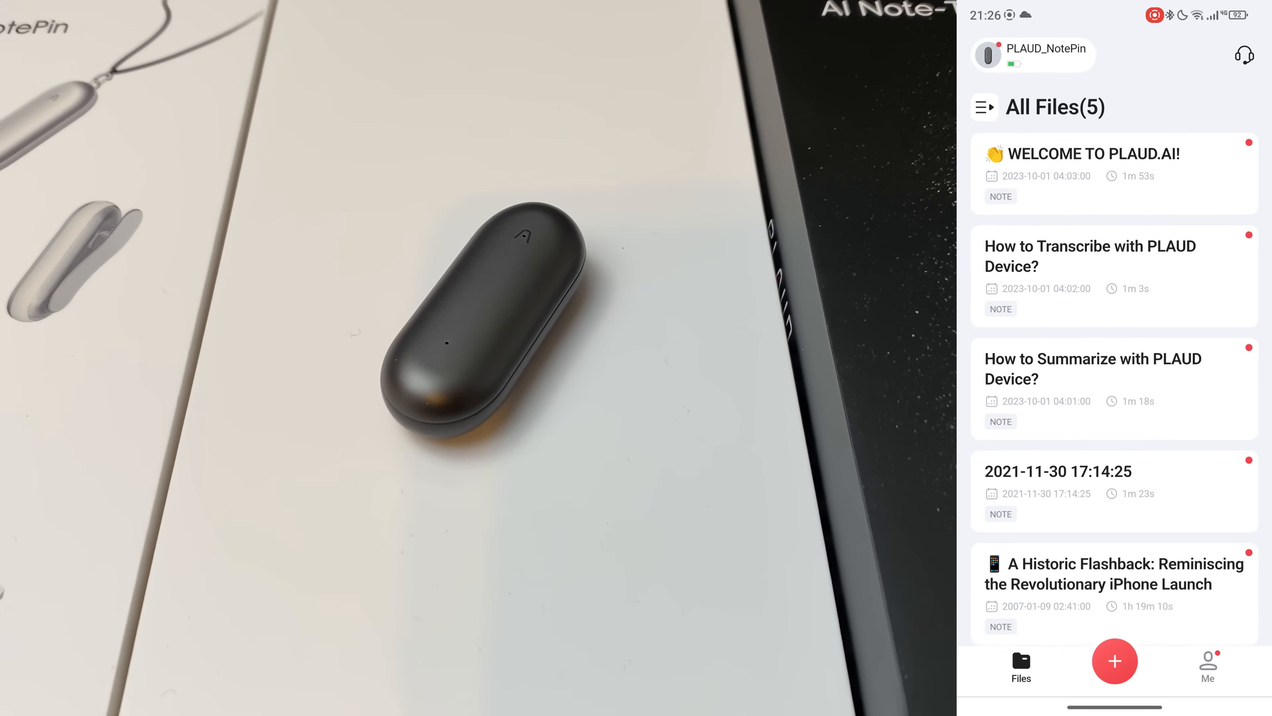
left_click(1058, 491)
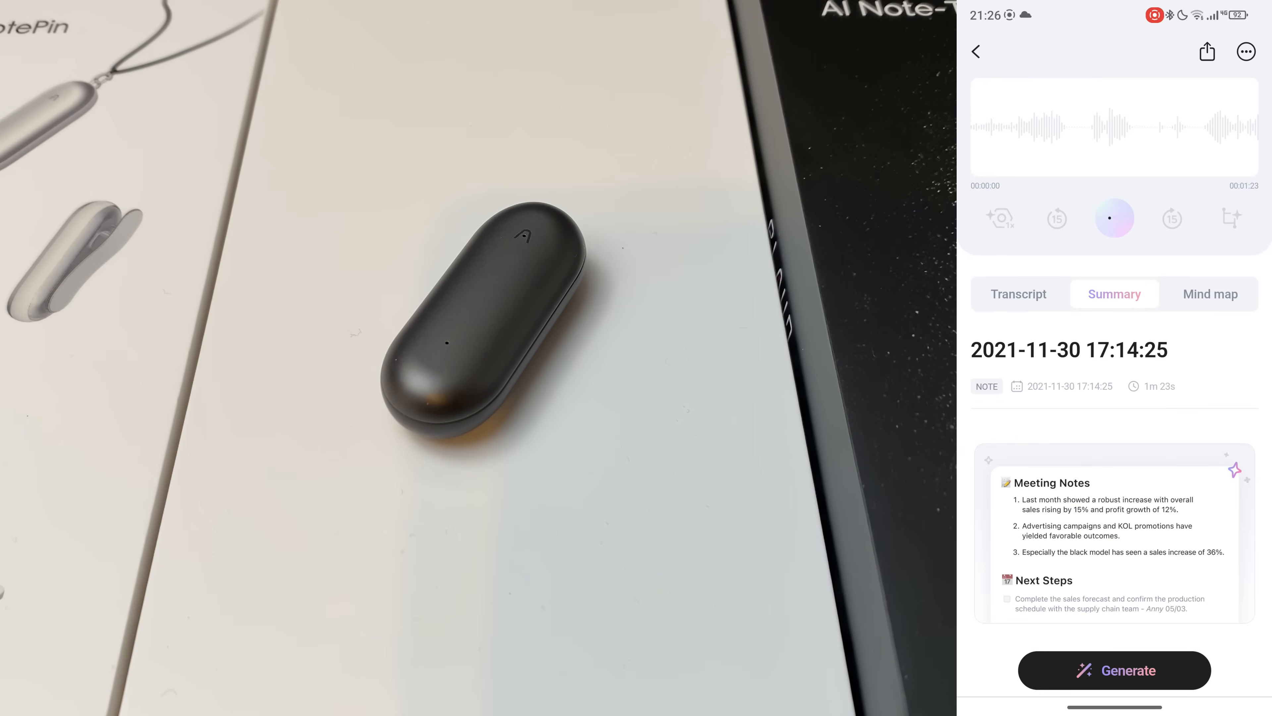
left_click(1114, 218)
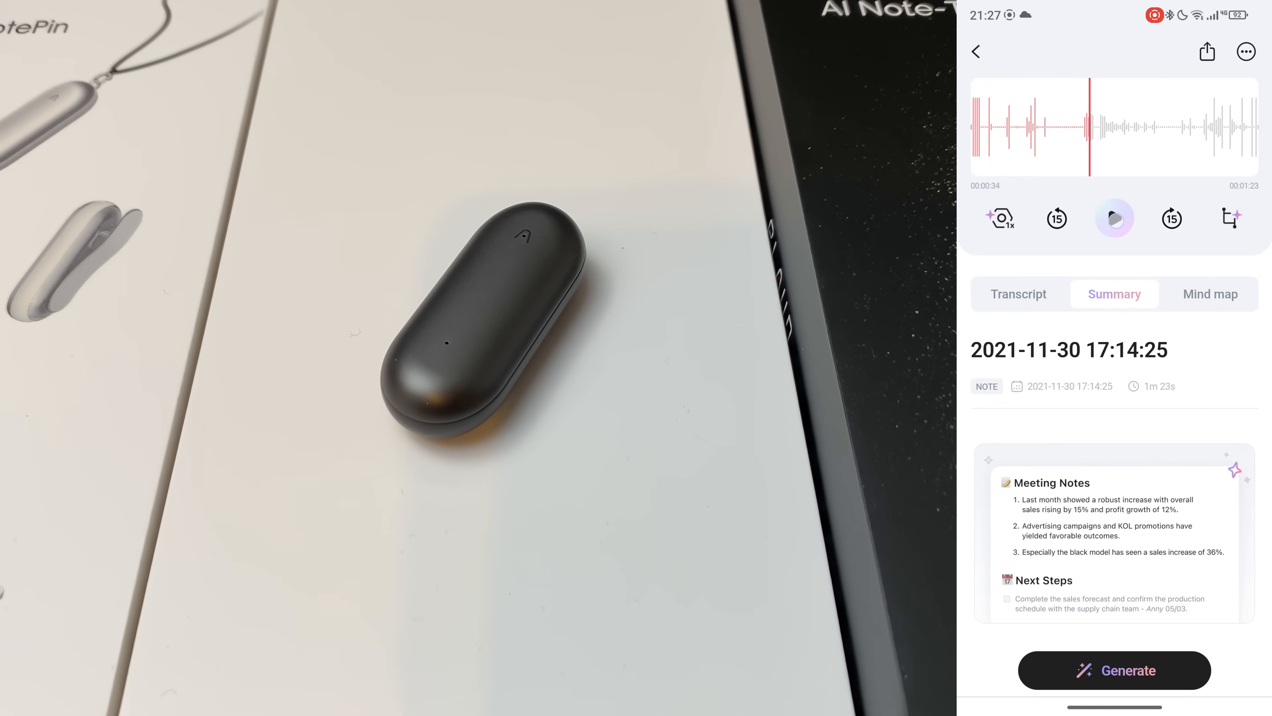
left_click(1057, 218)
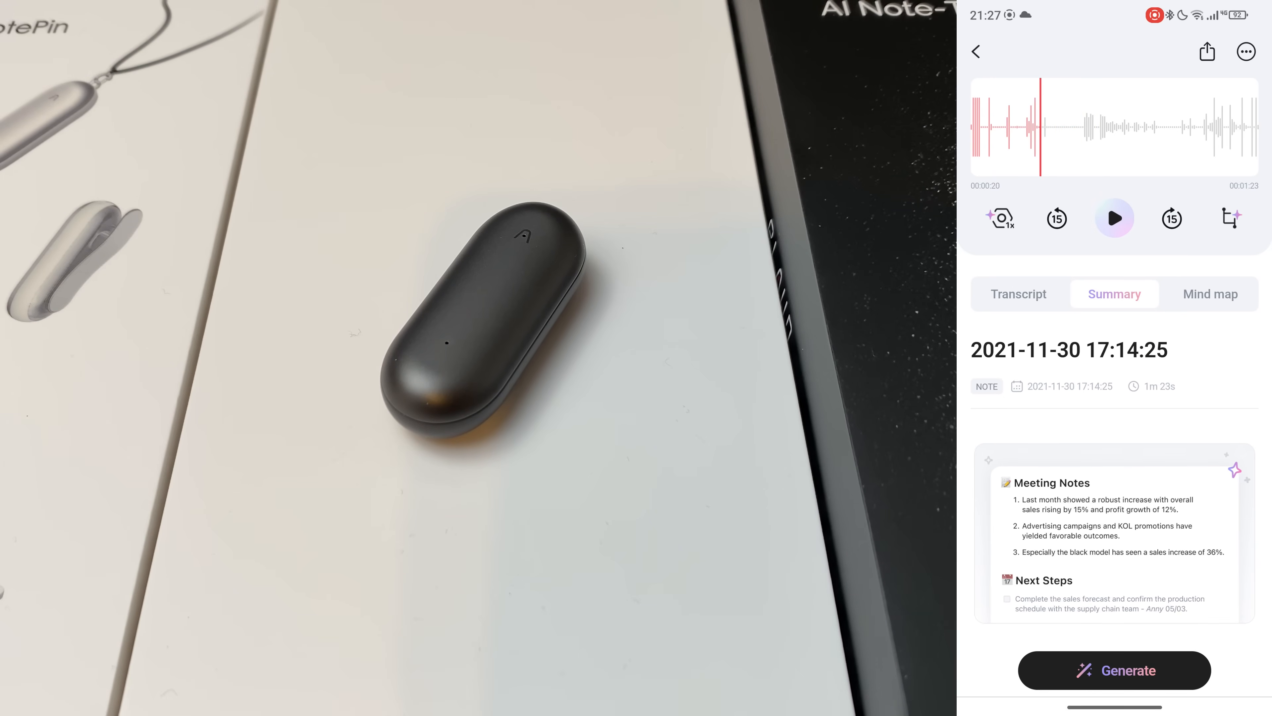
left_click(1245, 51)
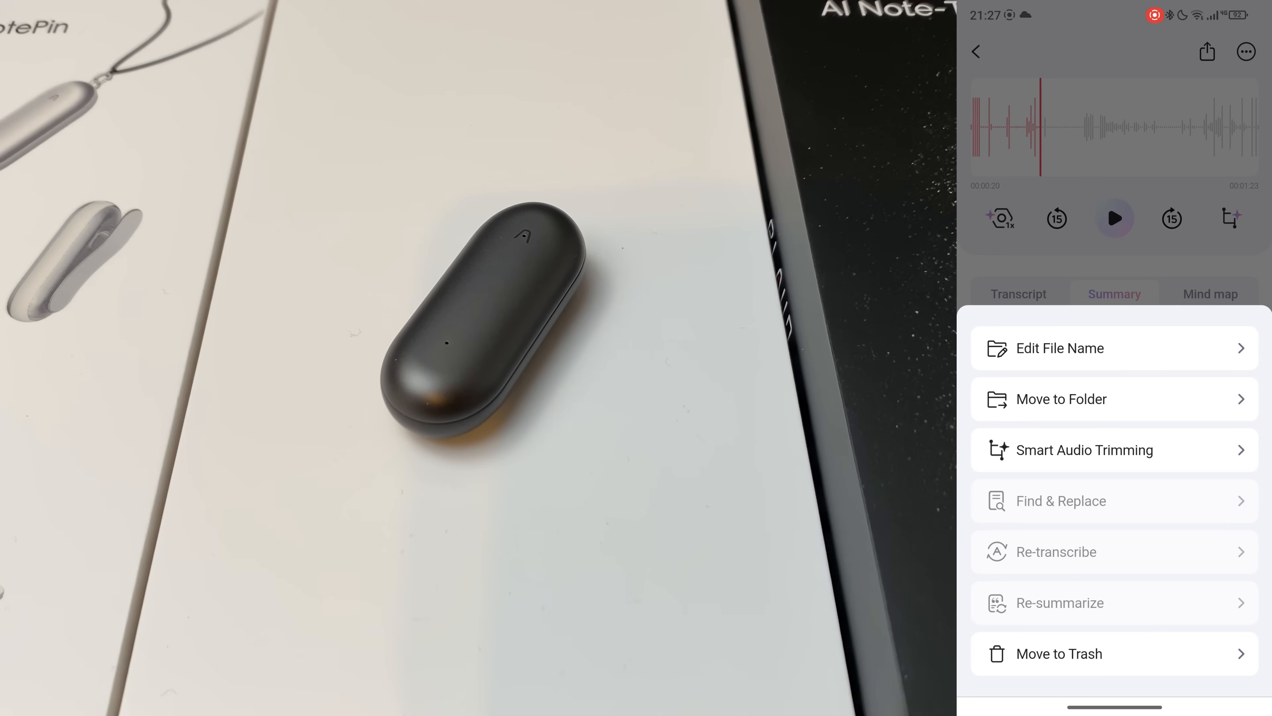
left_click(976, 51)
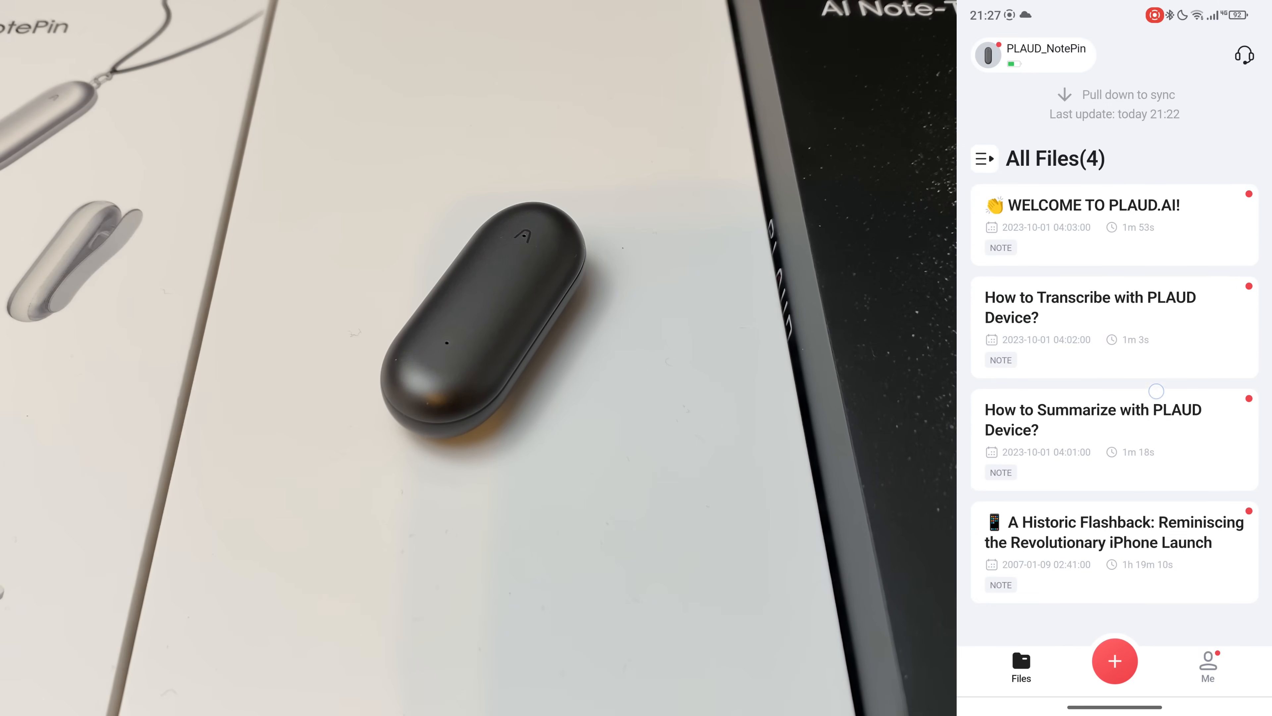
scroll("up", 3)
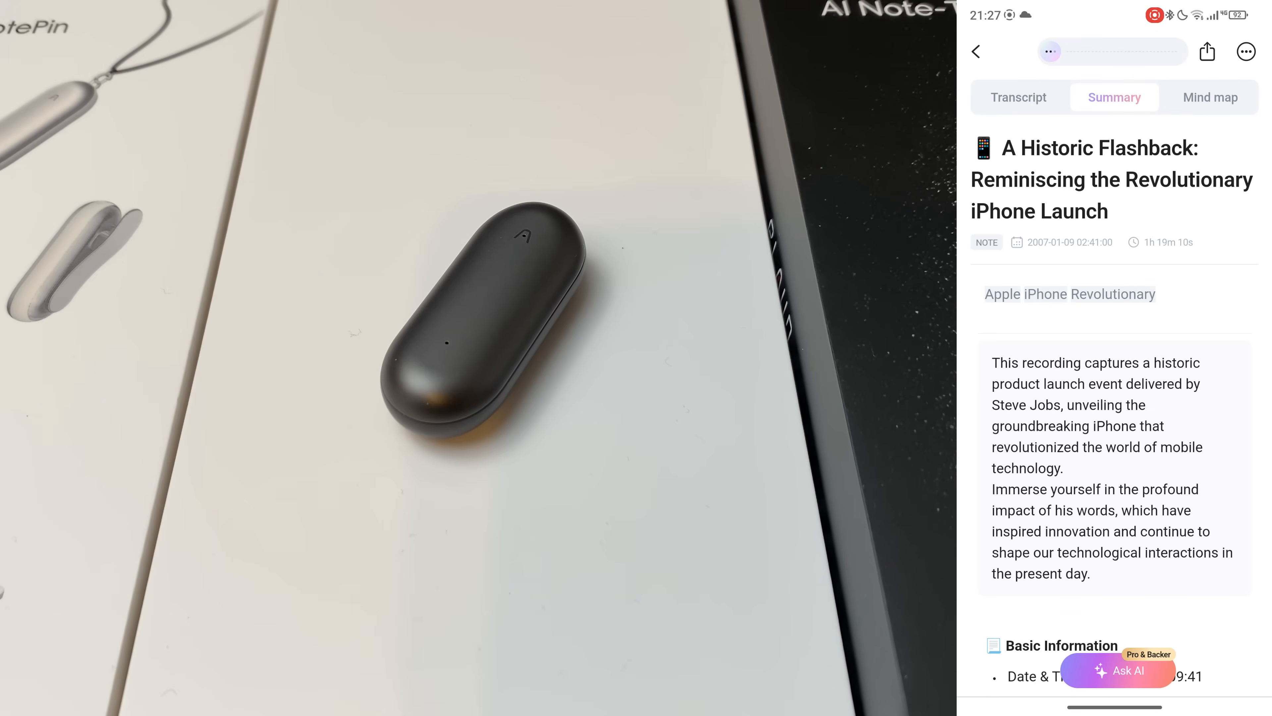
- Read through the iPhone launch note's summary and return to the file list
scroll("down", 3)
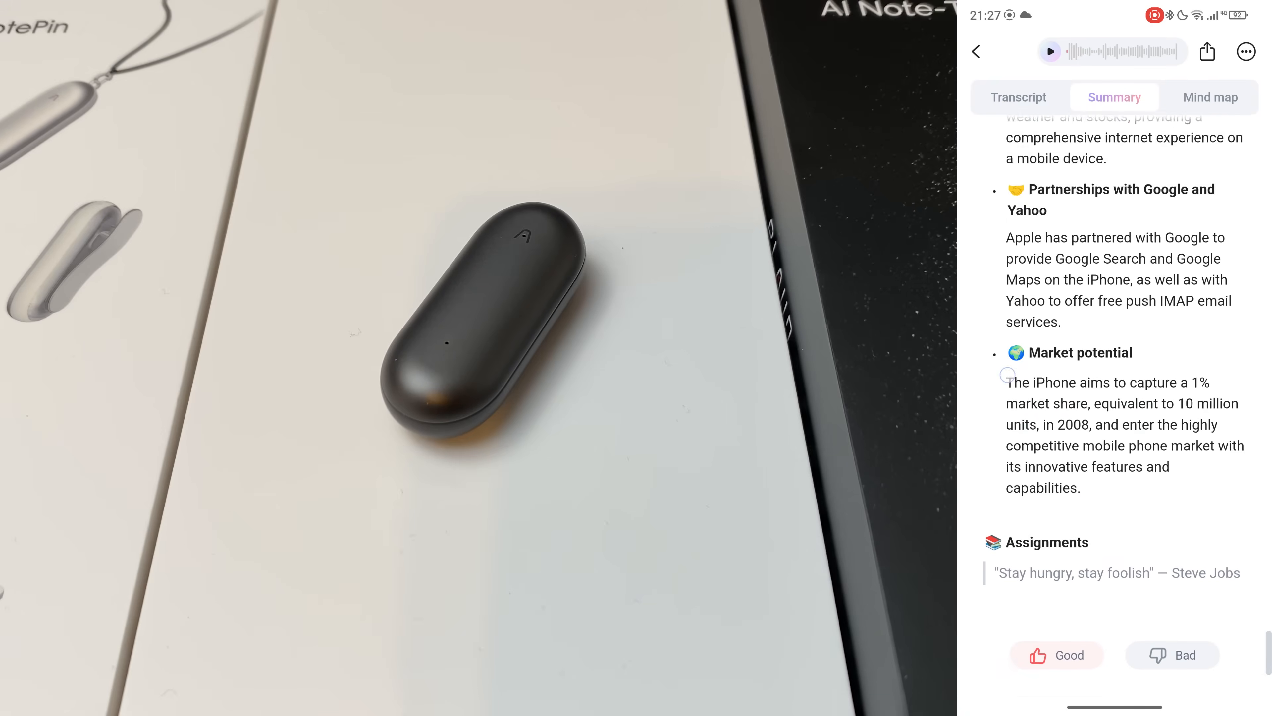
scroll("down", 3)
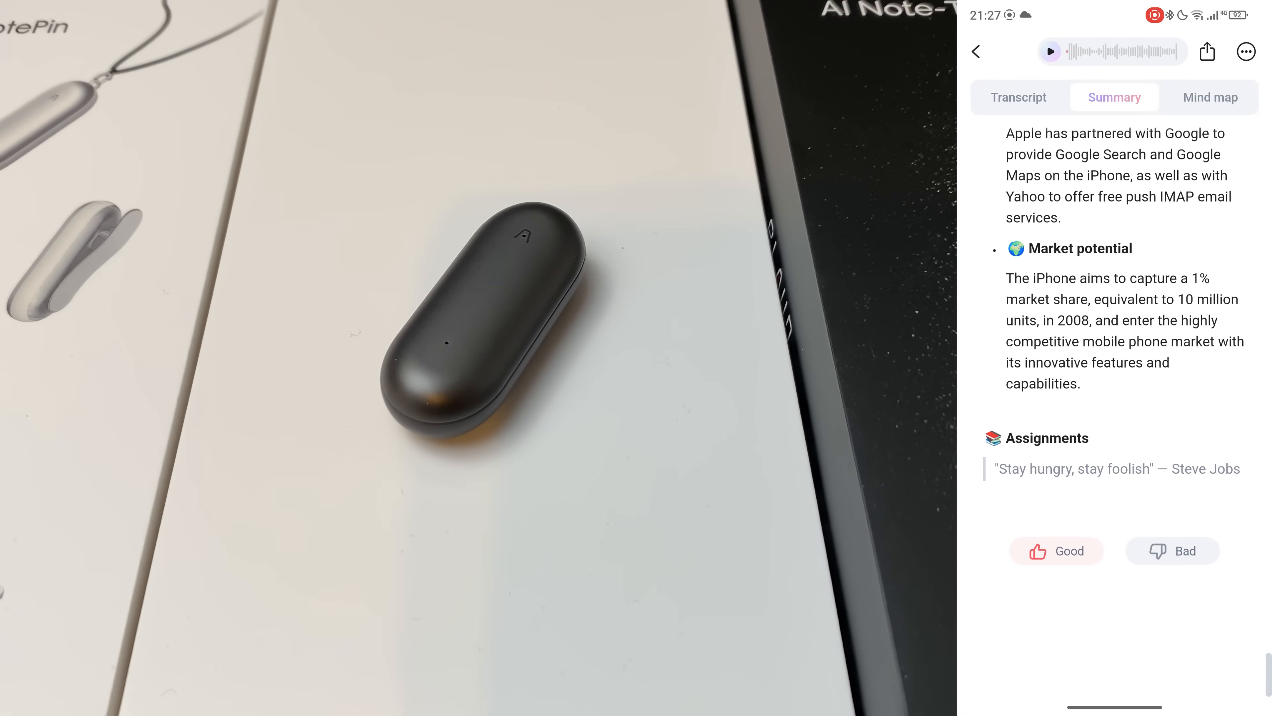
left_click(1018, 97)
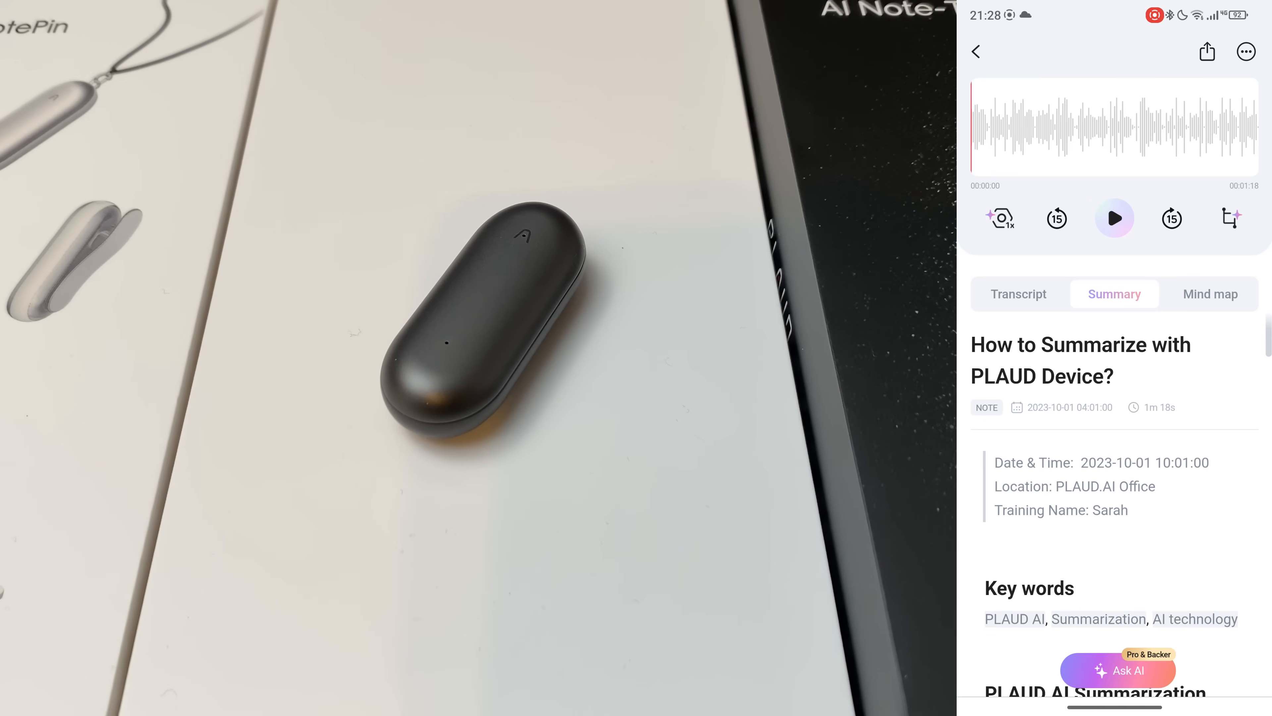
- View the summarize note's transcript and summary, then go back to the file list
left_click(1018, 294)
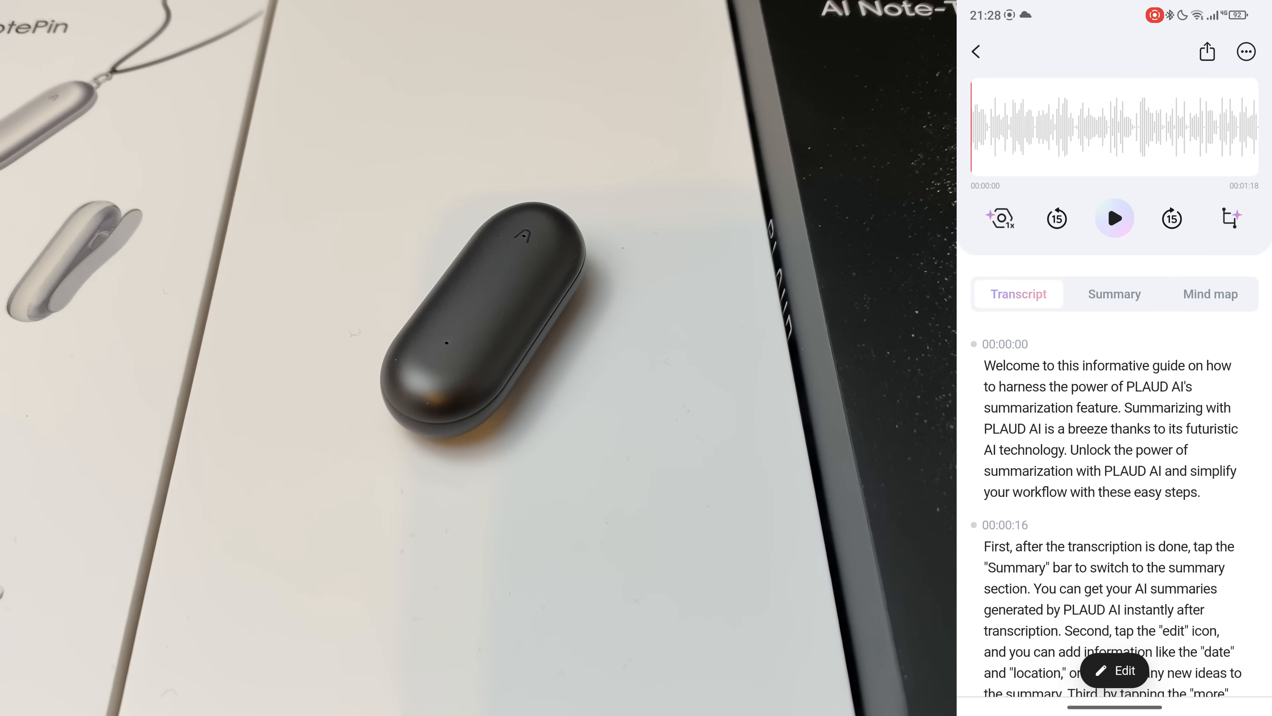
left_click(1114, 217)
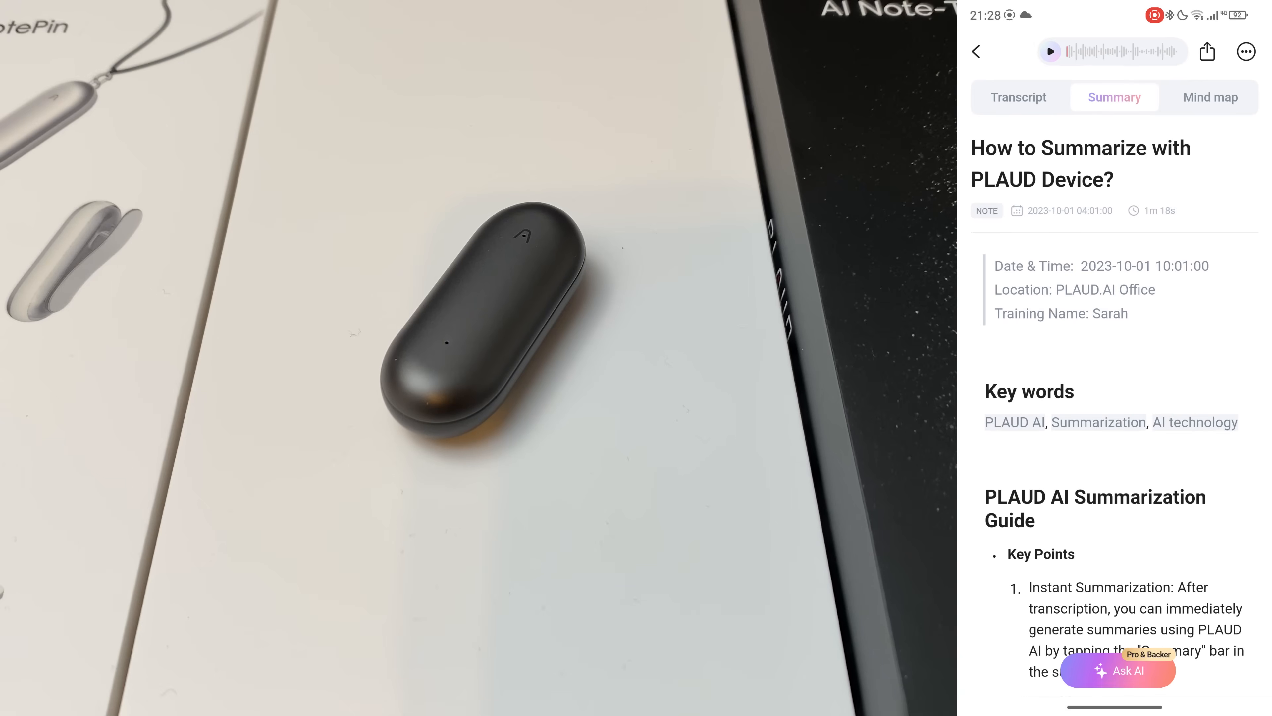
scroll("down", 3)
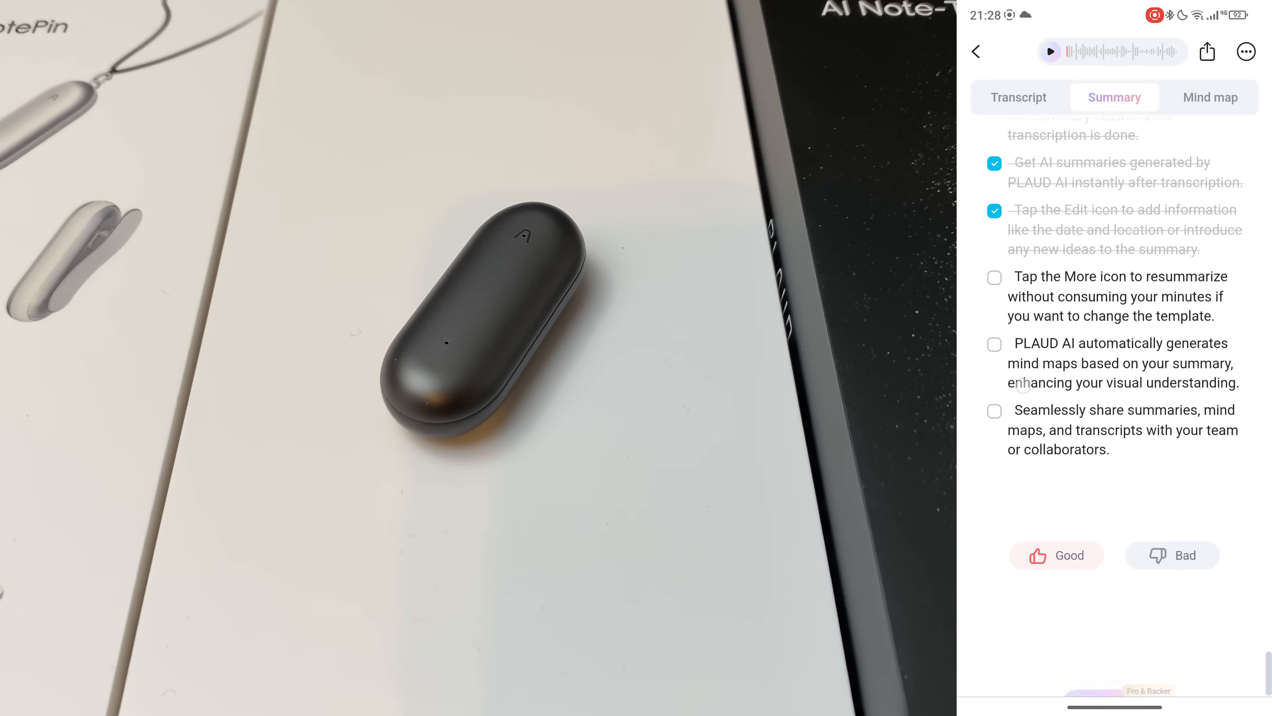
left_click(976, 51)
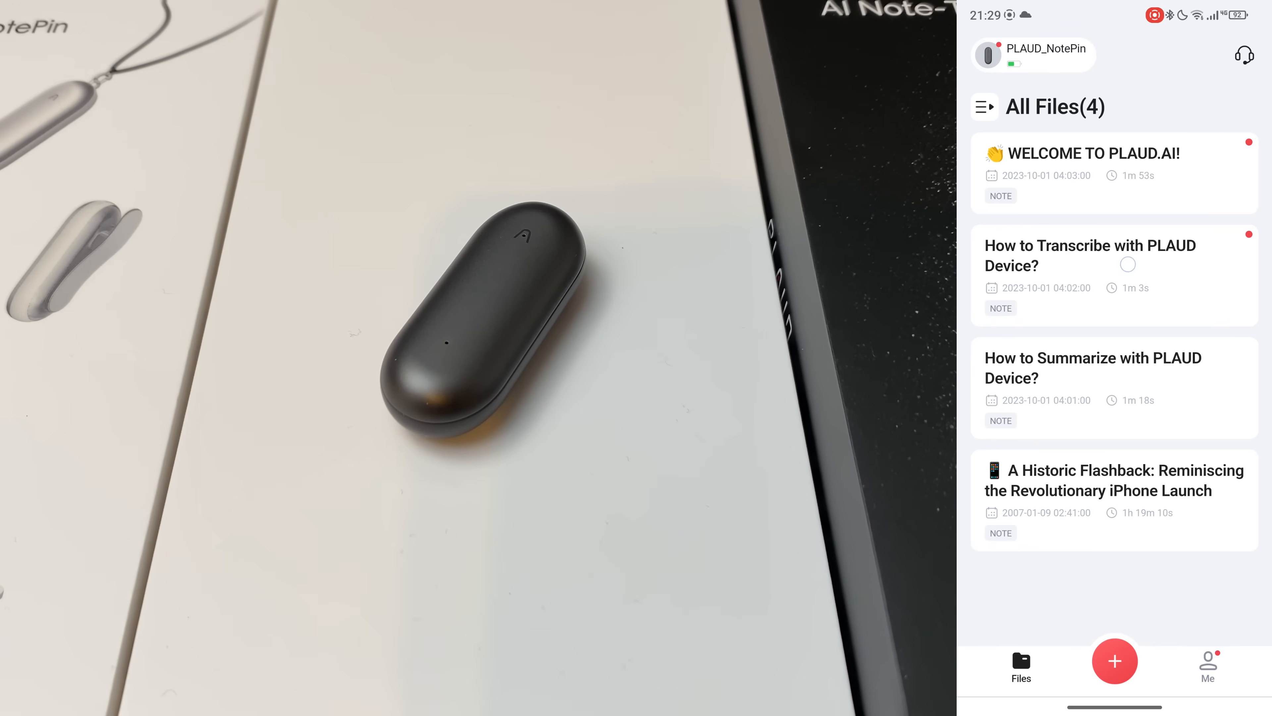
- Read through the How to Transcribe with PLAUD Device? note's summary
left_click(1091, 255)
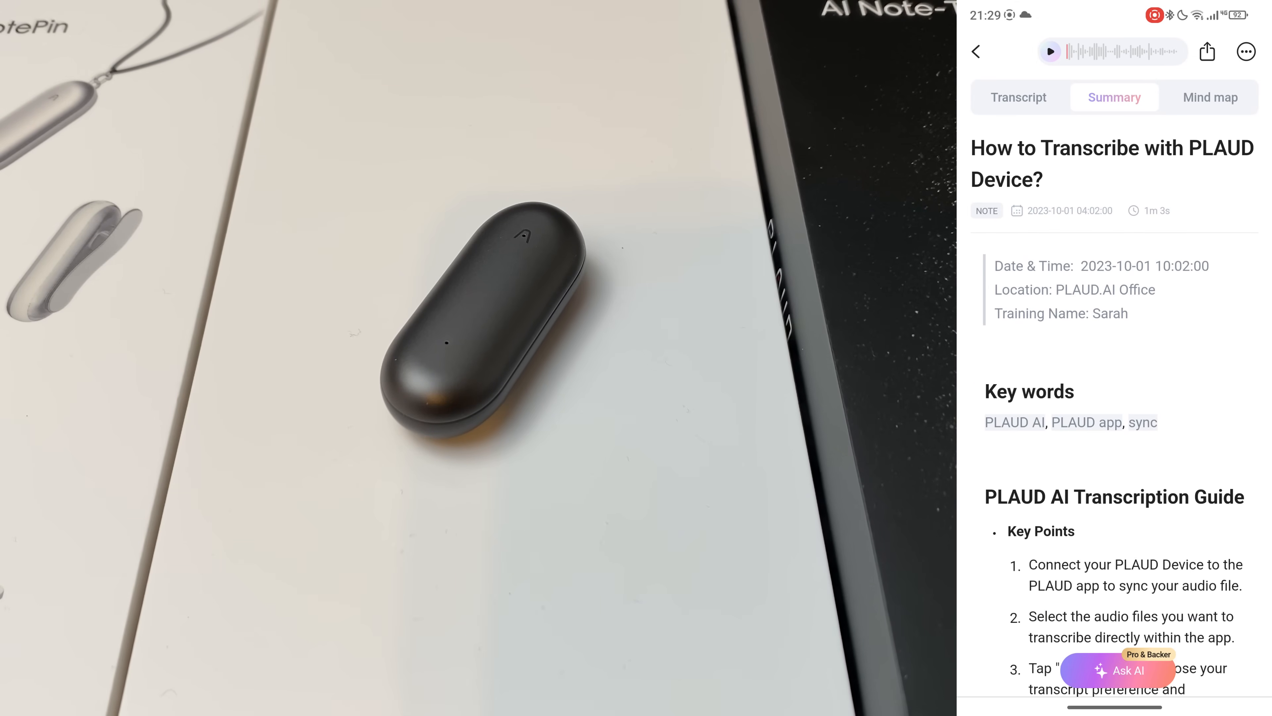
scroll("down", 3)
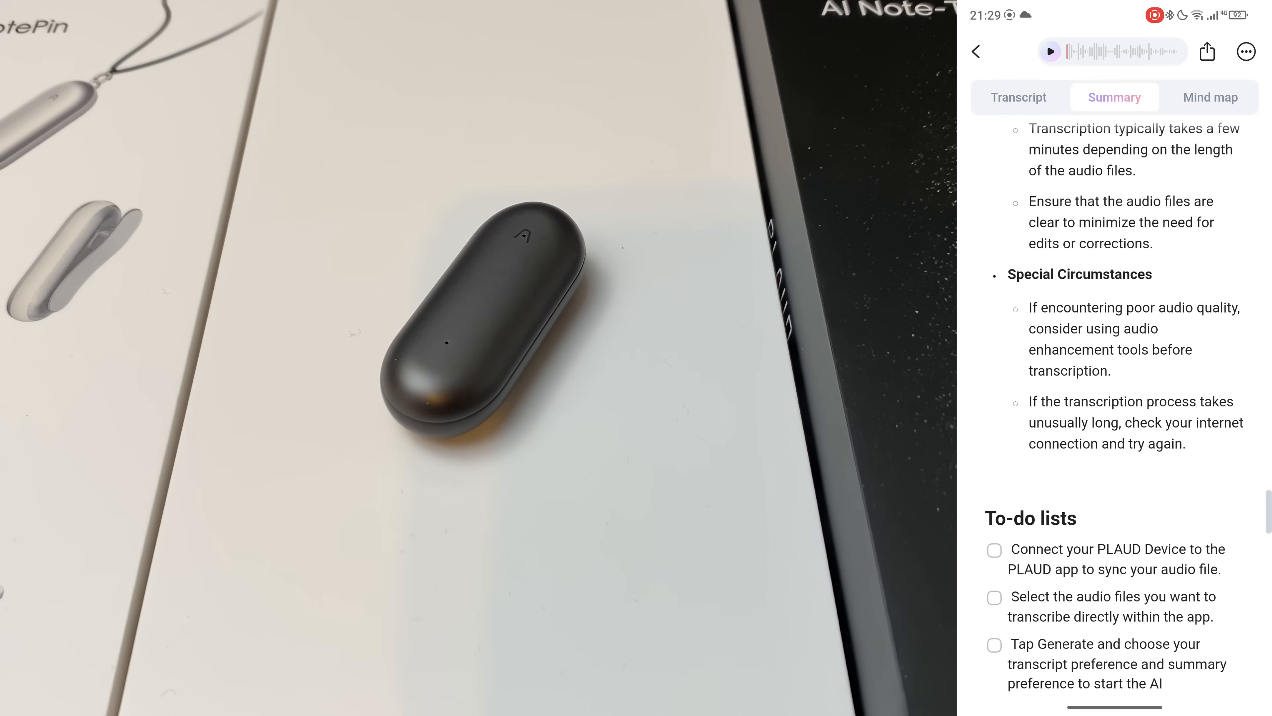
scroll("up", 3)
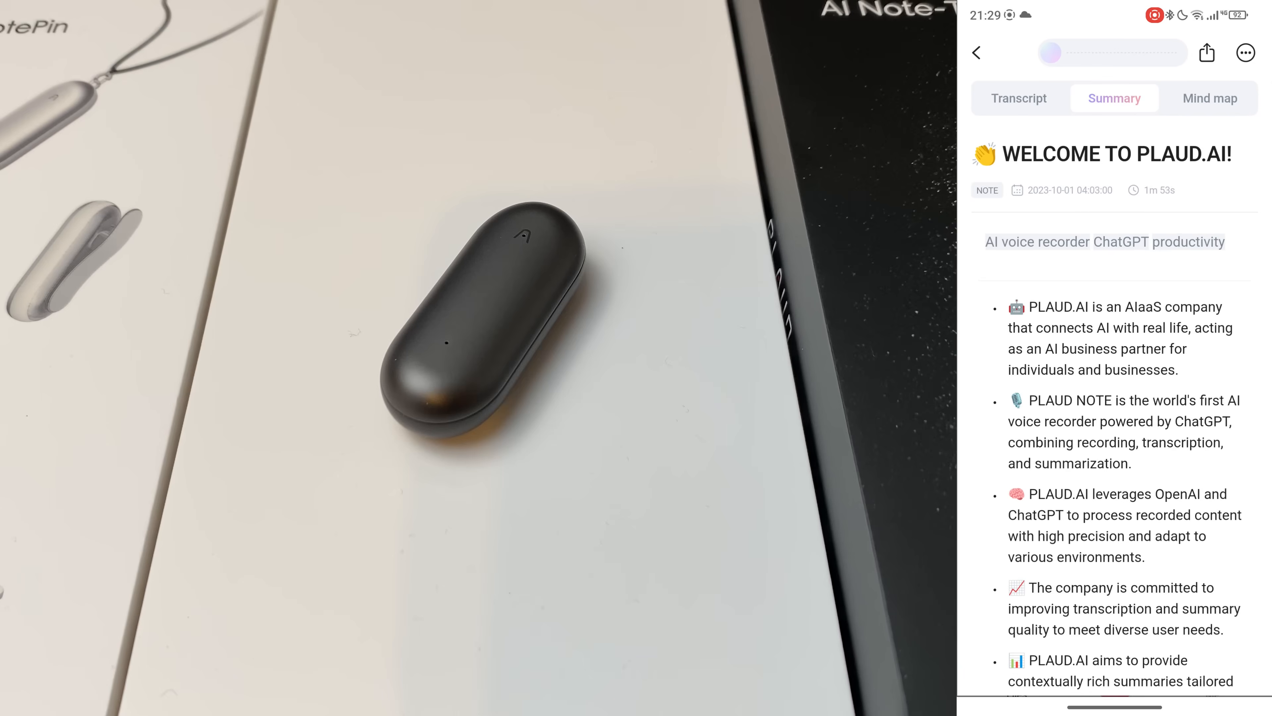
- View the WELCOME TO PLAUD.AI! note's summary and mind map, then return to All Files
left_click(1049, 52)
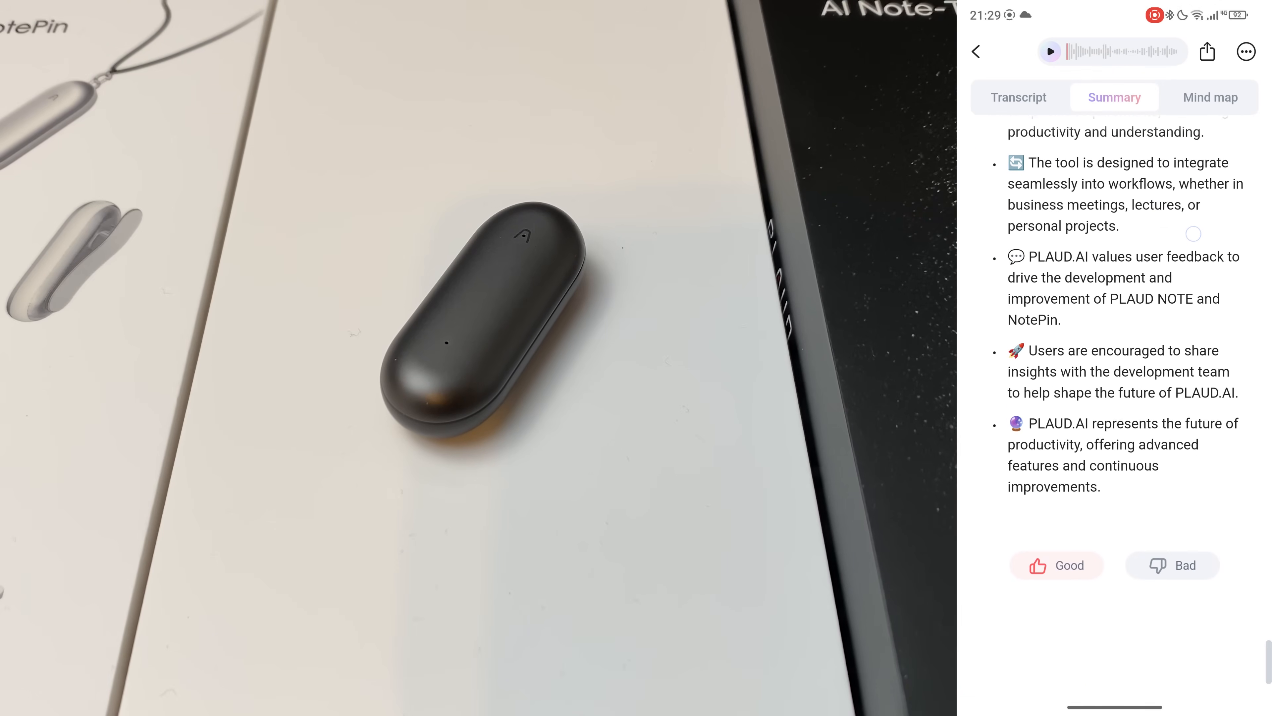
scroll("up", 3)
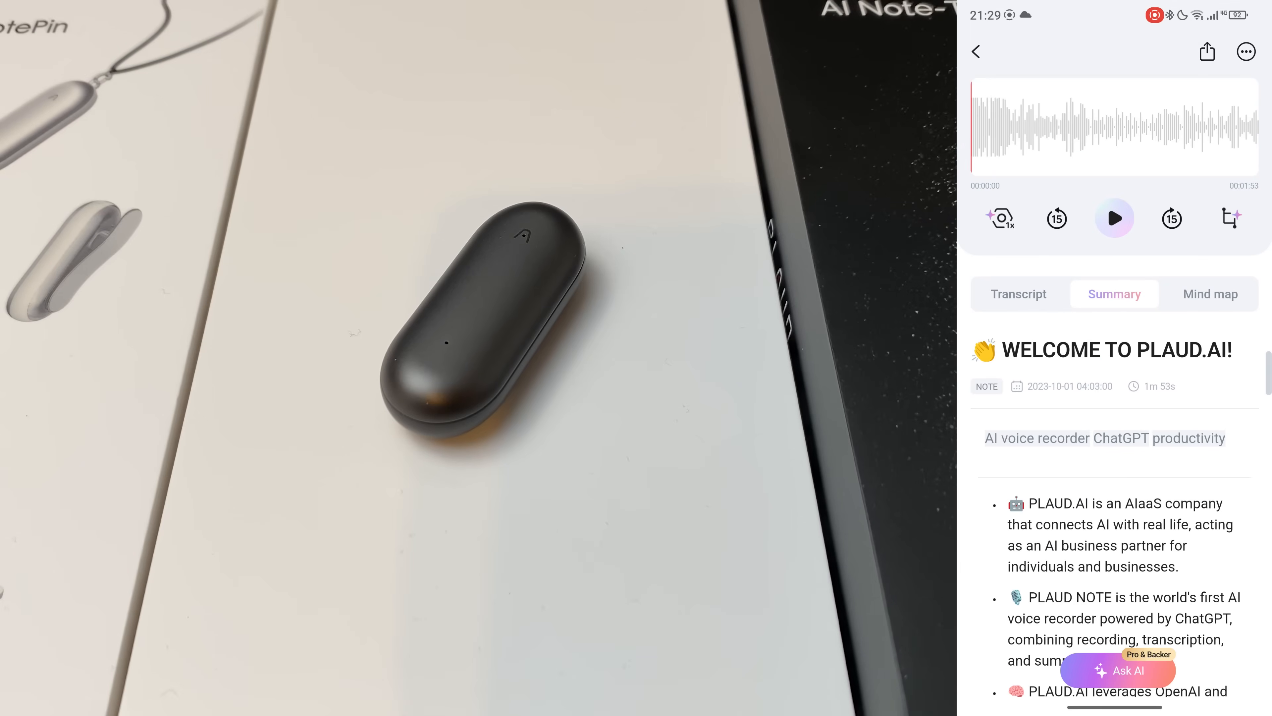
left_click(1210, 293)
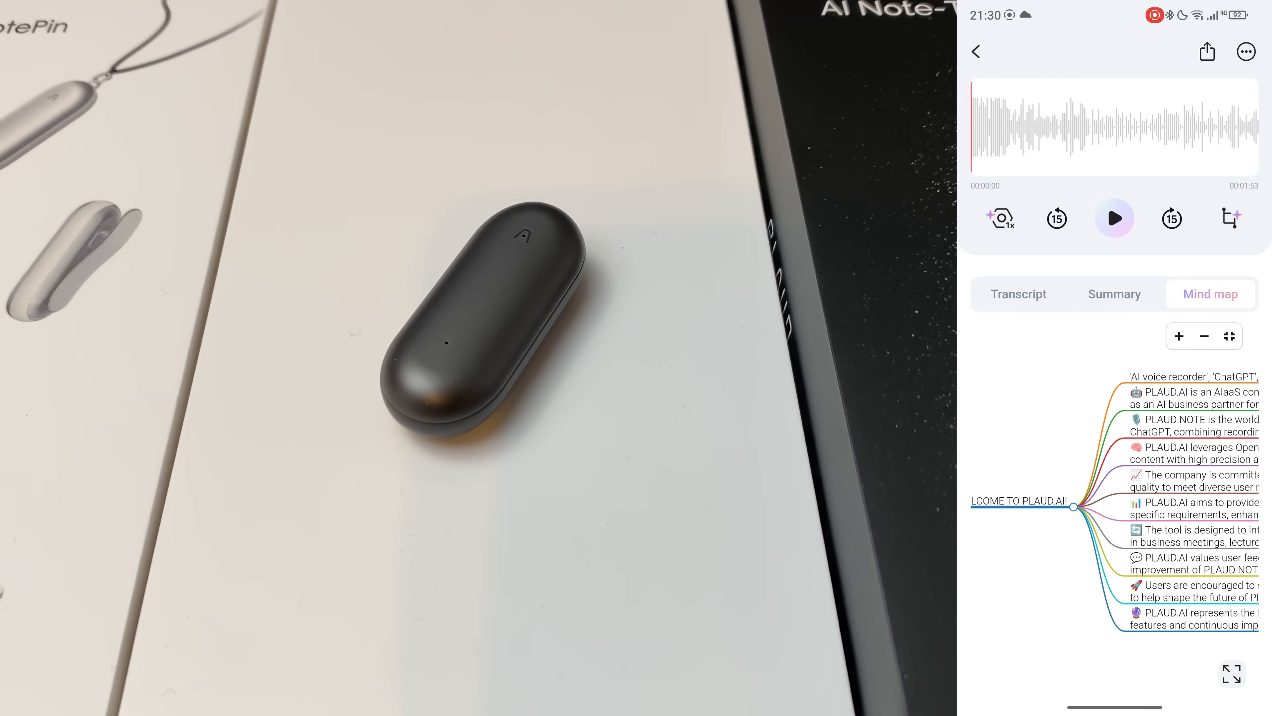
left_click(976, 51)
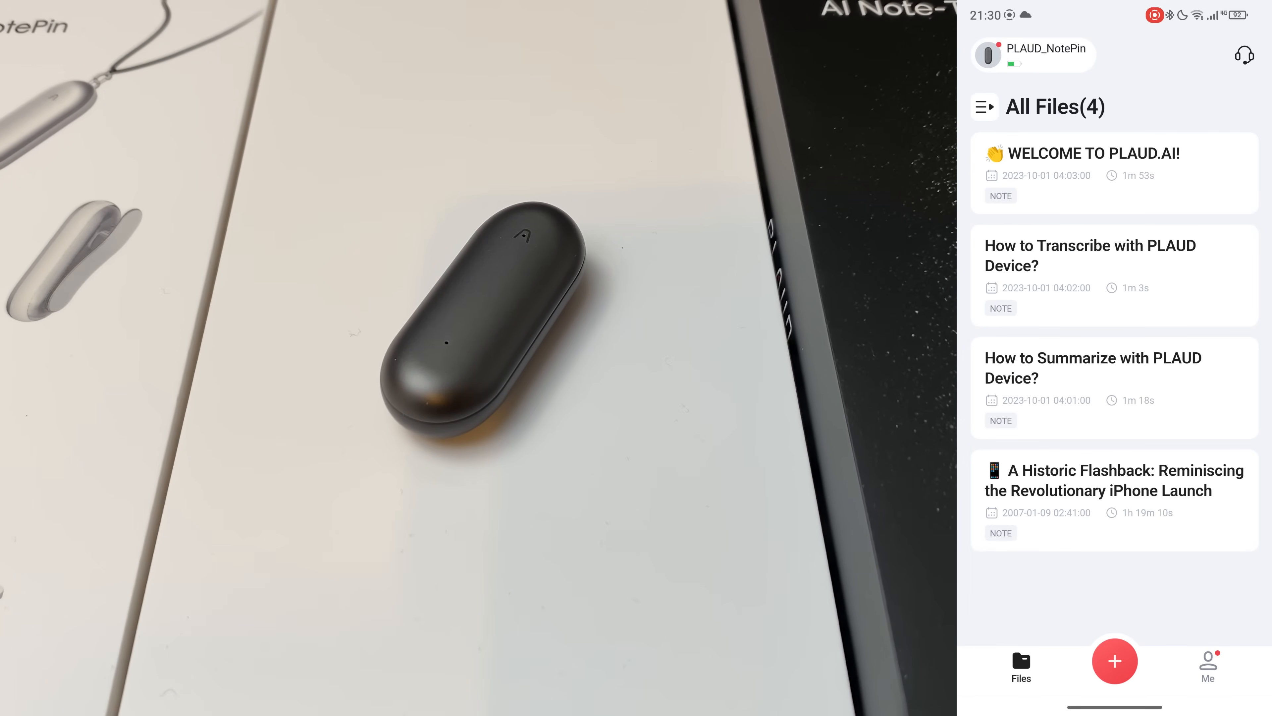
- Check the new-recording options and the Help & Feedback page with customer service and hot questions
left_click(1114, 660)
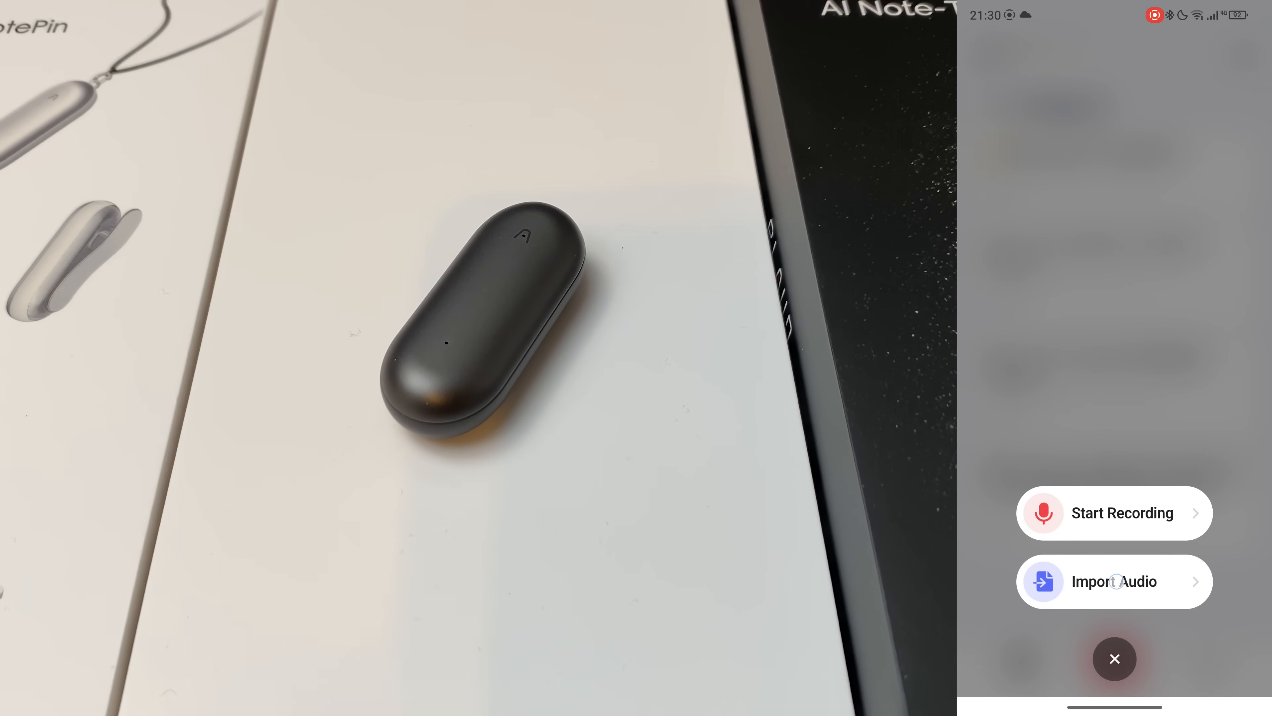
left_click(1114, 658)
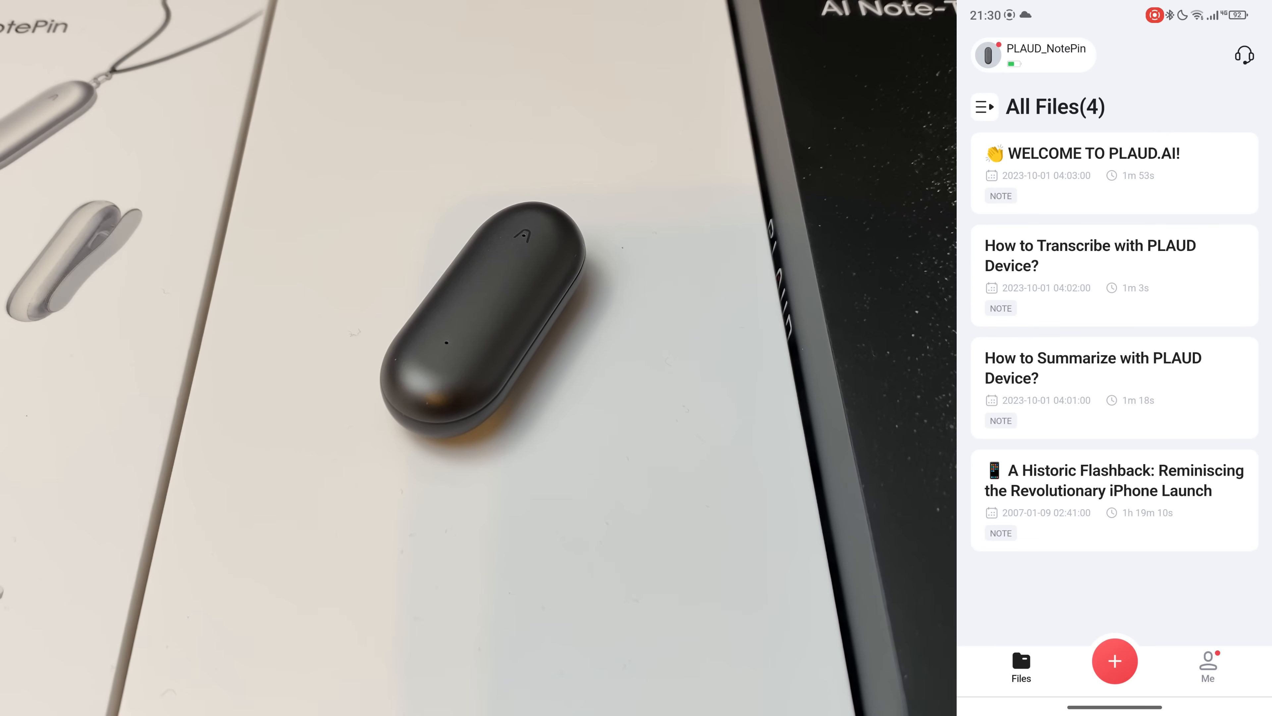
left_click(1244, 55)
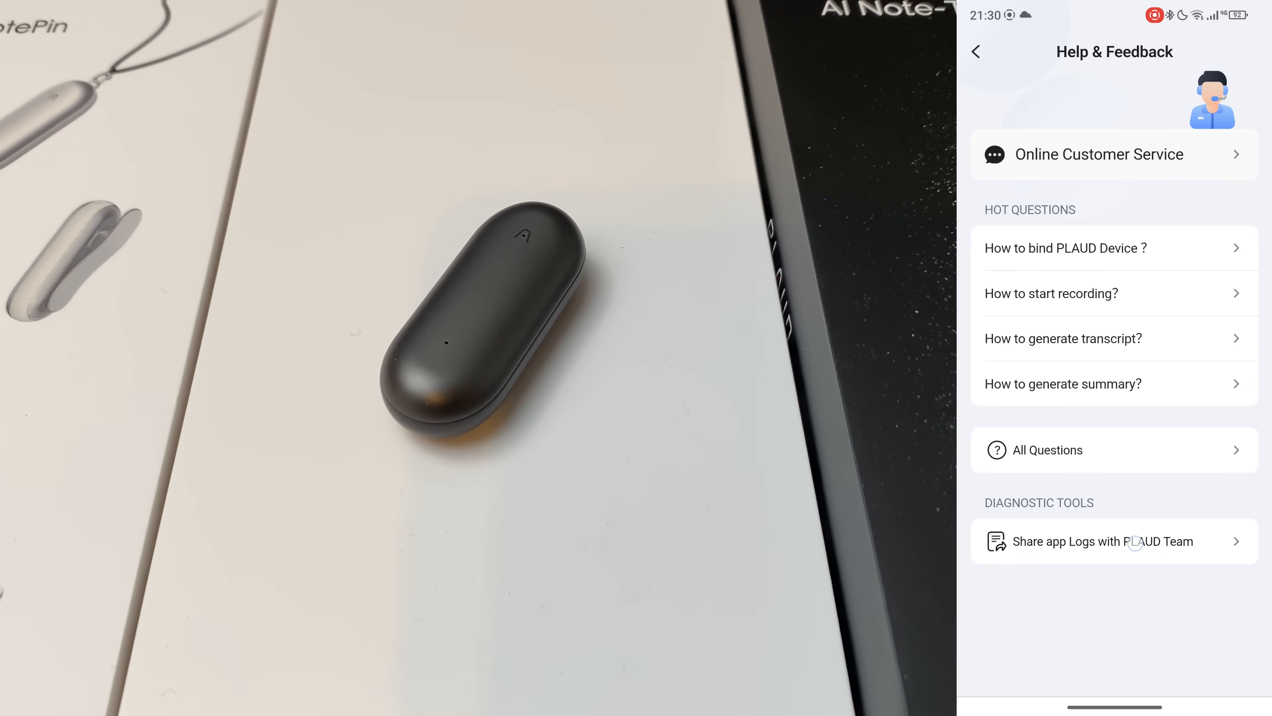
left_click(976, 52)
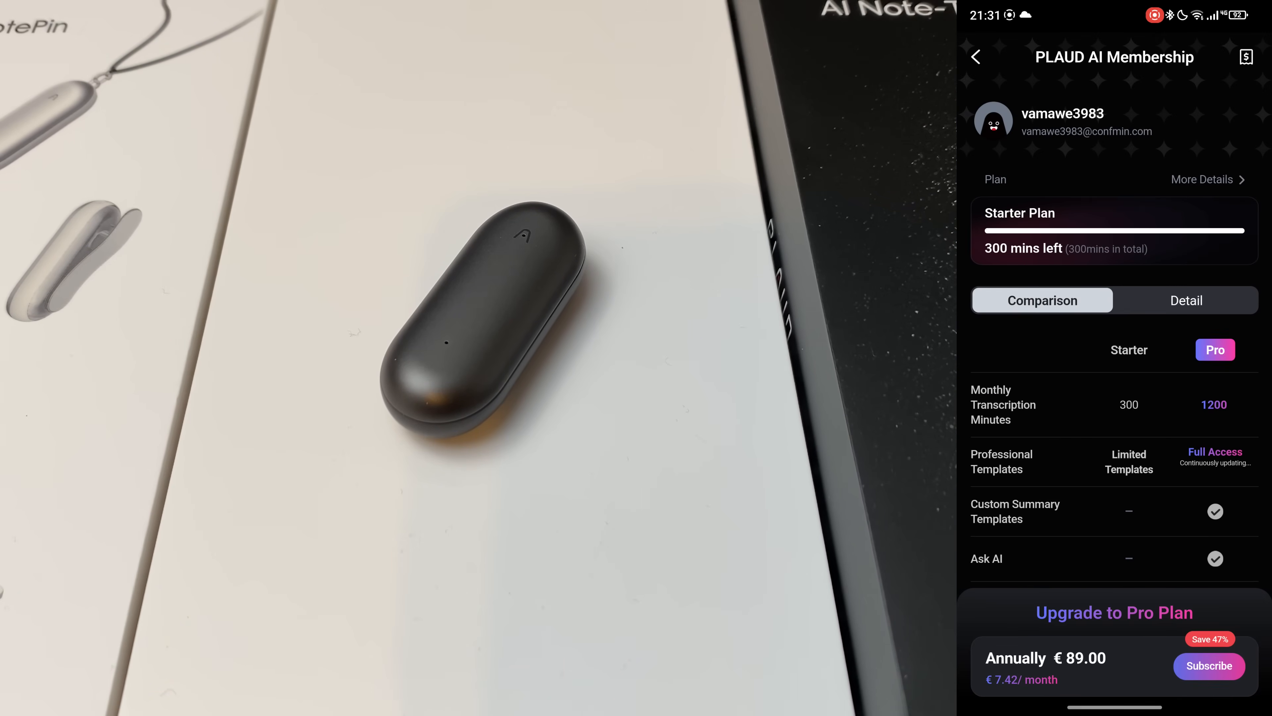
- Scroll through the Pro Plan membership comparison and view the PLAUD WEB access page
scroll("down", 3)
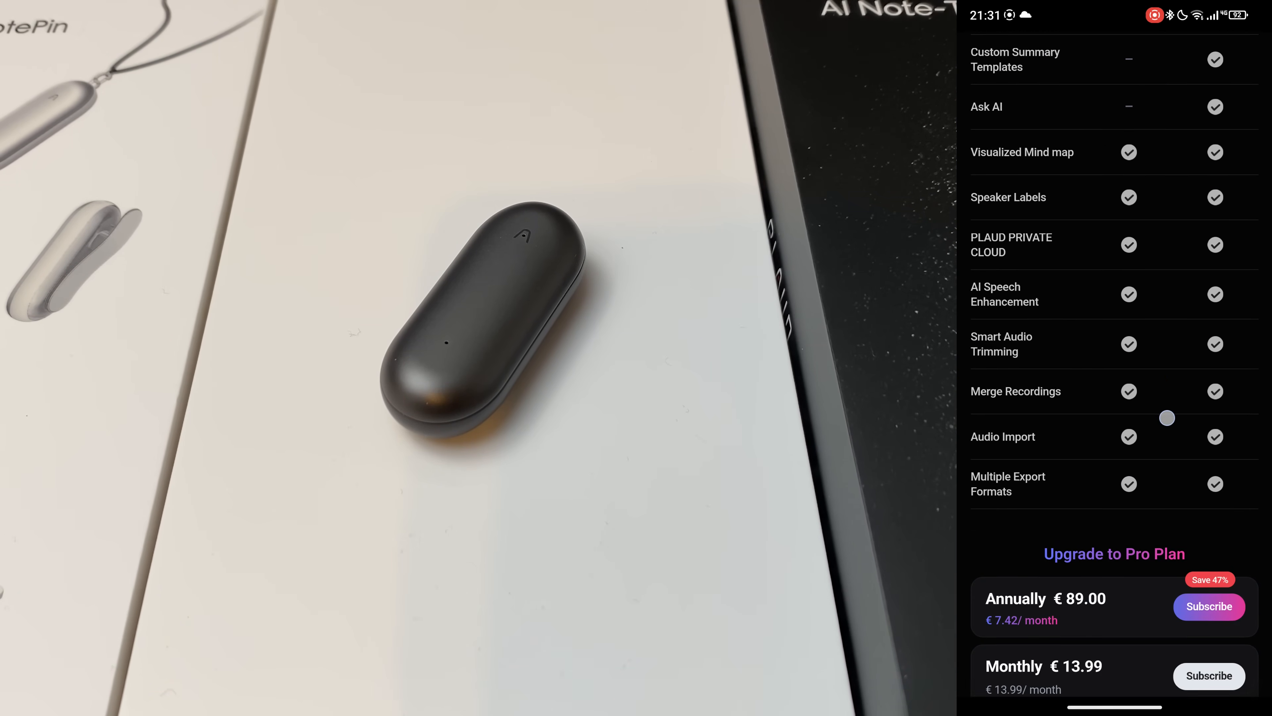
scroll("down", 3)
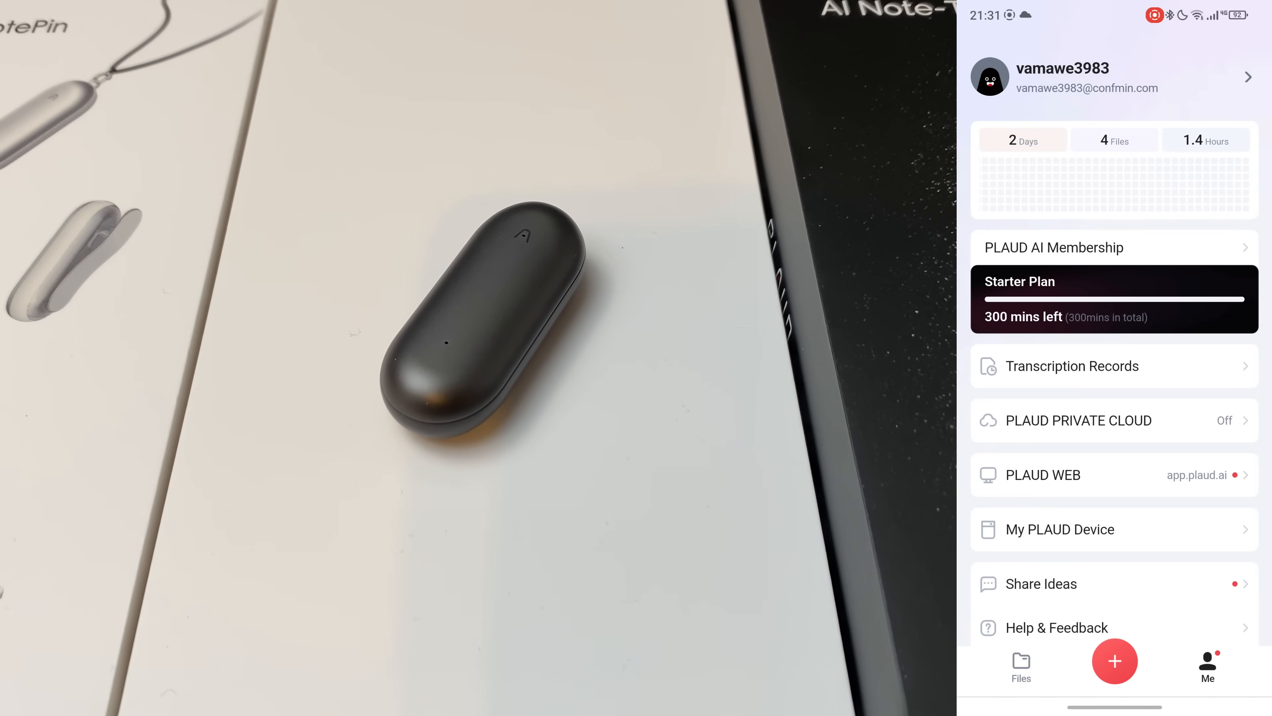
scroll("down", 3)
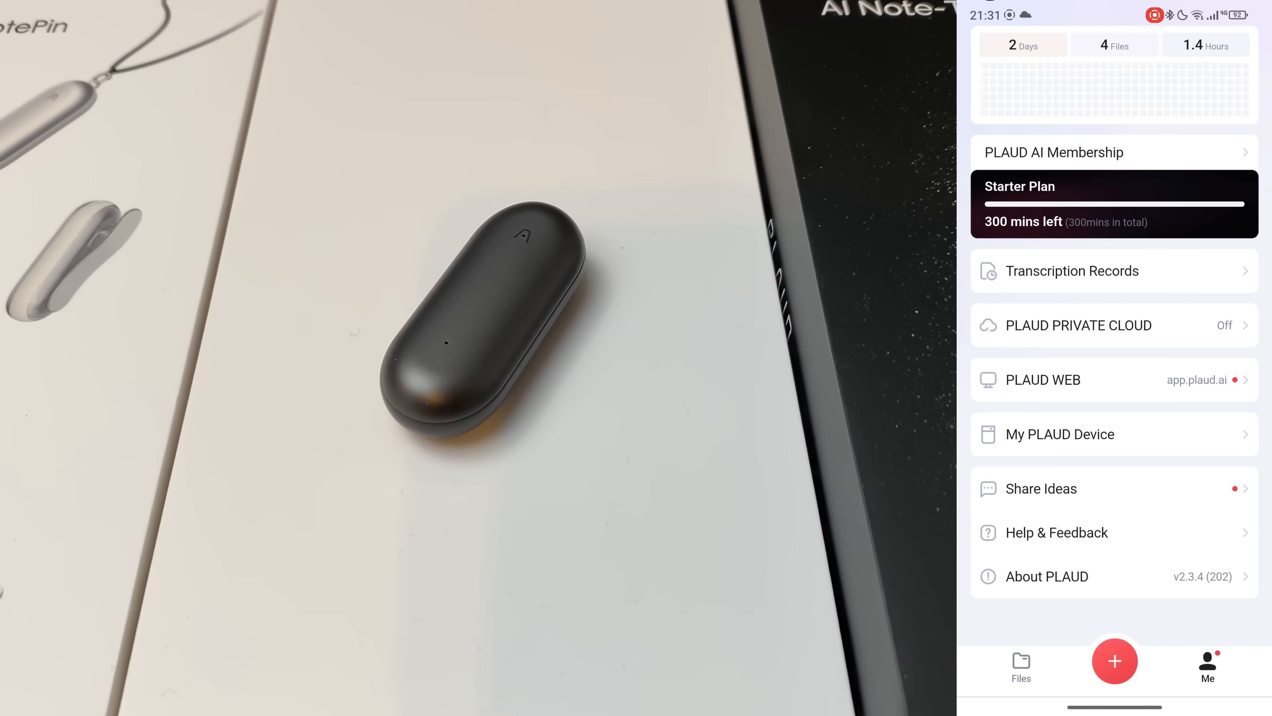
left_click(1060, 434)
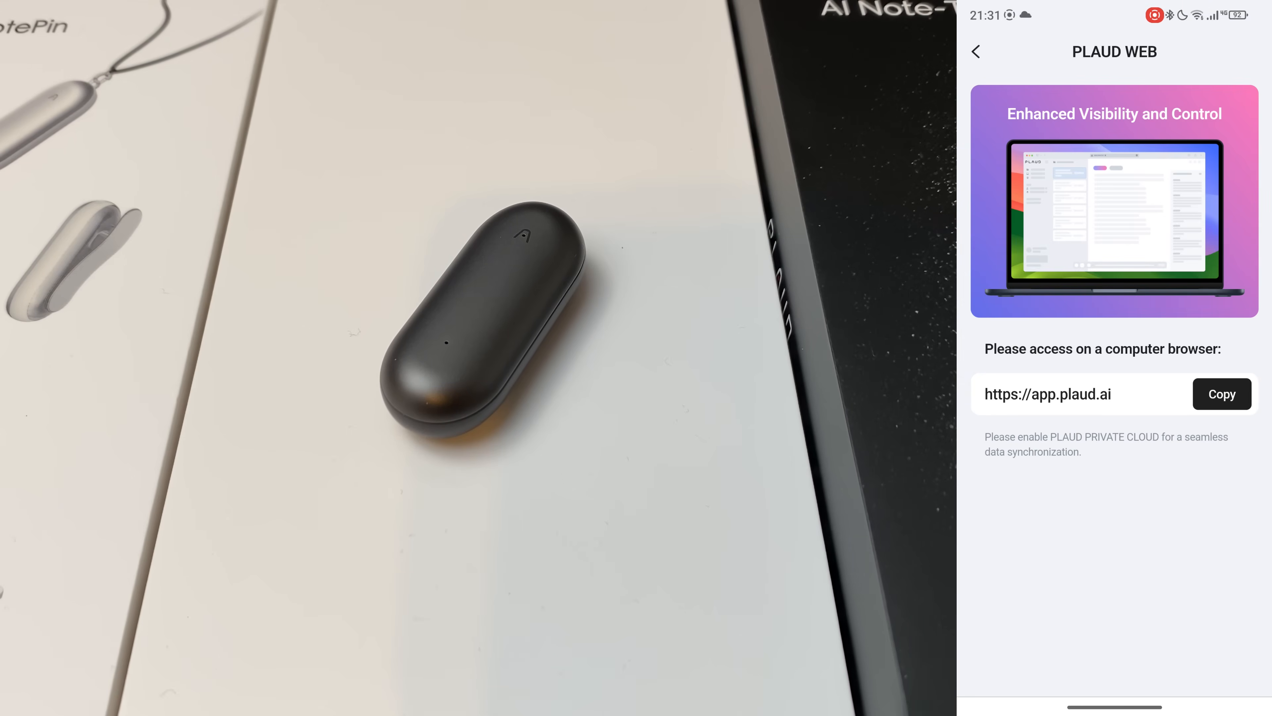
left_click(976, 51)
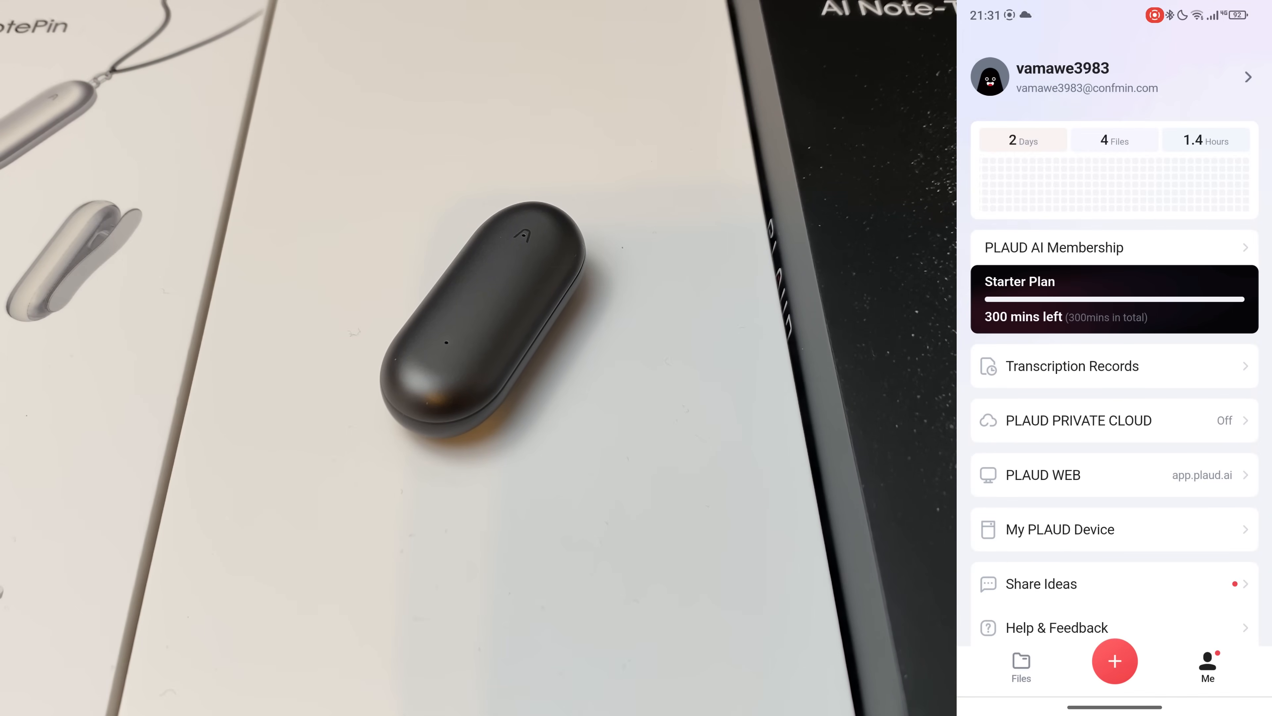
- View the account's login methods under Account & Profile and return to the Me overview
left_click(1112, 76)
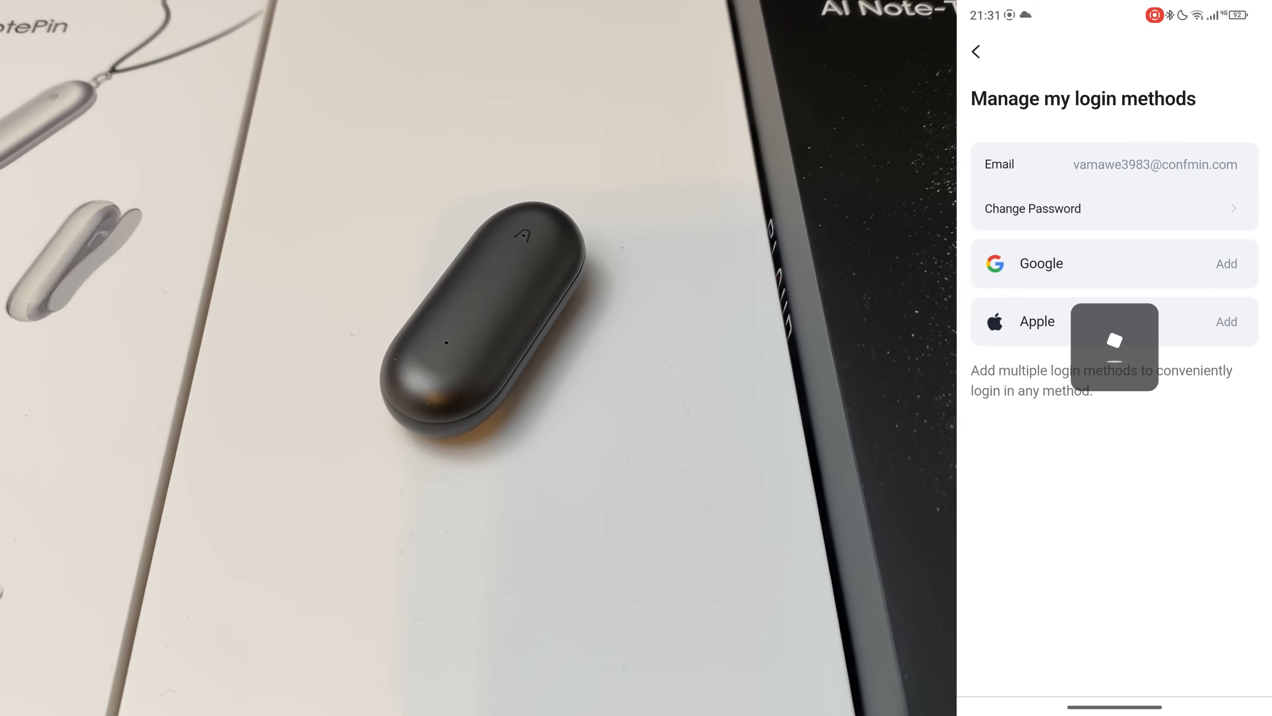
left_click(976, 51)
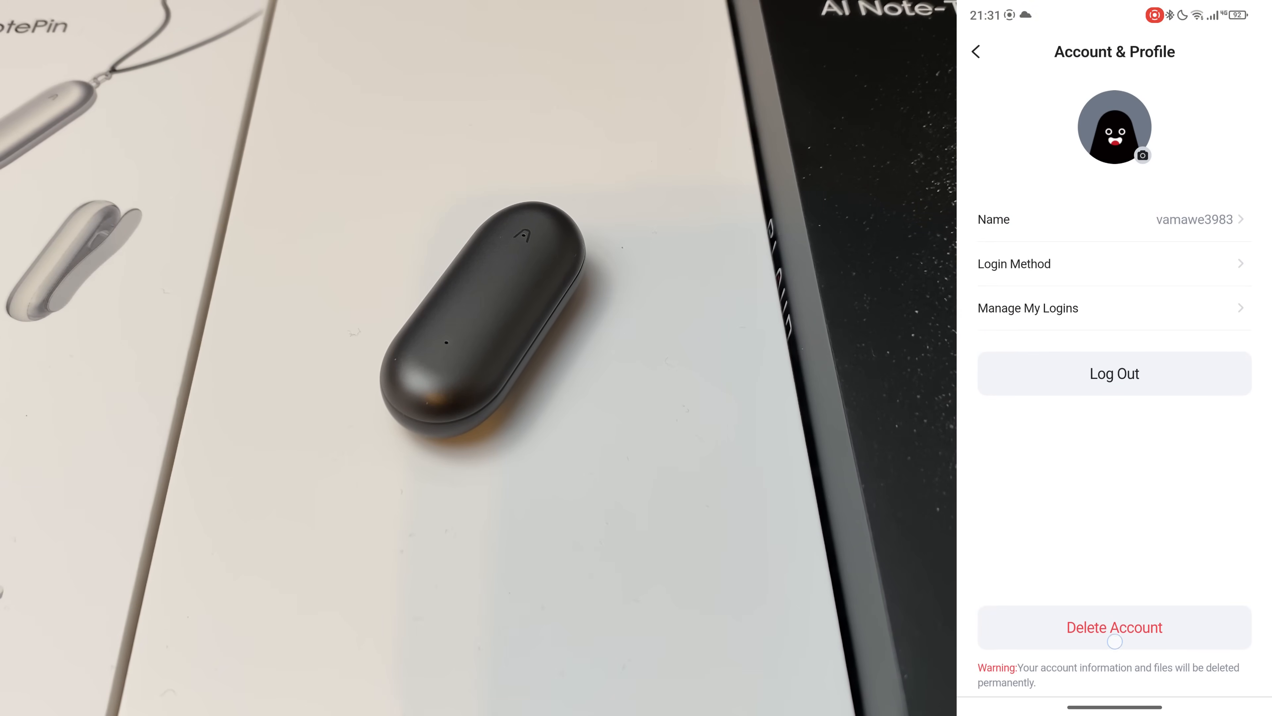
left_click(976, 51)
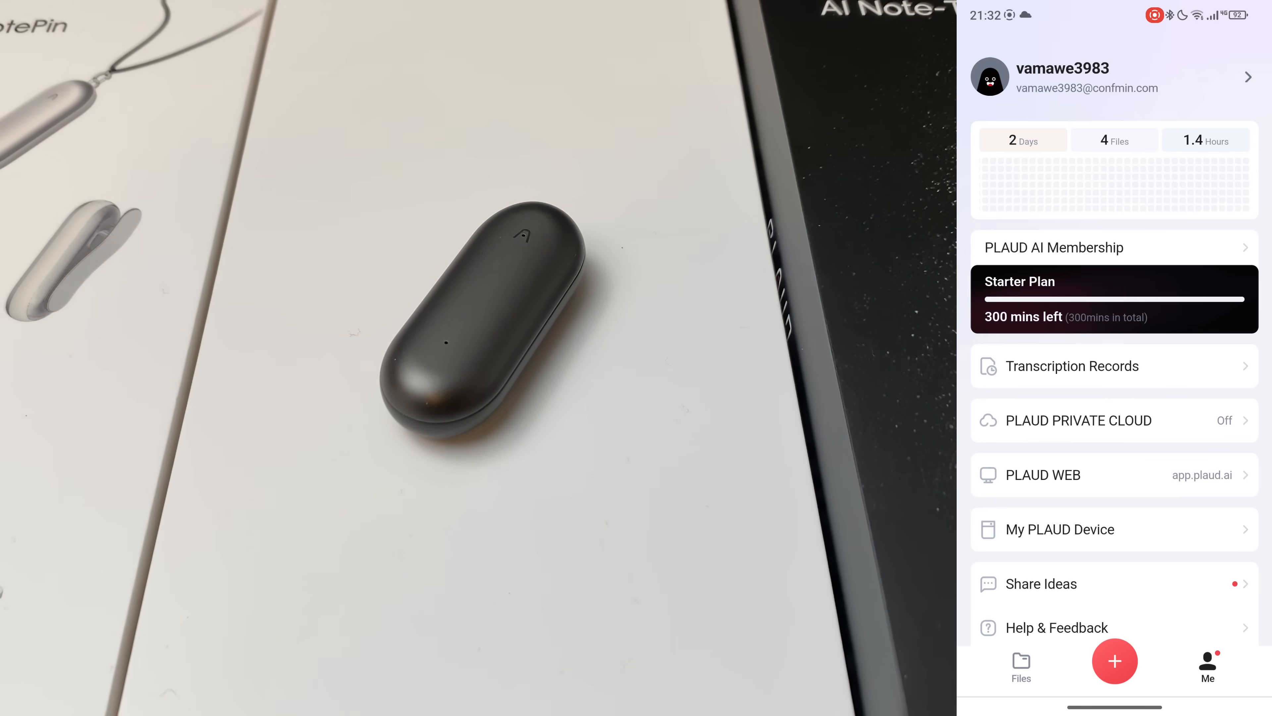
- Set the NotePin's microphone gain to 24 dB and go back to the All Files list
left_click(1021, 664)
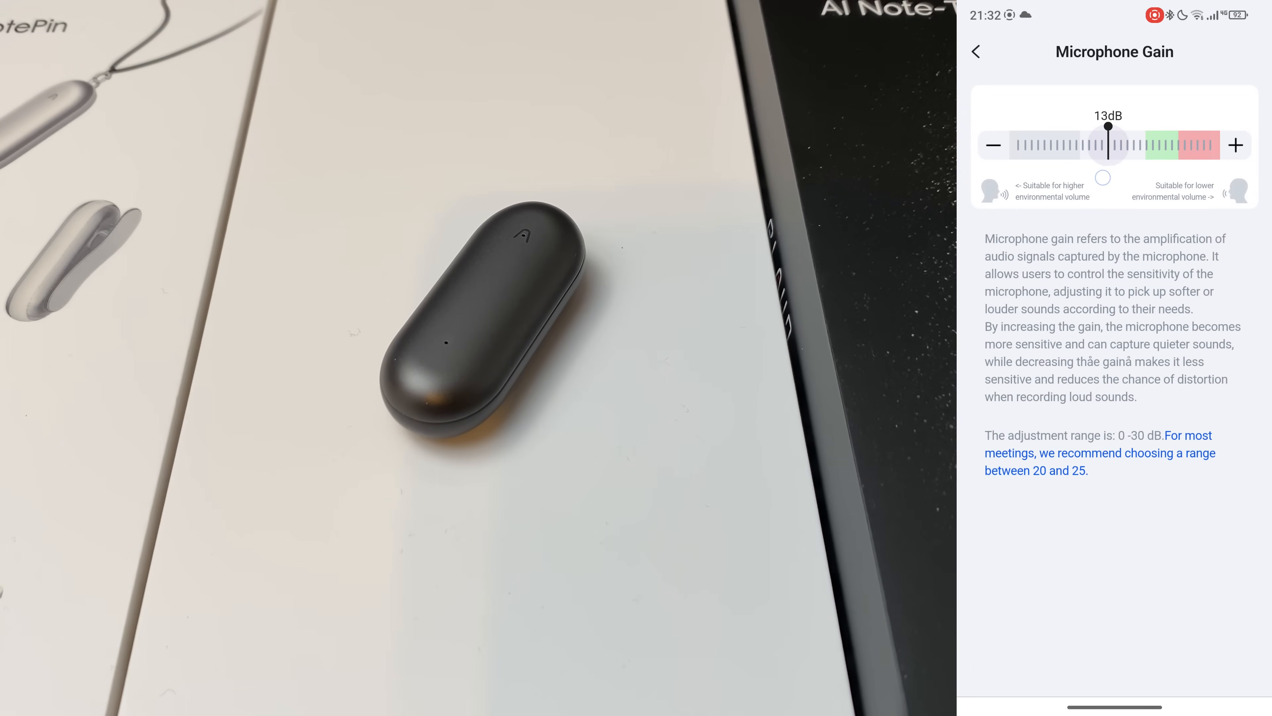
left_click(1235, 145)
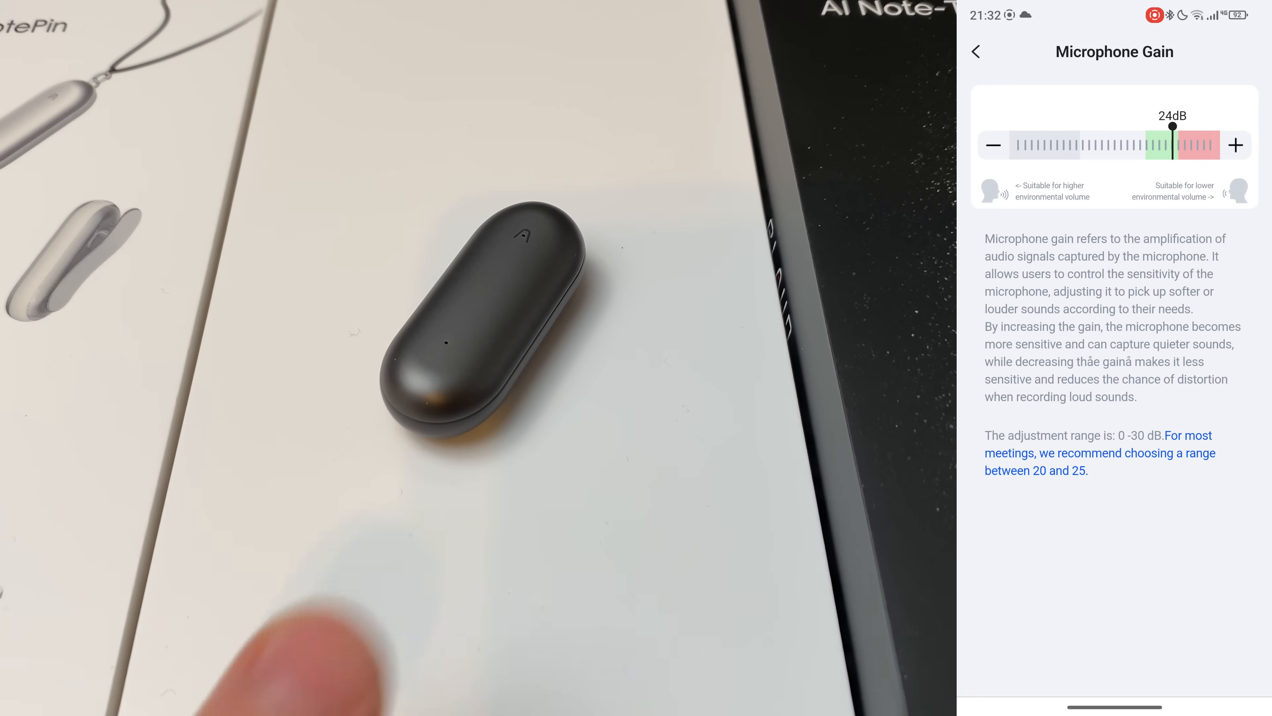
left_click(976, 51)
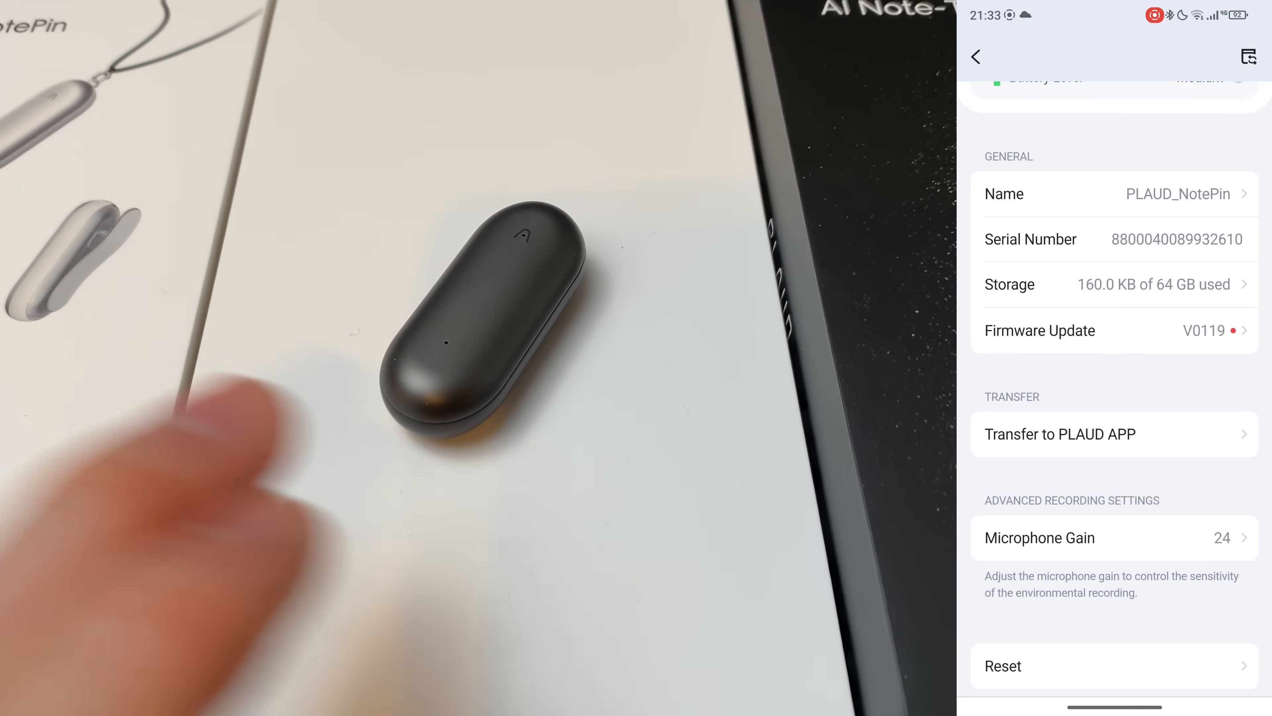
left_click(977, 56)
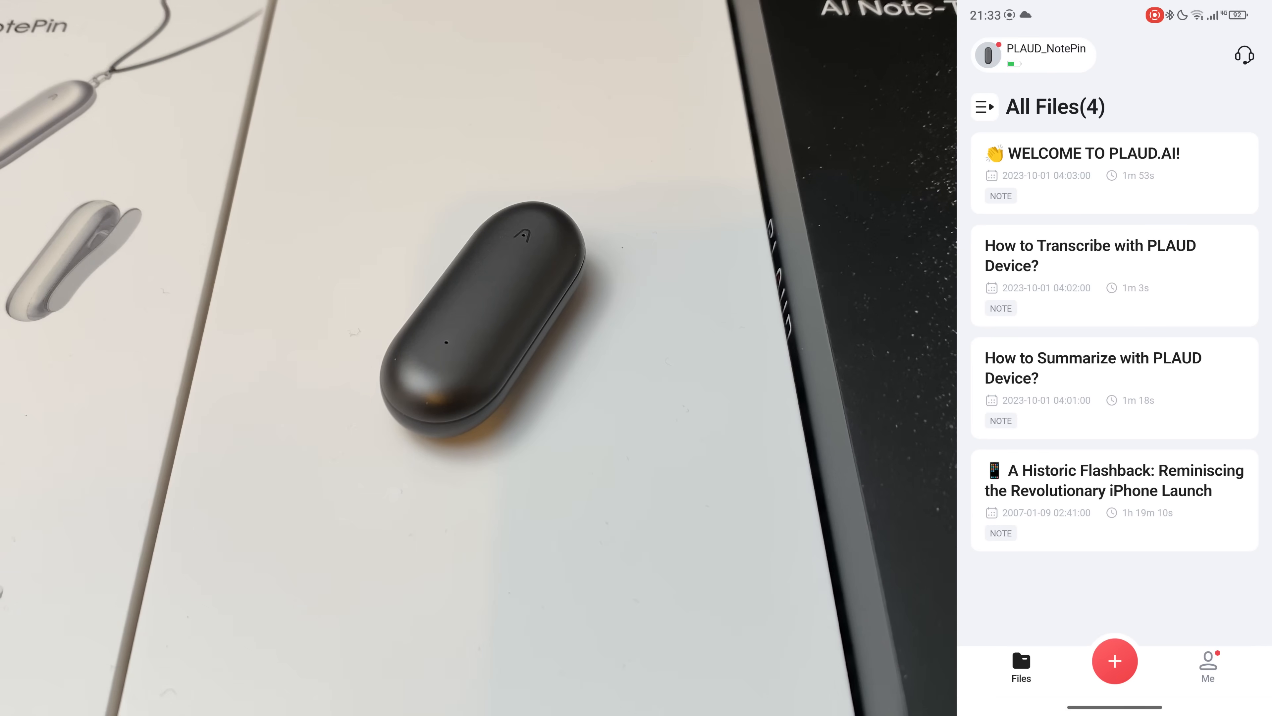
left_click(1114, 660)
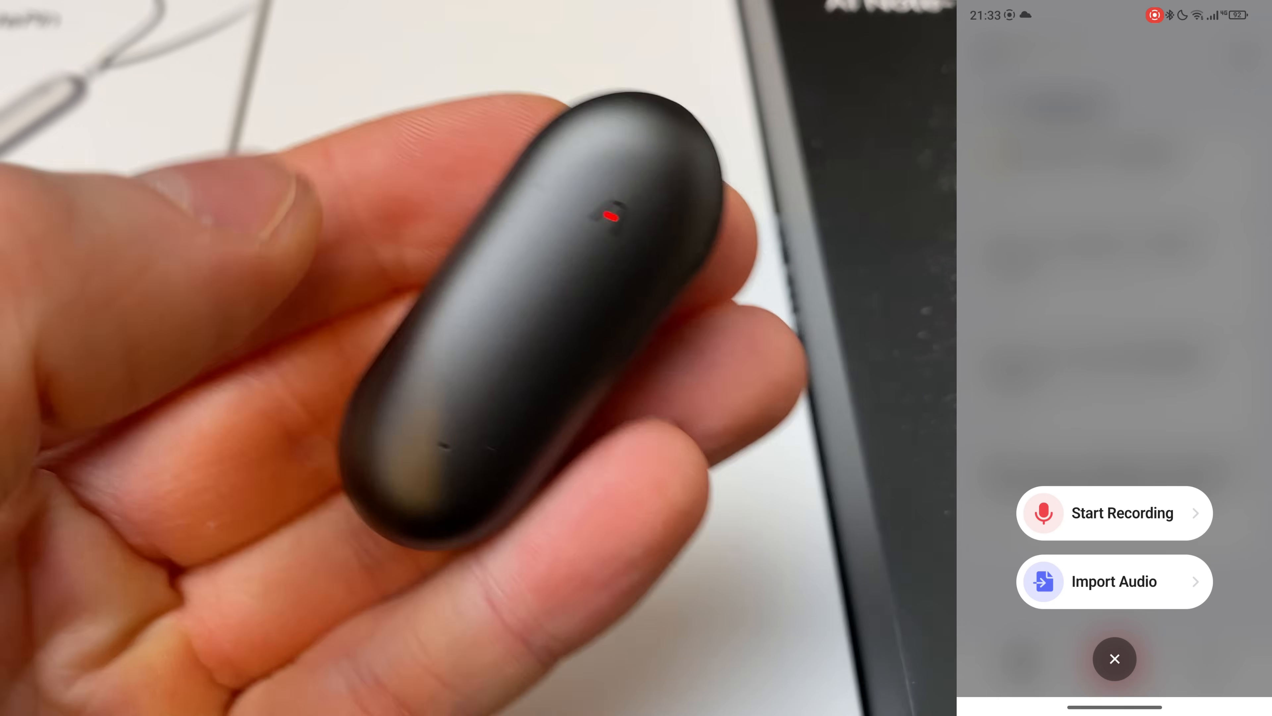
left_click(1113, 512)
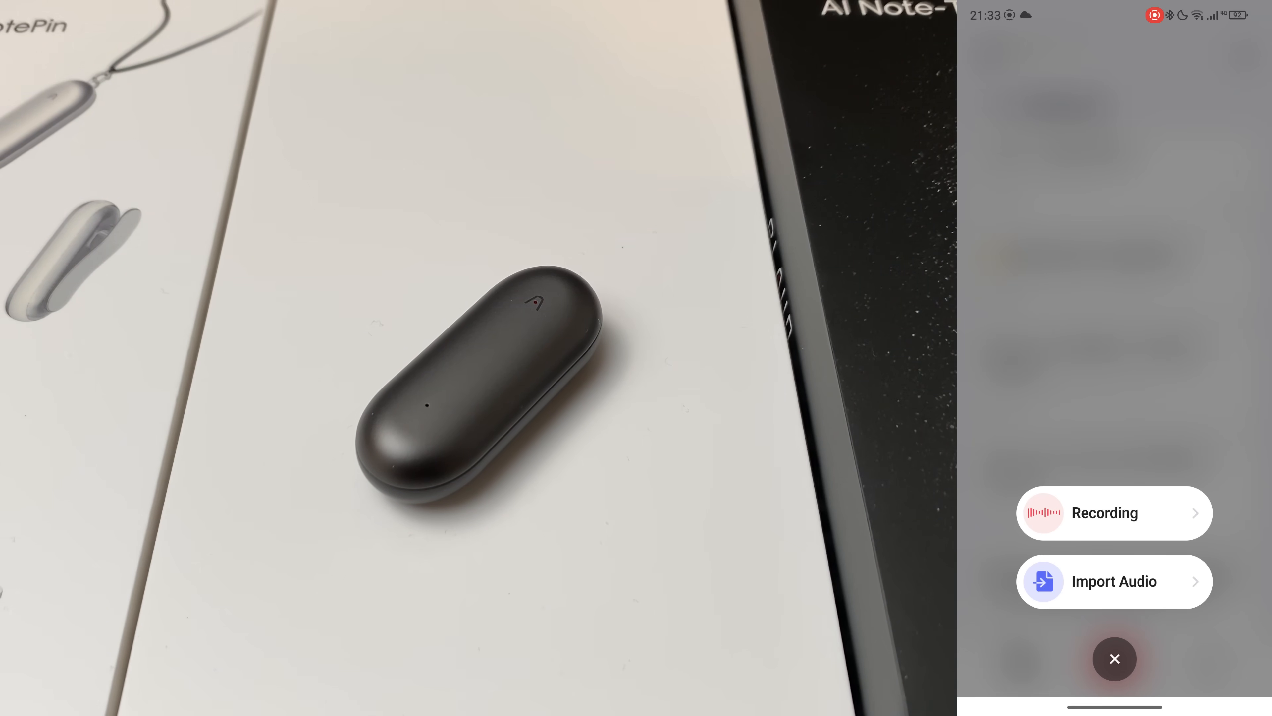
left_click(1114, 512)
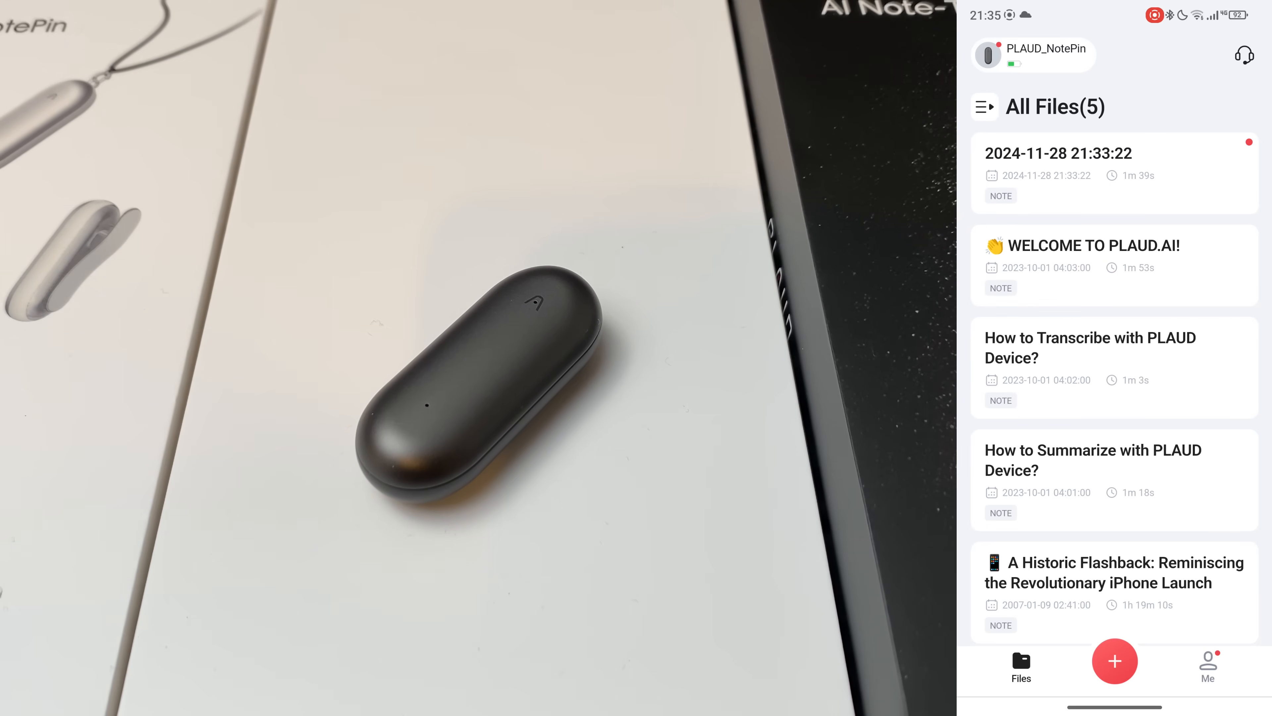
- Begin generating a summary for the 2024-11-28 recording and bring up the full template catalogue
left_click(1059, 153)
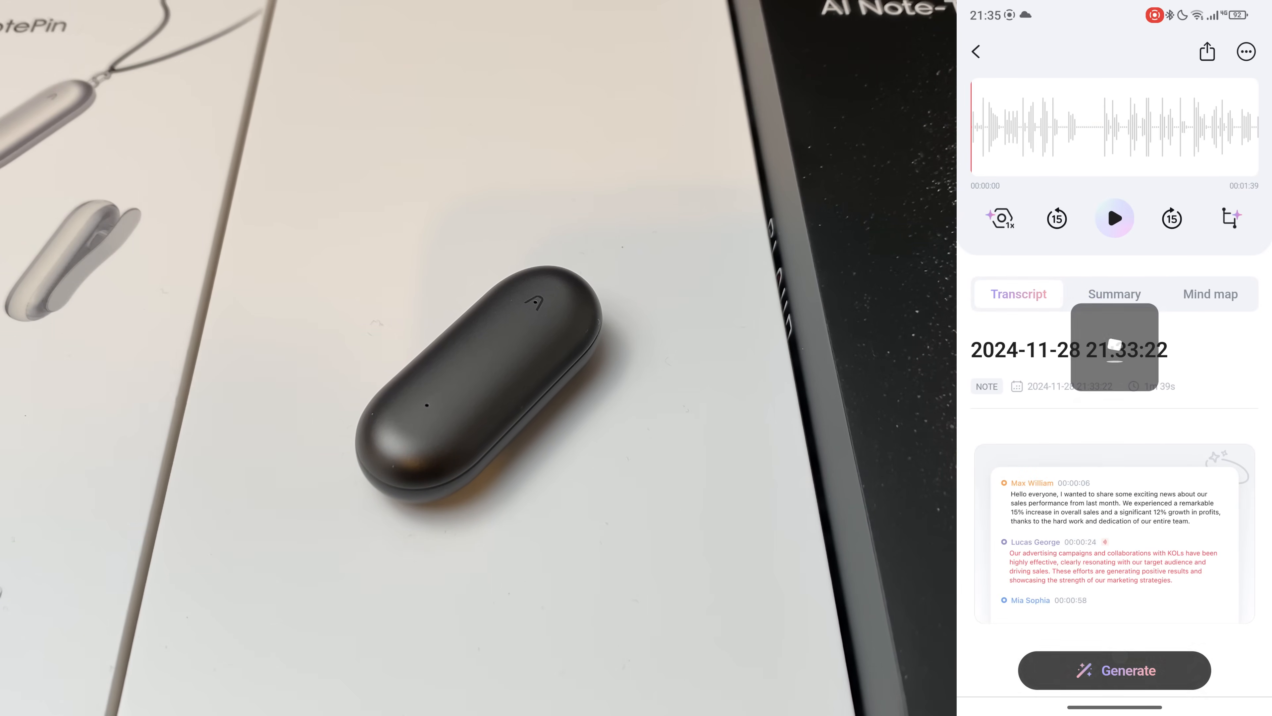
left_click(1114, 669)
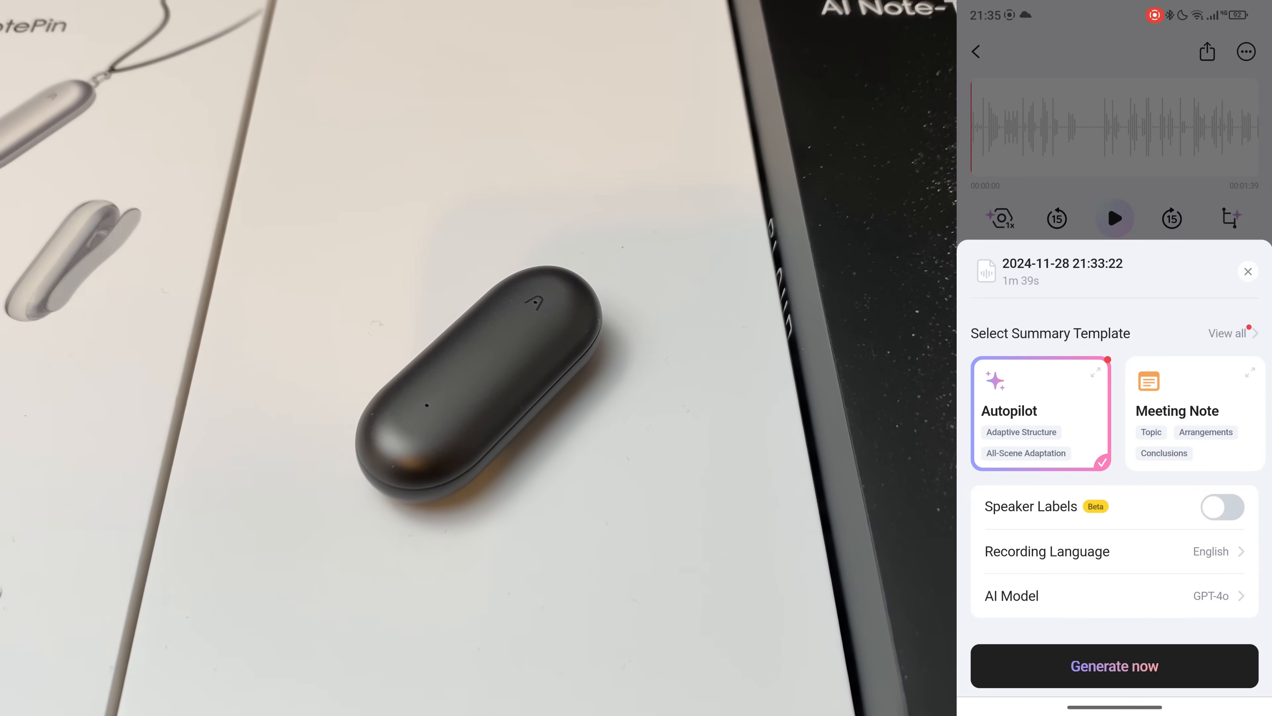
left_click(1228, 333)
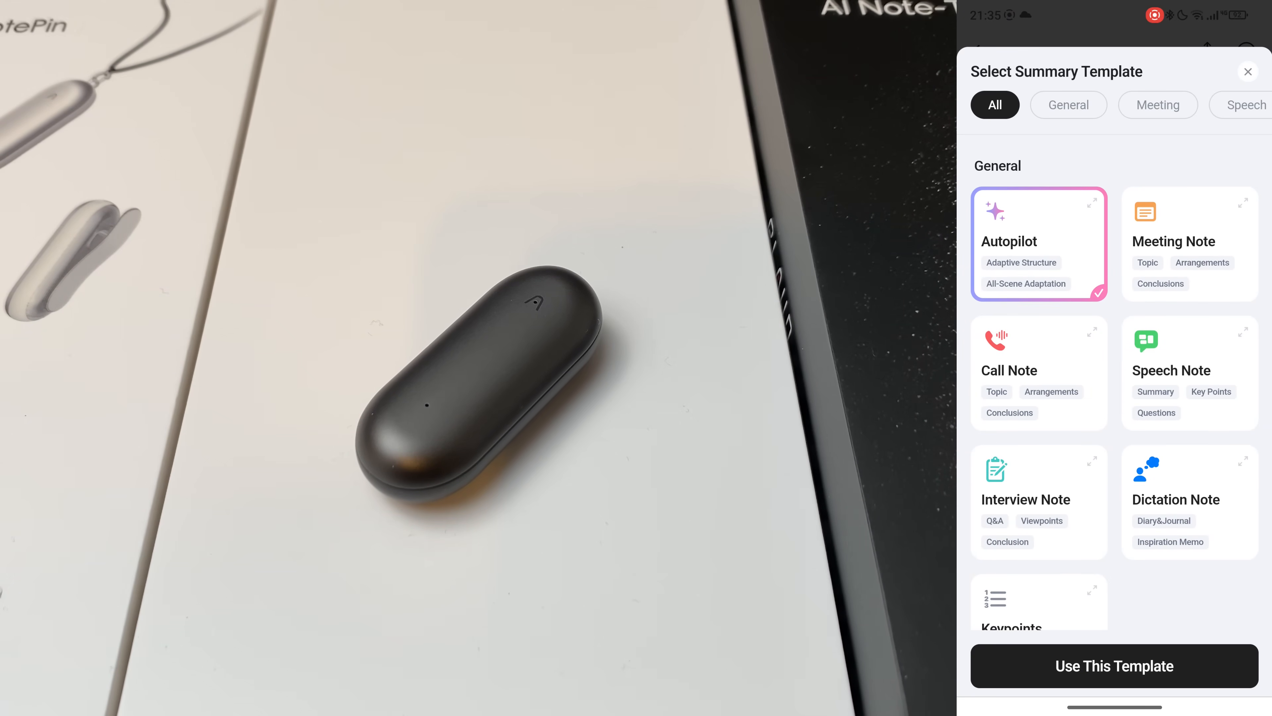
- Browse through the Select Summary Template list, keeping Autopilot selected
scroll("up", 3)
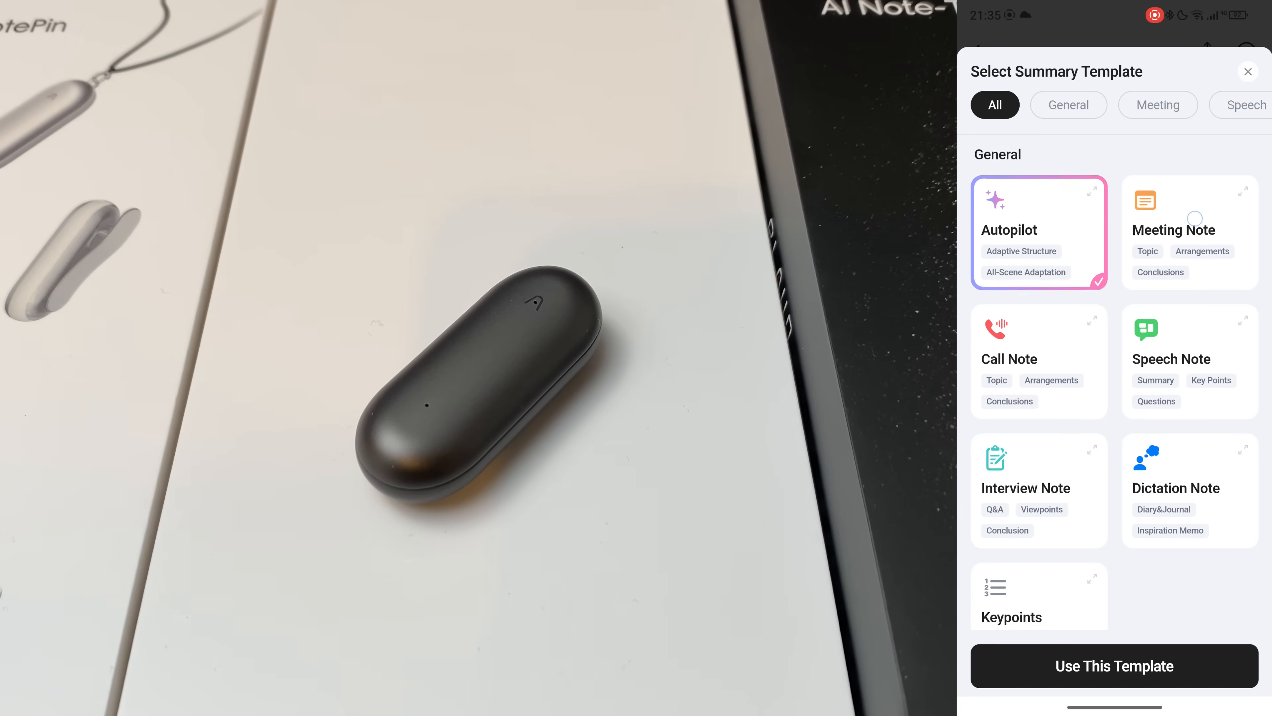
scroll("down", 3)
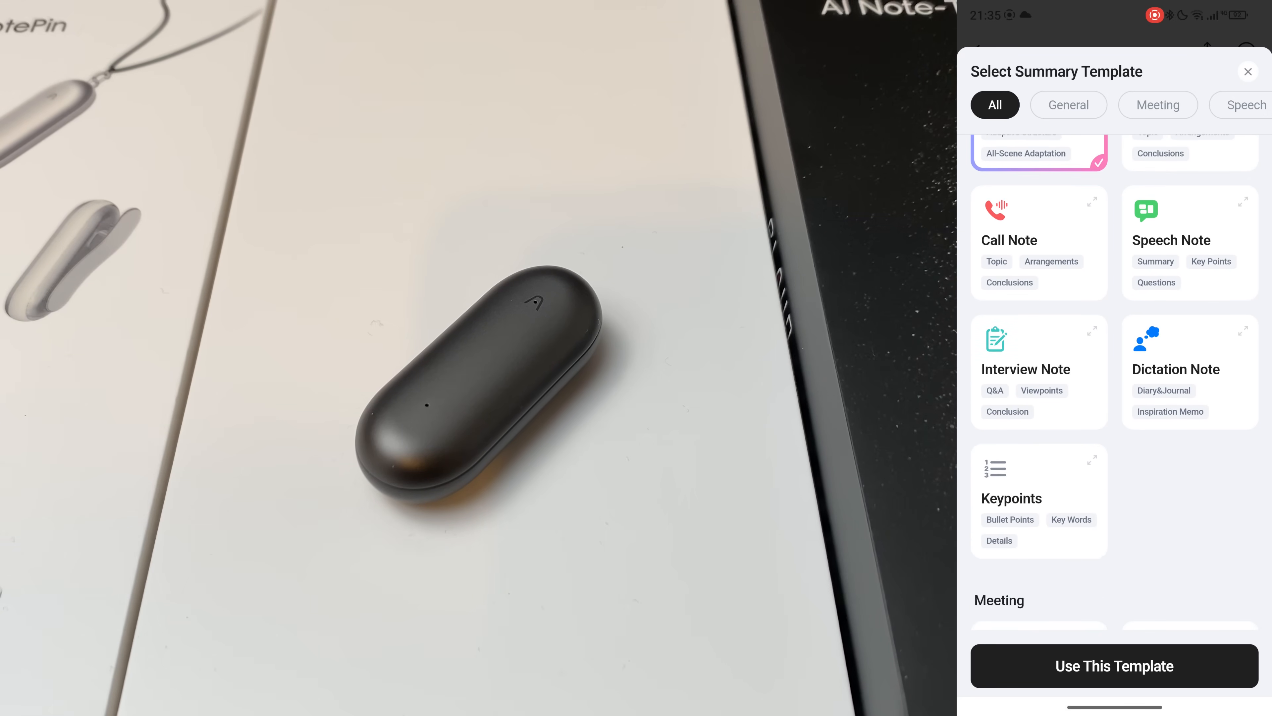
scroll("down", 3)
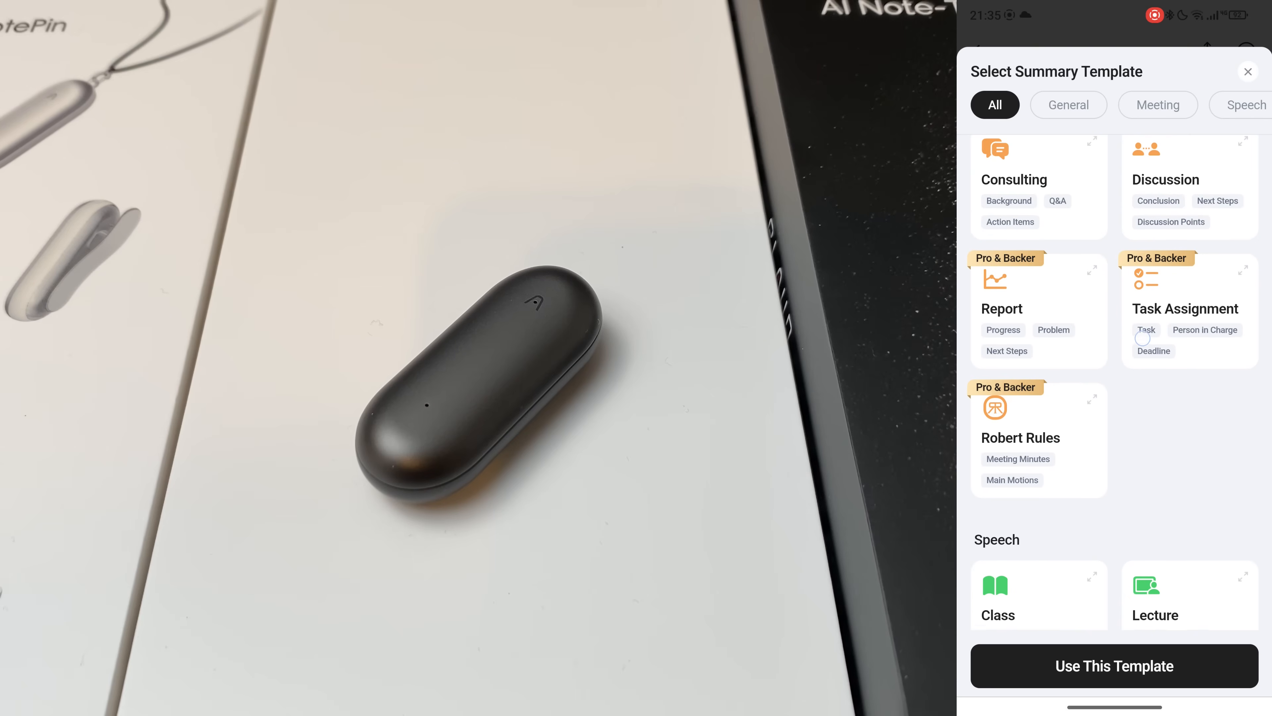
scroll("down", 3)
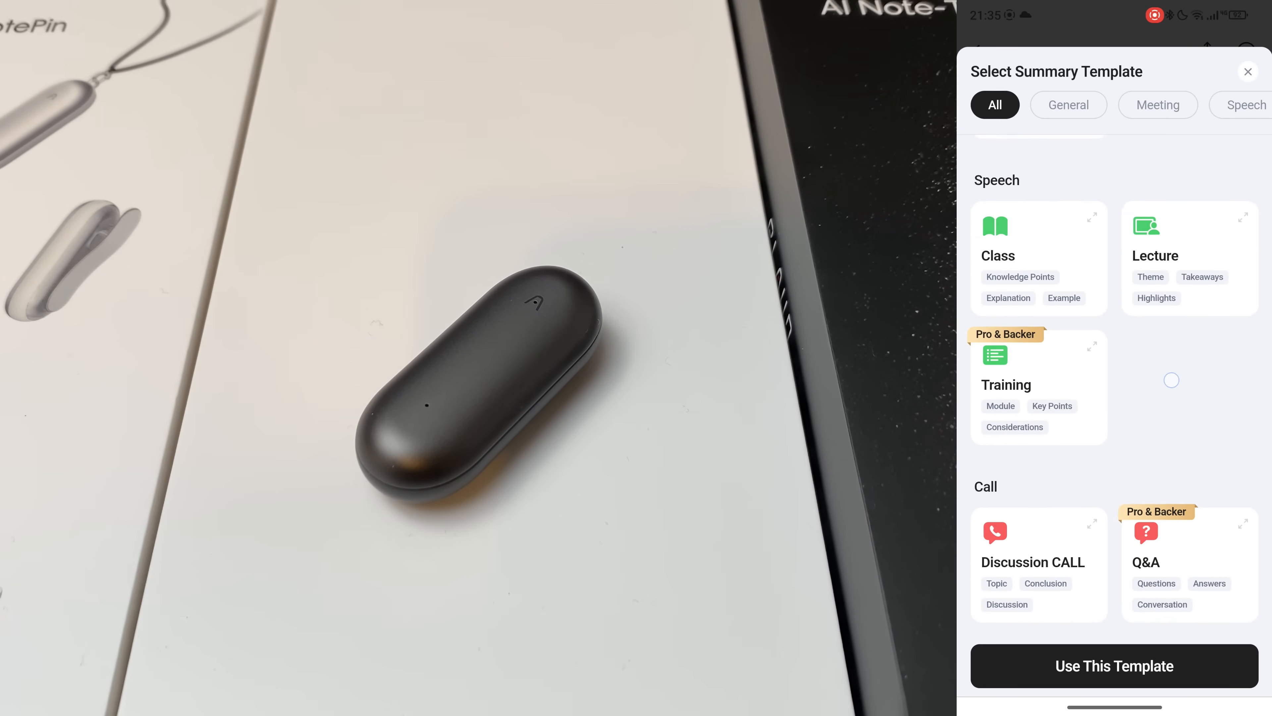
scroll("down", 3)
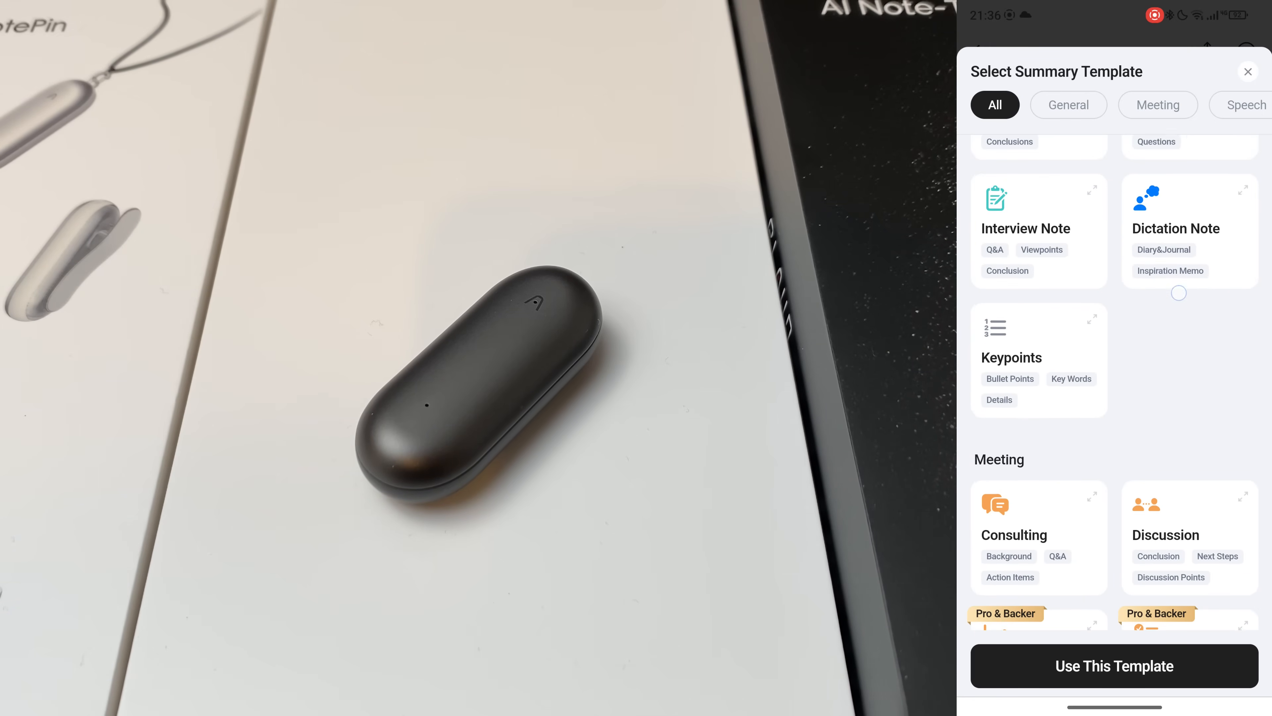
scroll("up", 3)
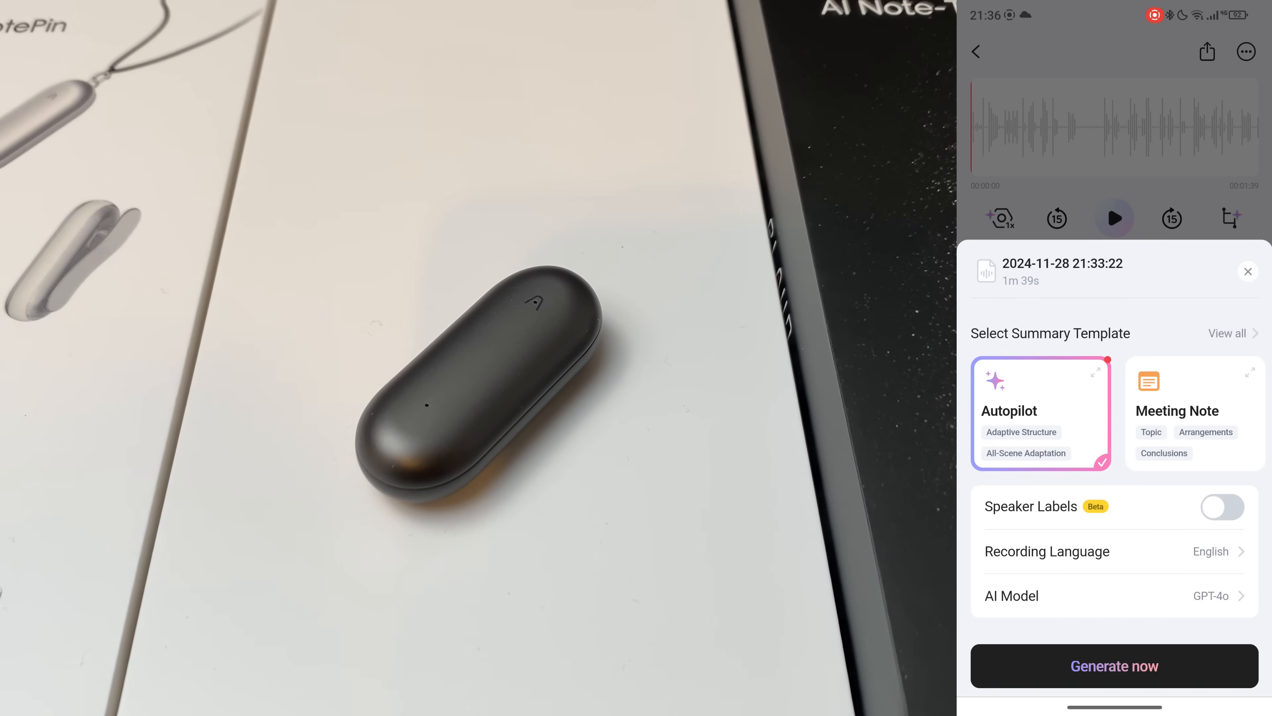
- Review the recording language list and keep GPT-4o as the AI model for the transcription
left_click(1222, 506)
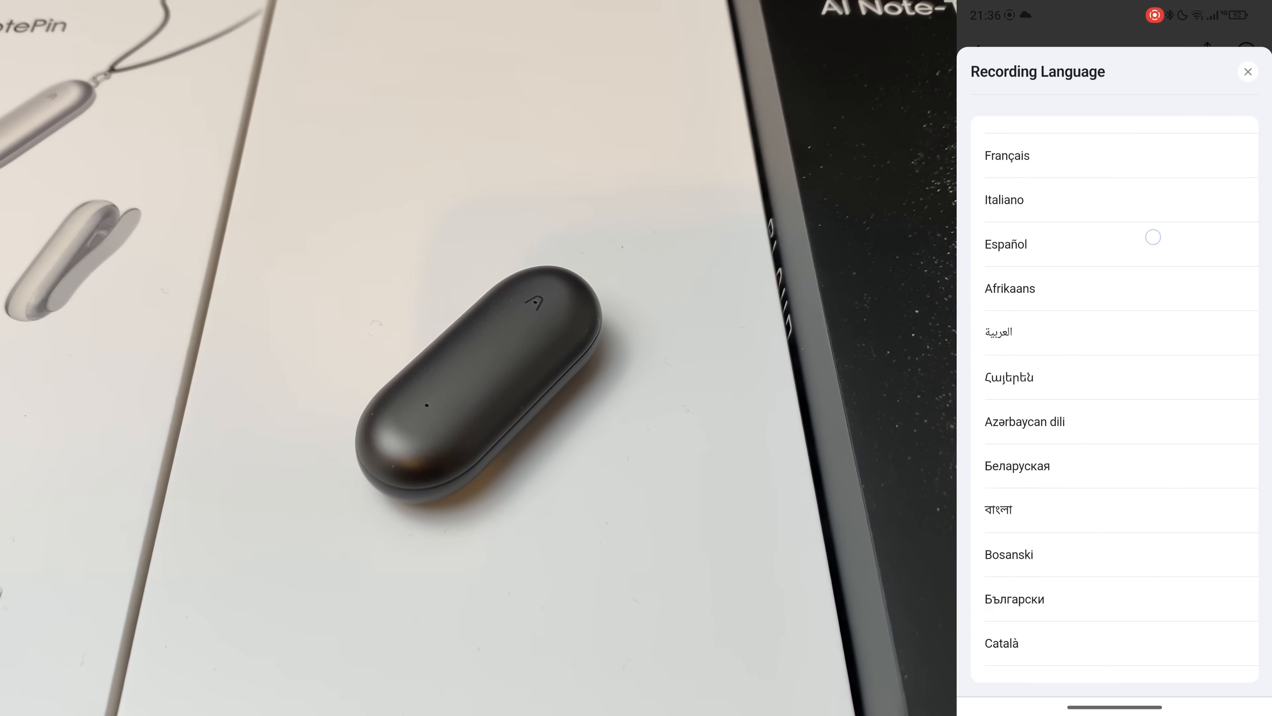
scroll("down", 3)
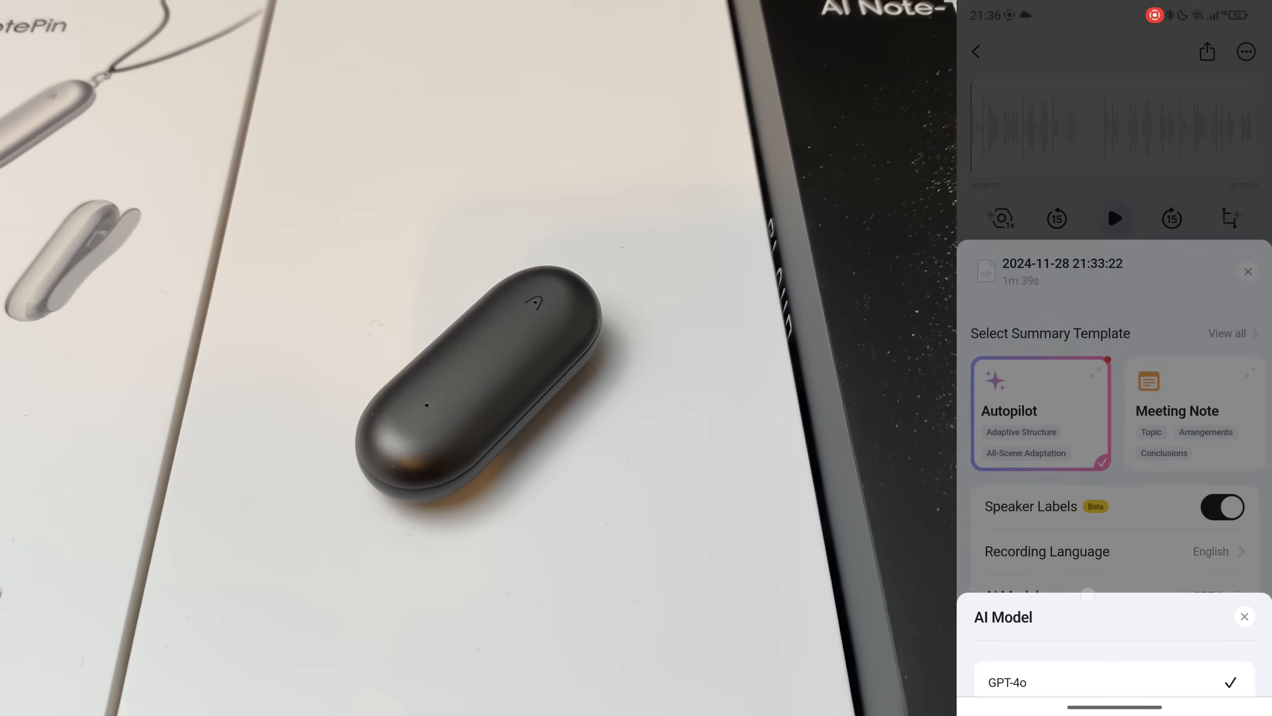
left_click(1244, 616)
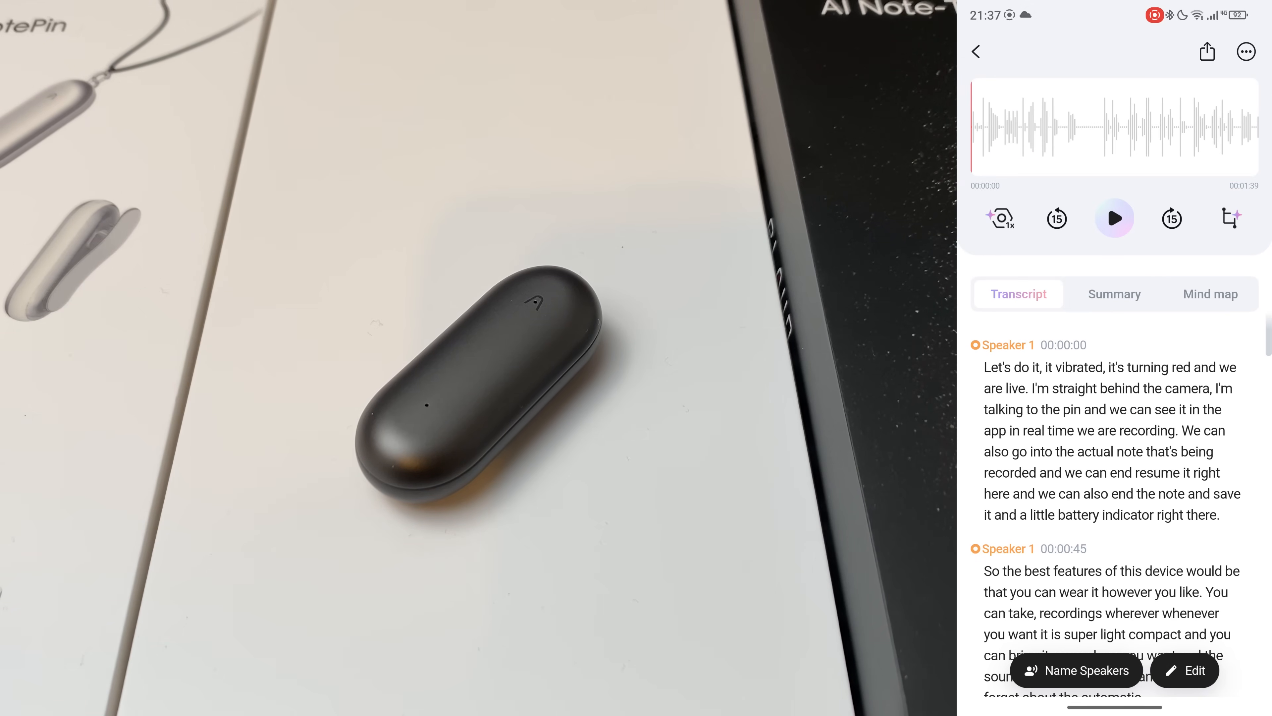
- Rate the transcript Good and show the summary '11-28 Lecture: Note Pin Device Features'
scroll("up", 3)
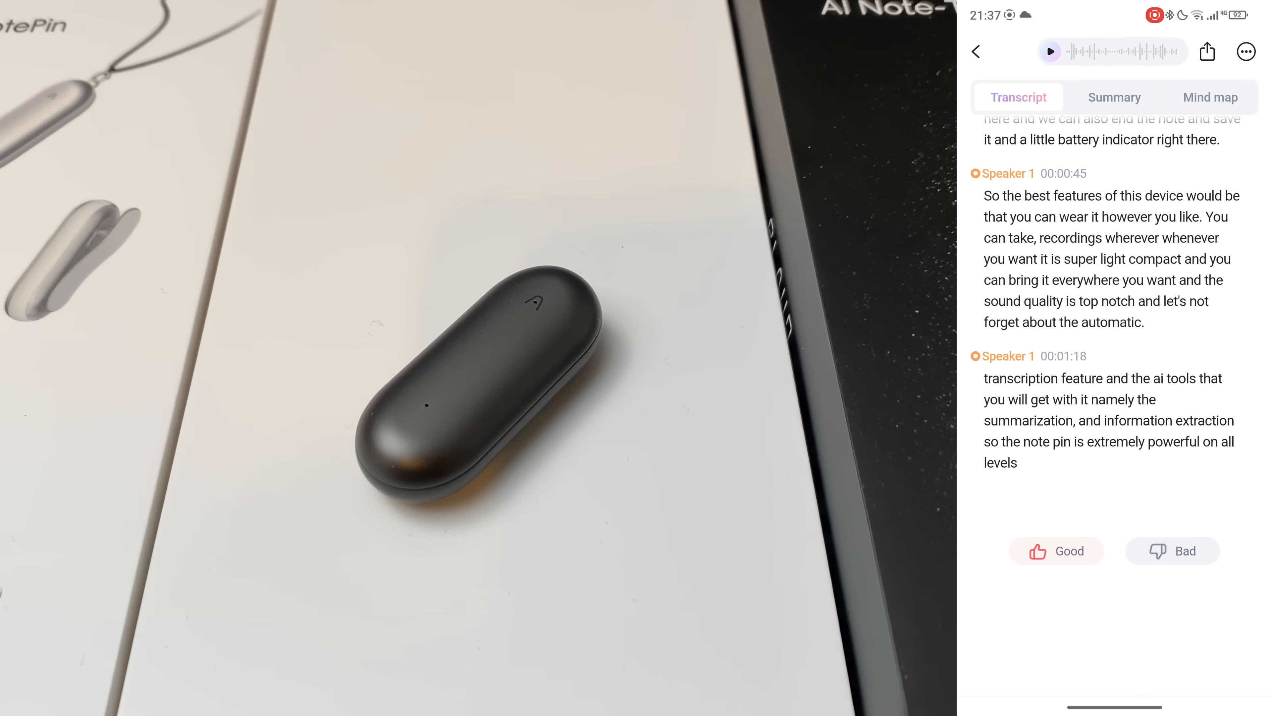
left_click(1056, 550)
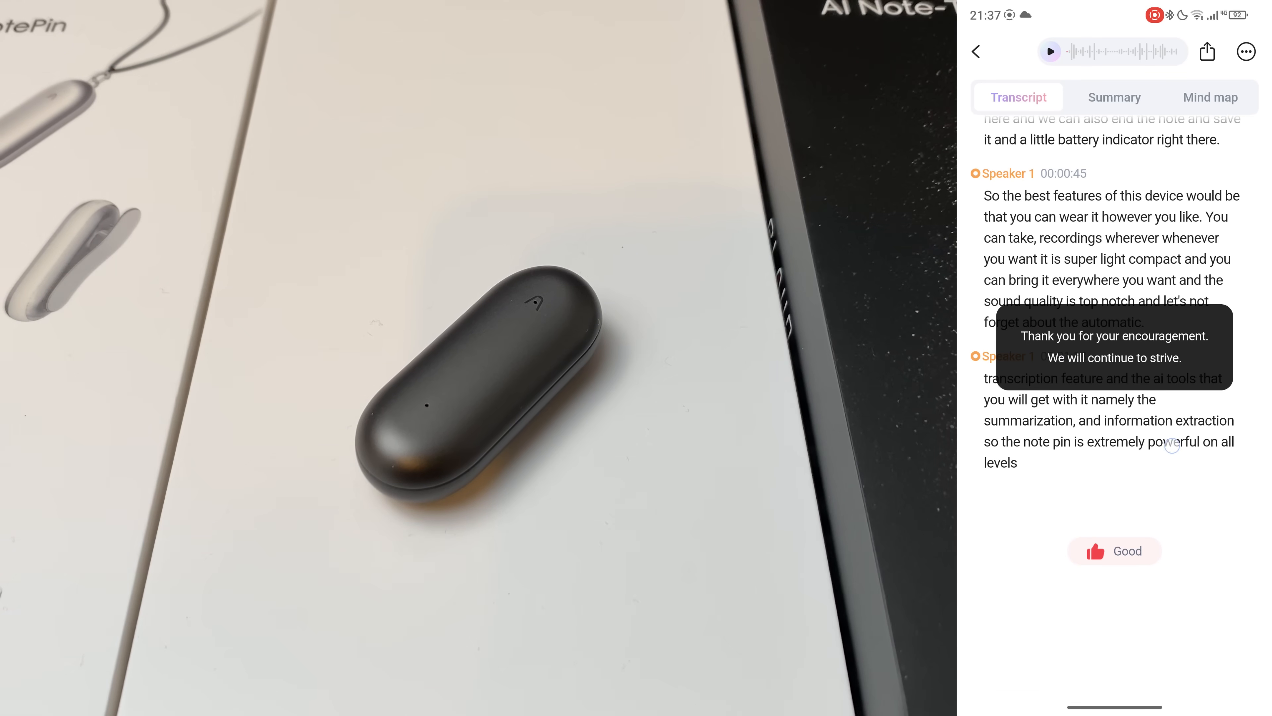
left_click(1114, 97)
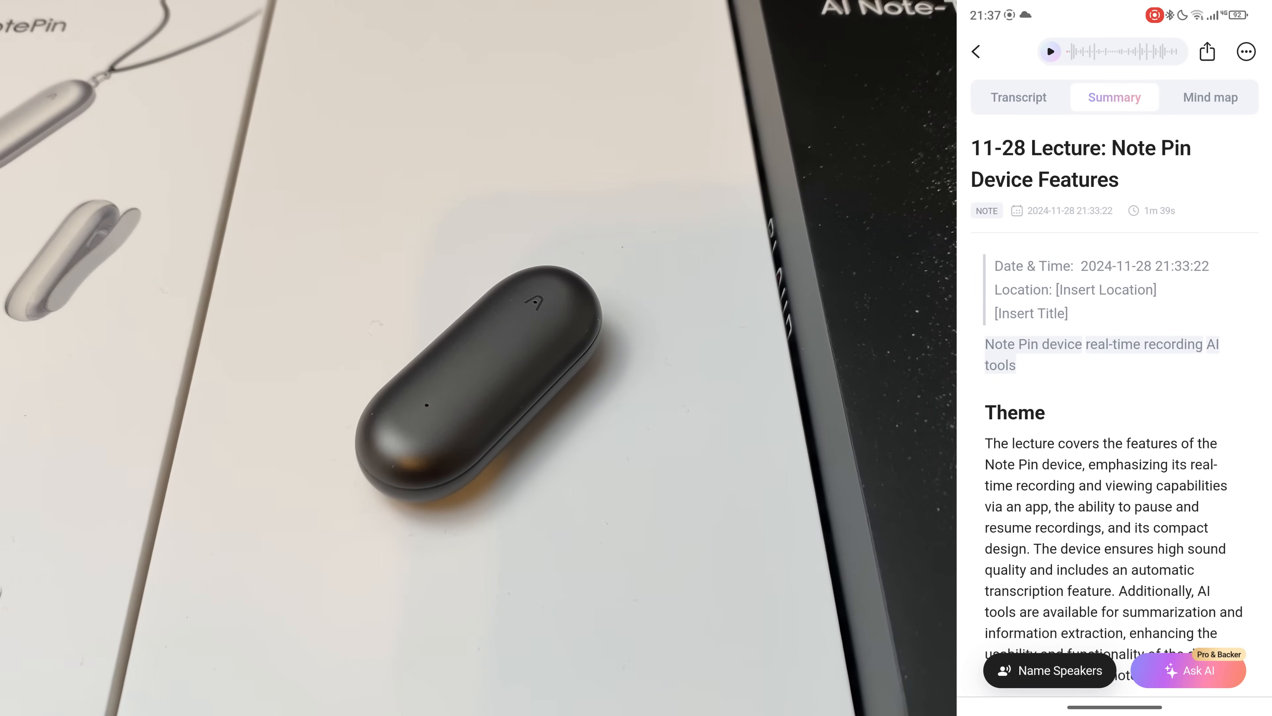
- Read through the lecture summary and rate it Good
scroll("down", 3)
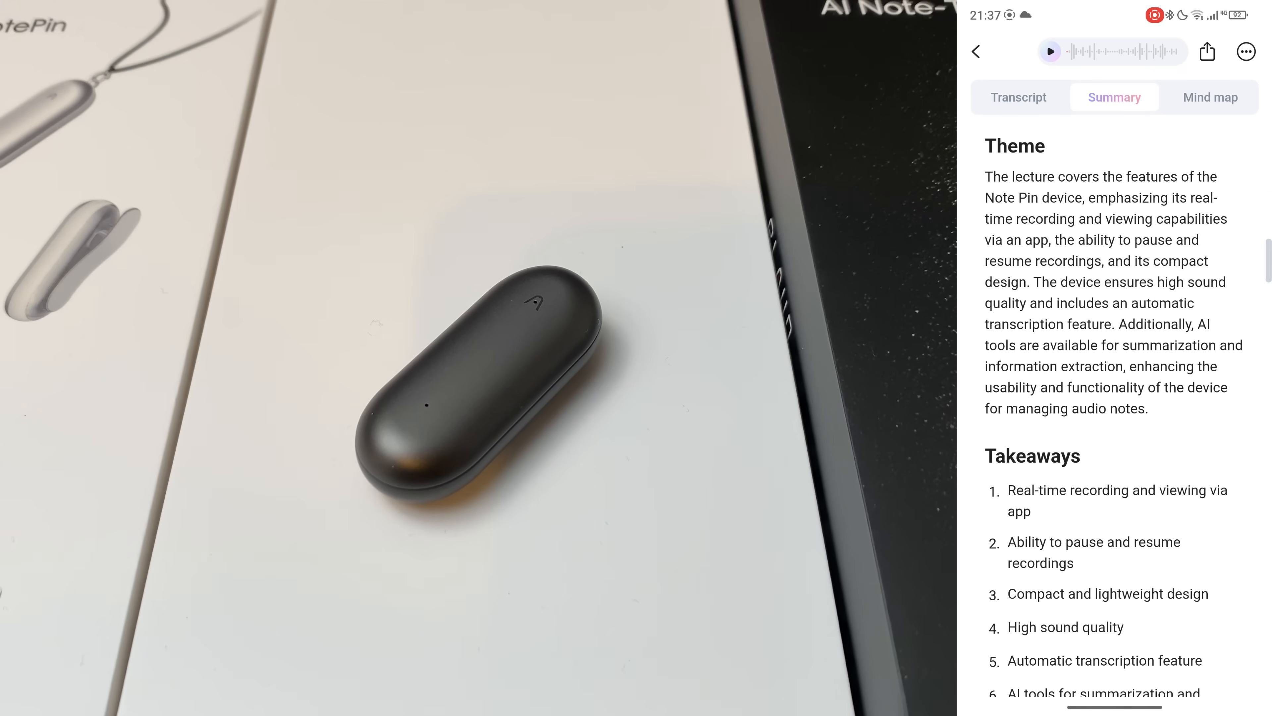
scroll("down", 3)
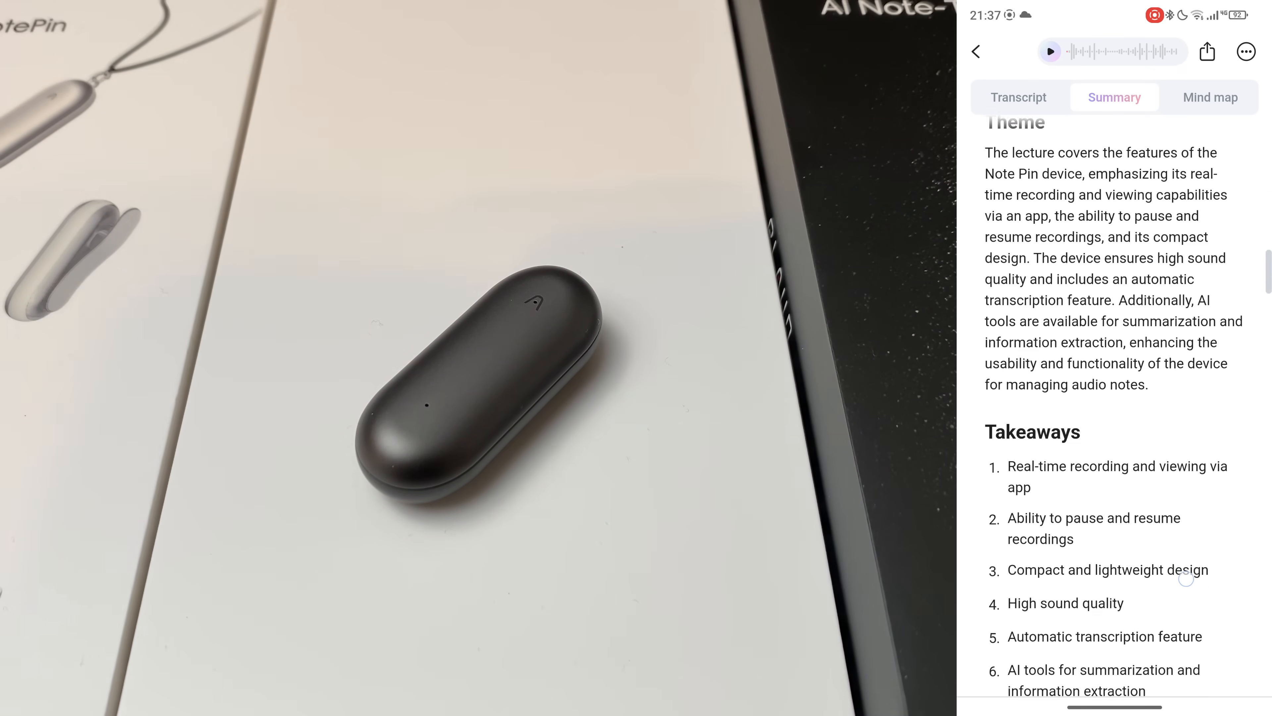
scroll("down", 3)
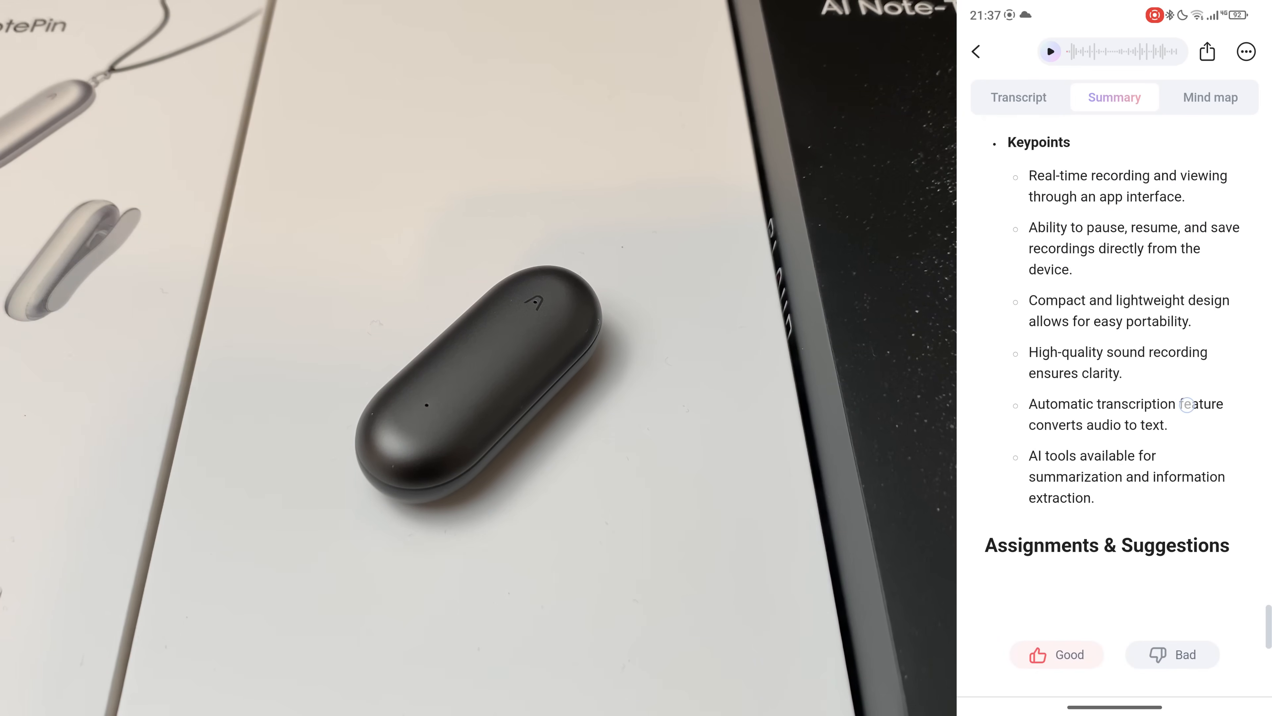
left_click(1056, 654)
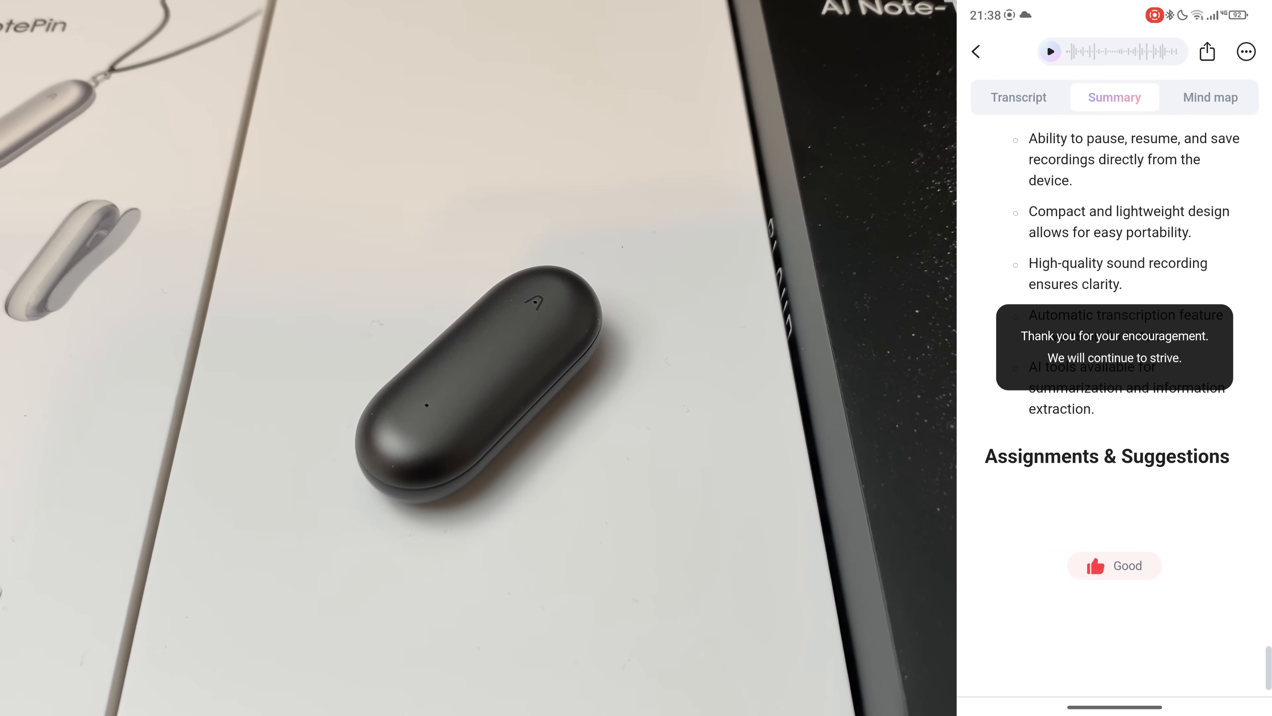
- View the summary's mind map fitted to screen, then return to the All Files list
left_click(1209, 97)
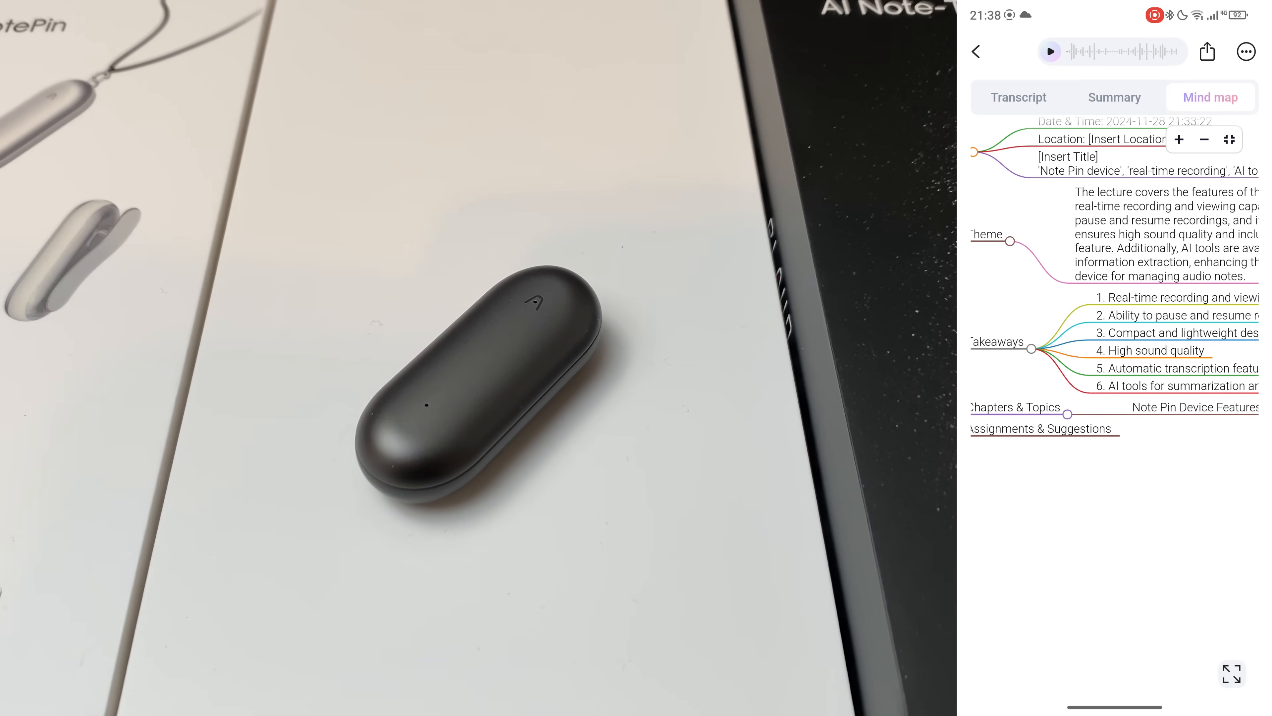
left_click(1229, 138)
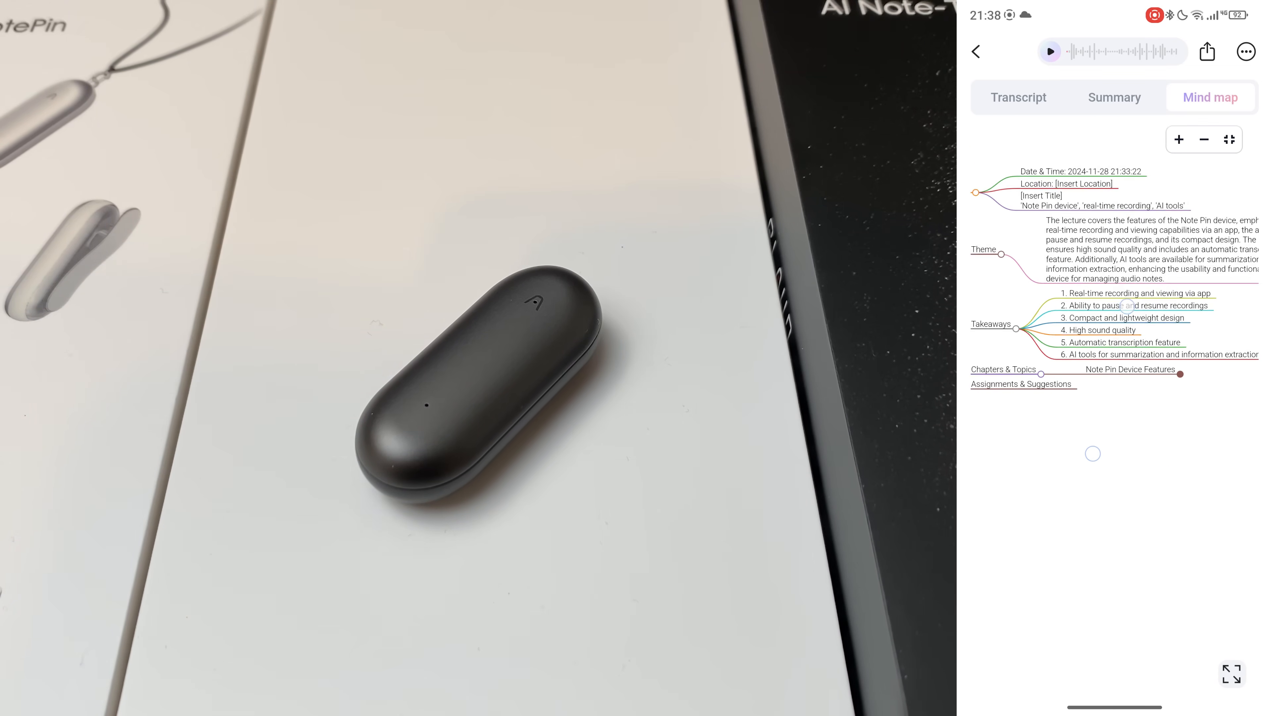
left_click(1018, 97)
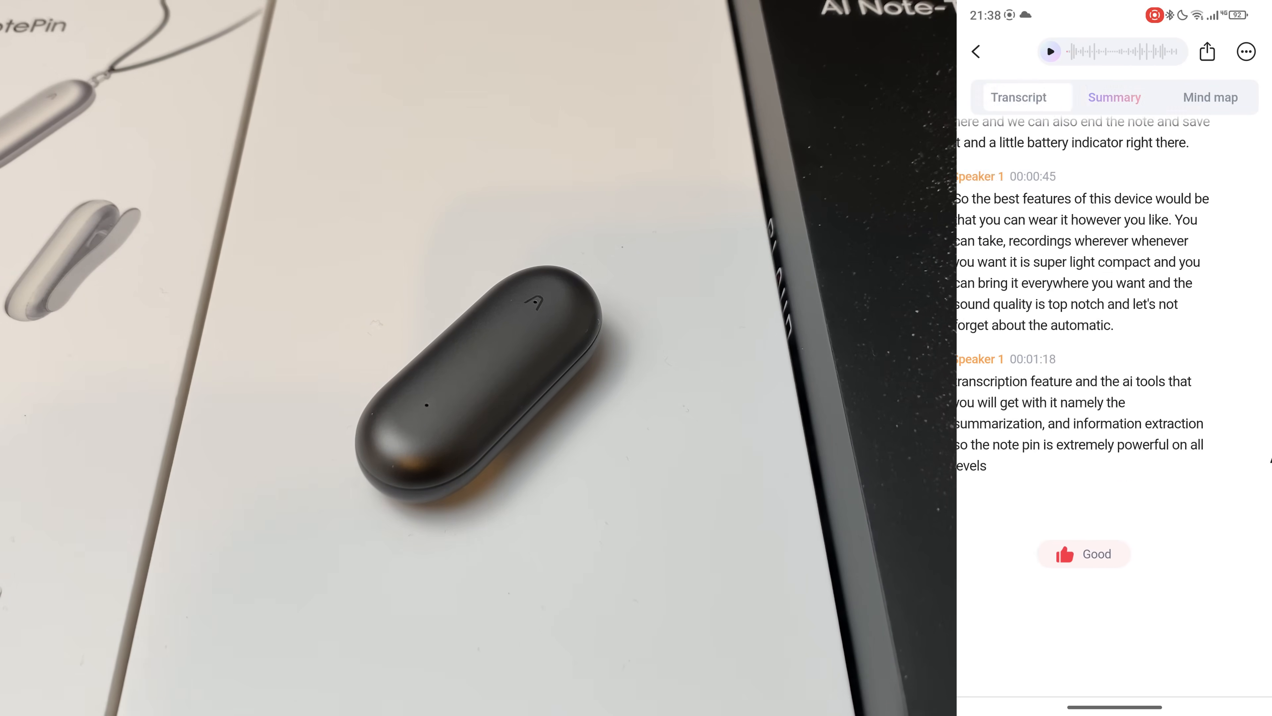
left_click(976, 51)
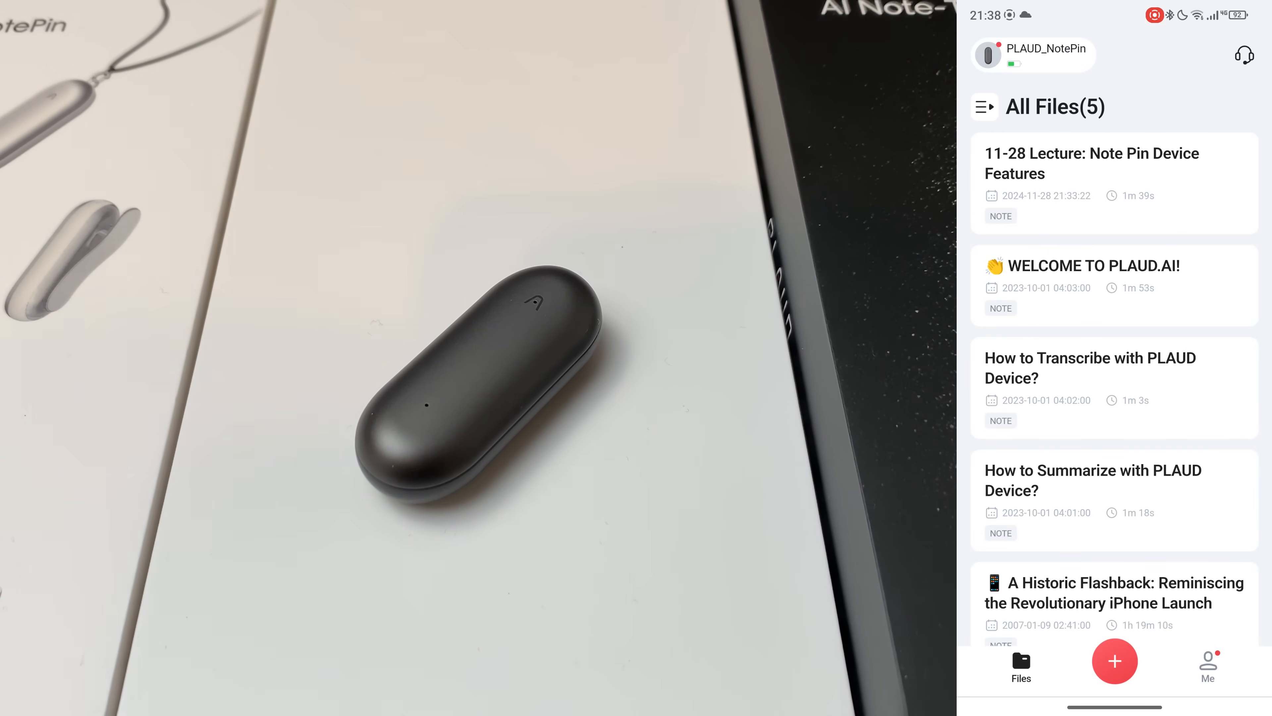
scroll("up", 3)
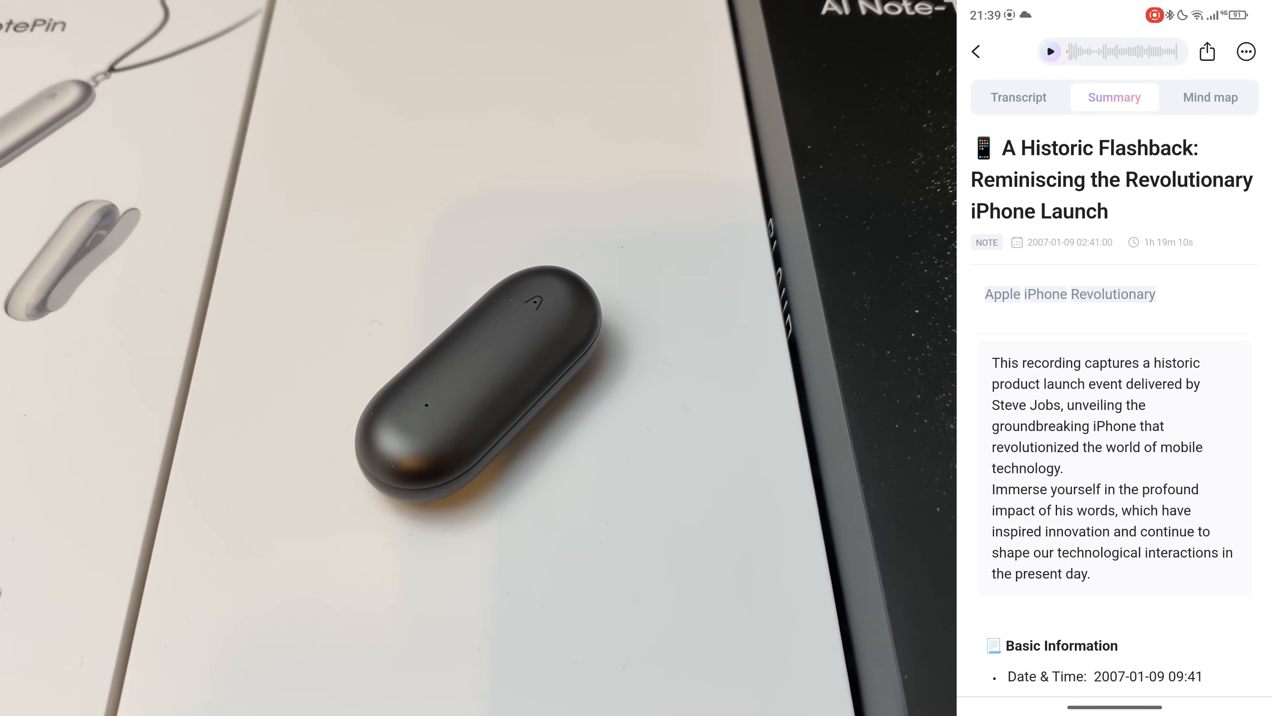
left_click(1019, 96)
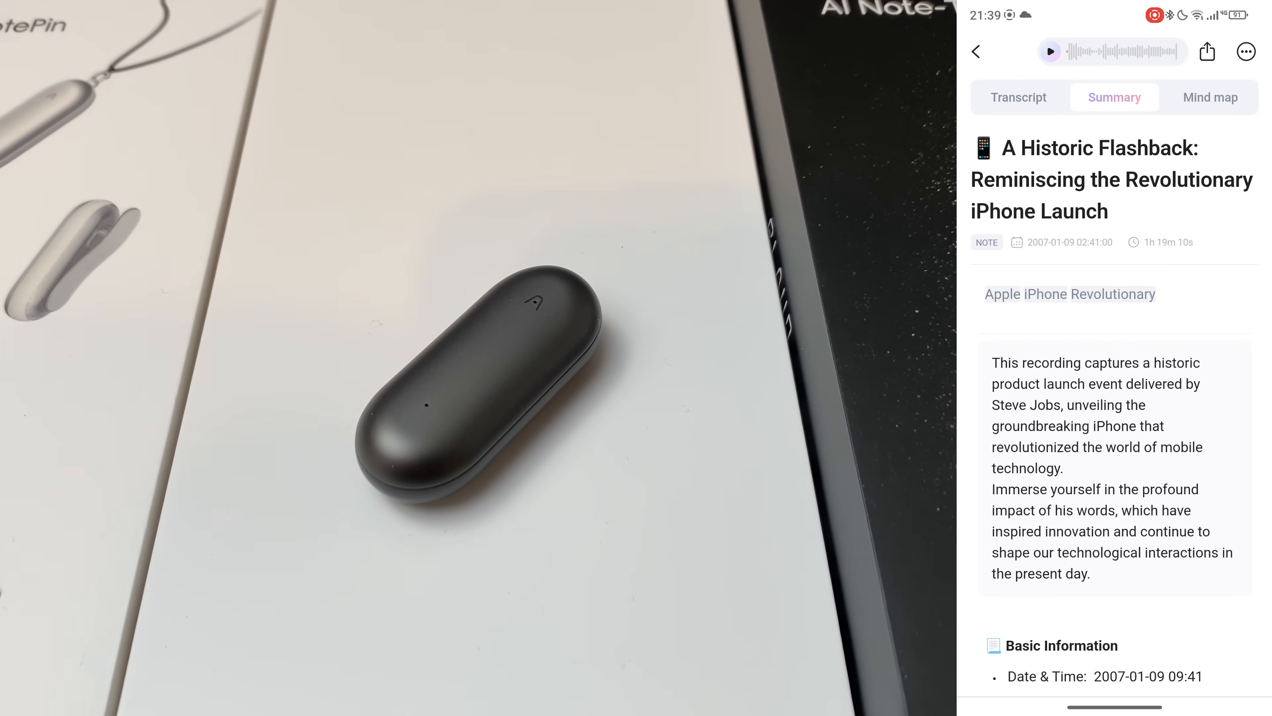
scroll("down", 3)
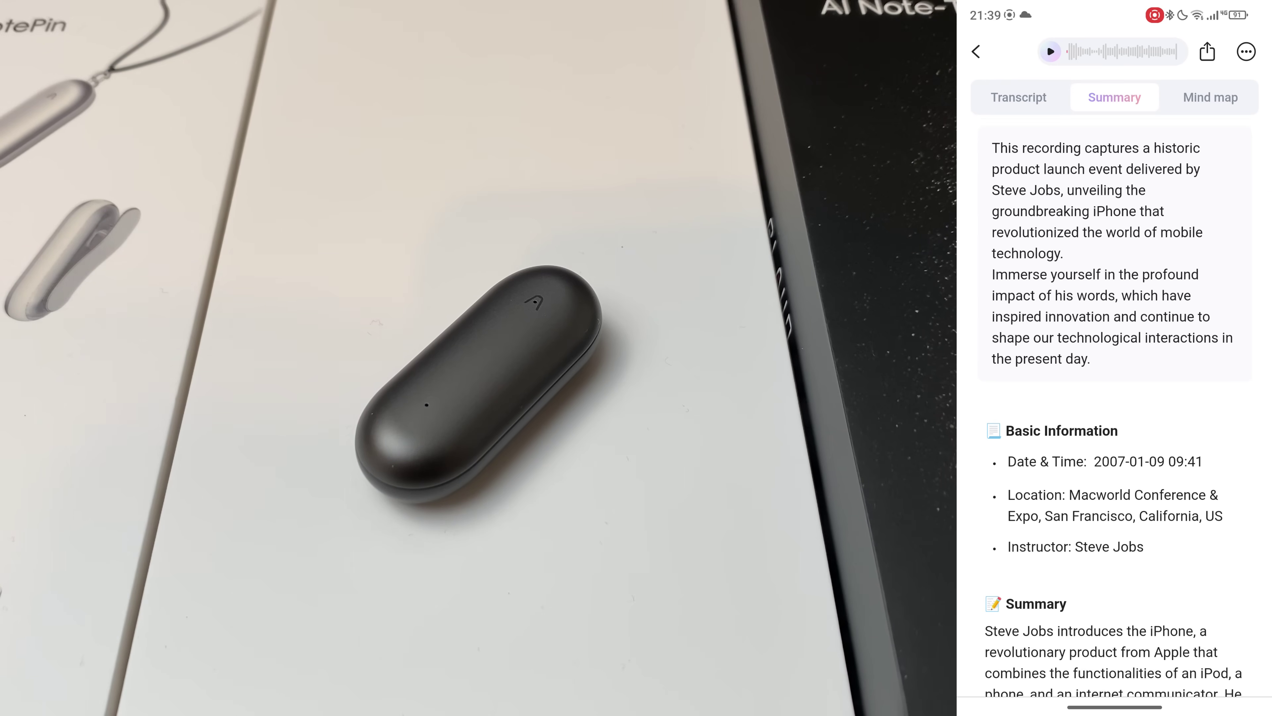
scroll("down", 3)
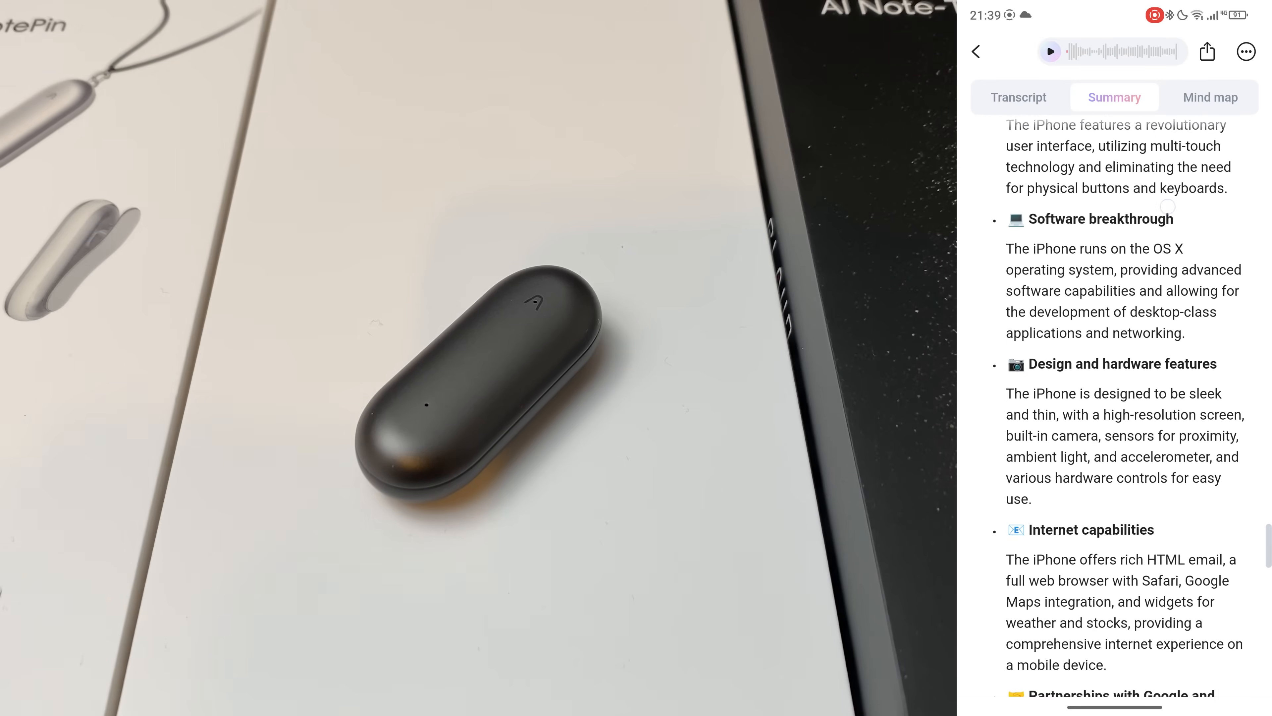
left_click(977, 51)
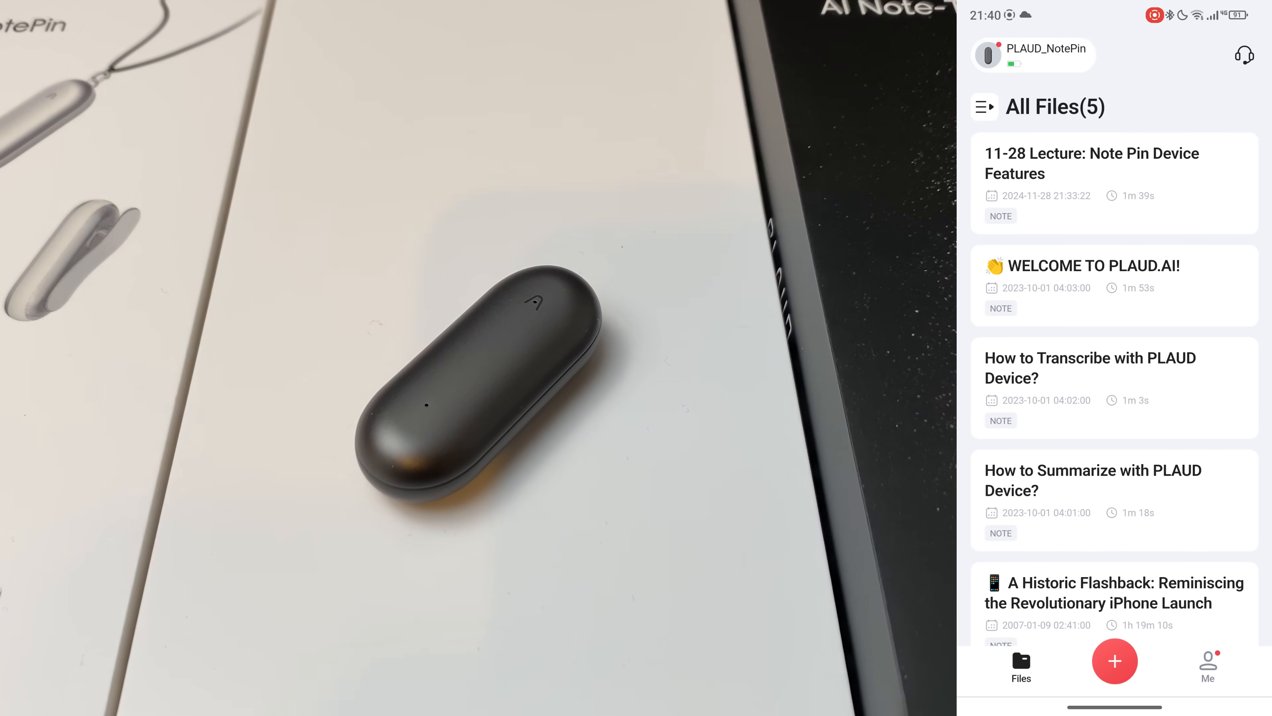
left_click(1091, 163)
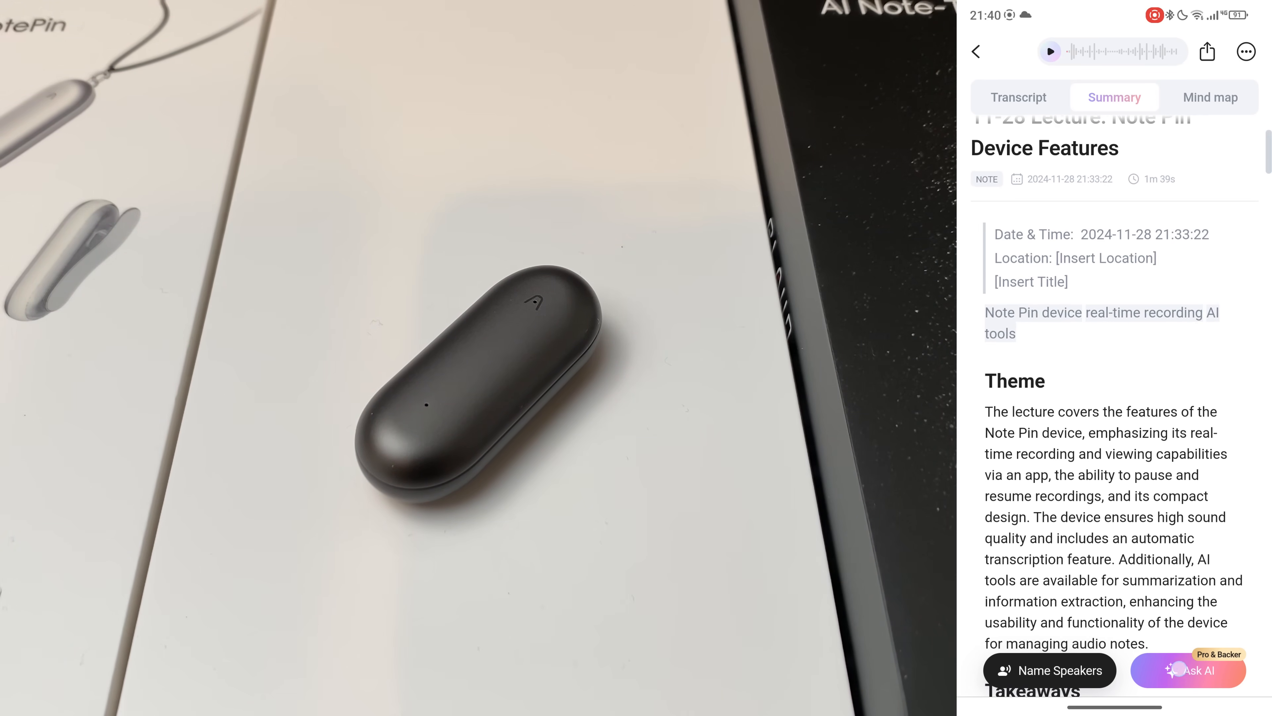
left_click(1187, 670)
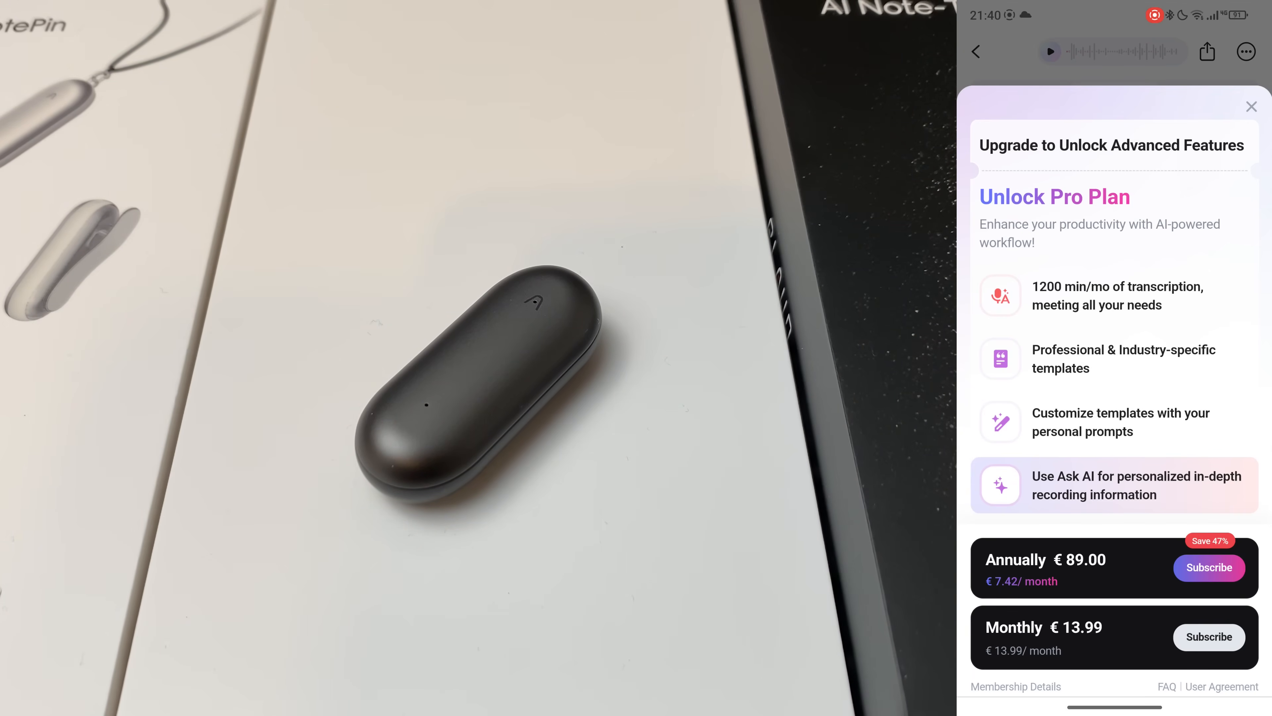
left_click(1251, 106)
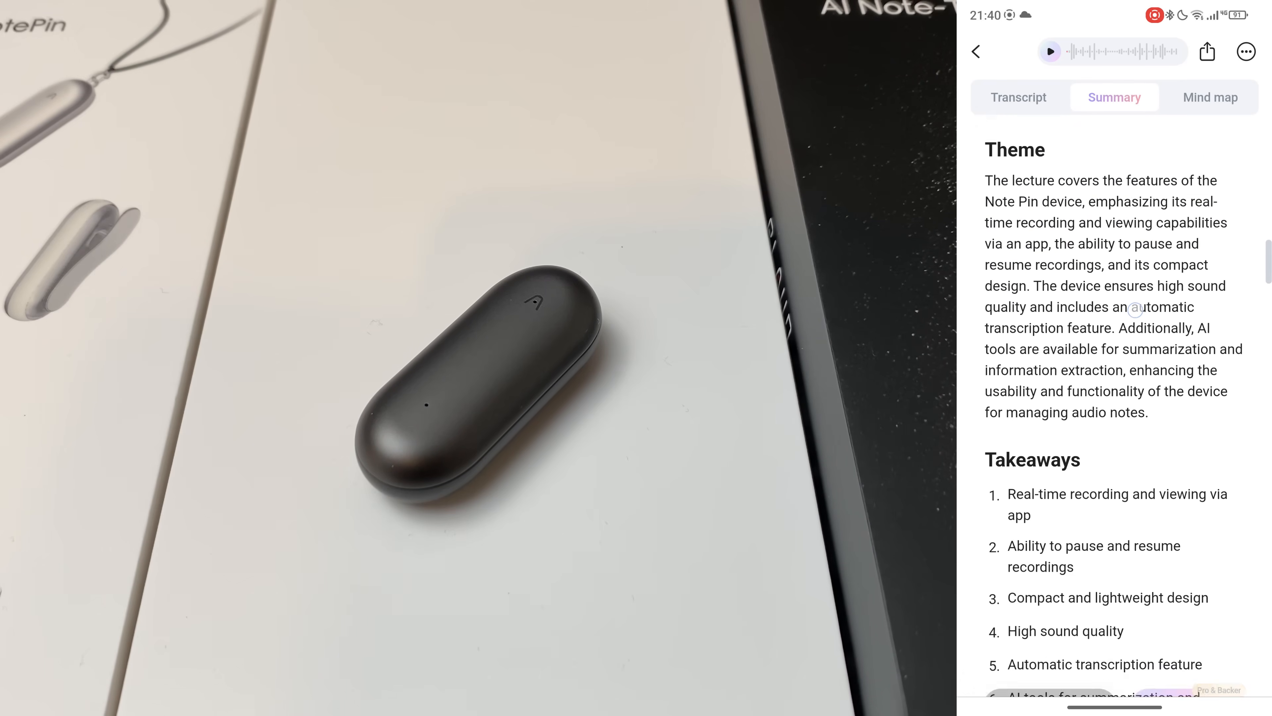
scroll("up", 3)
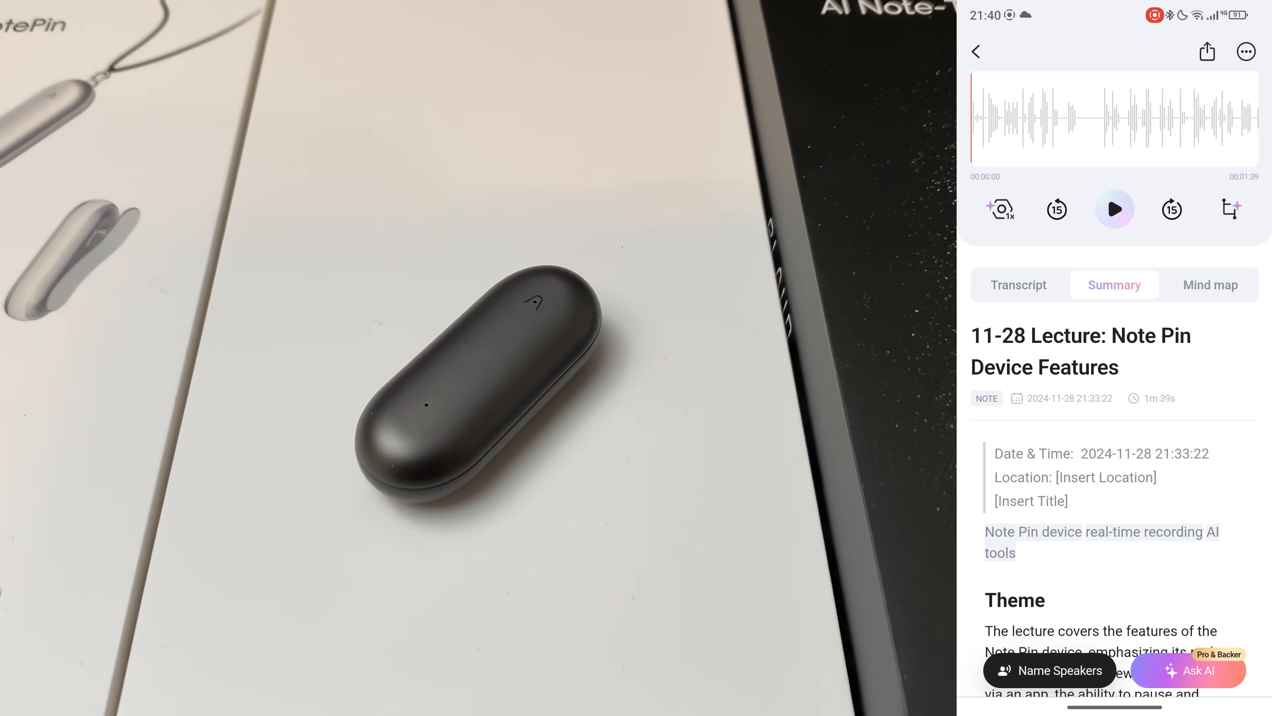
scroll("down", 3)
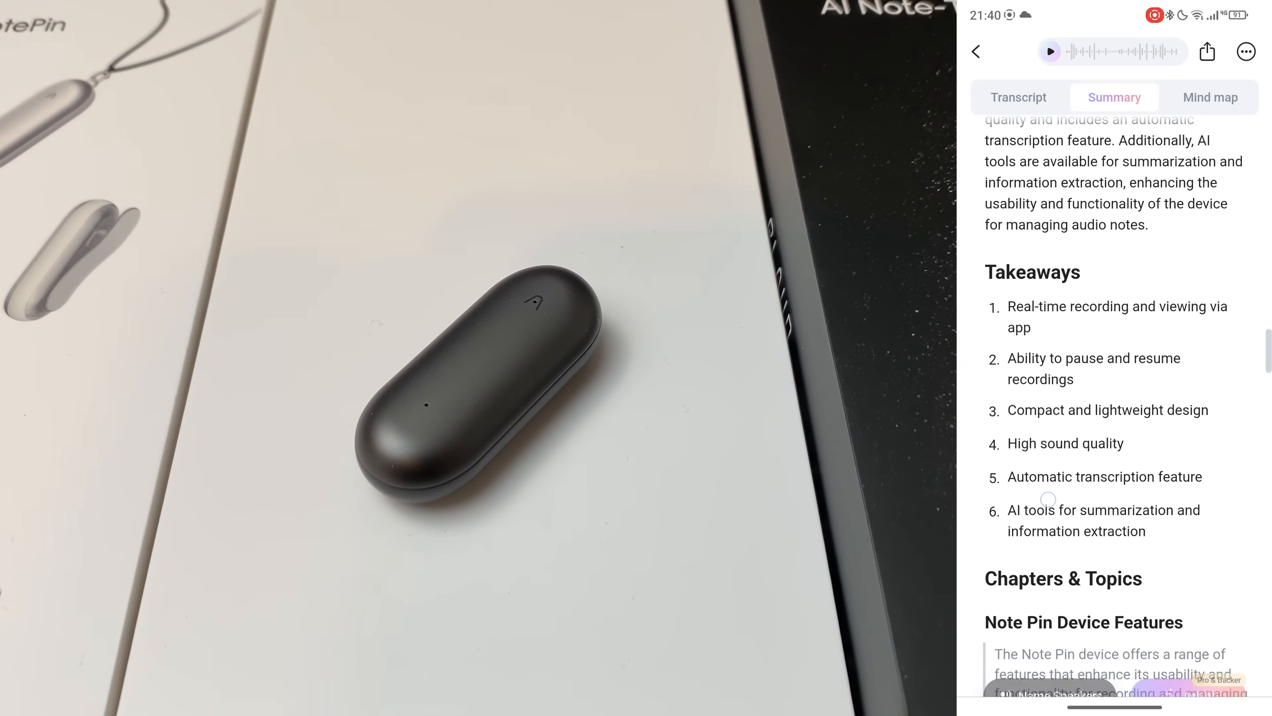
left_click(976, 51)
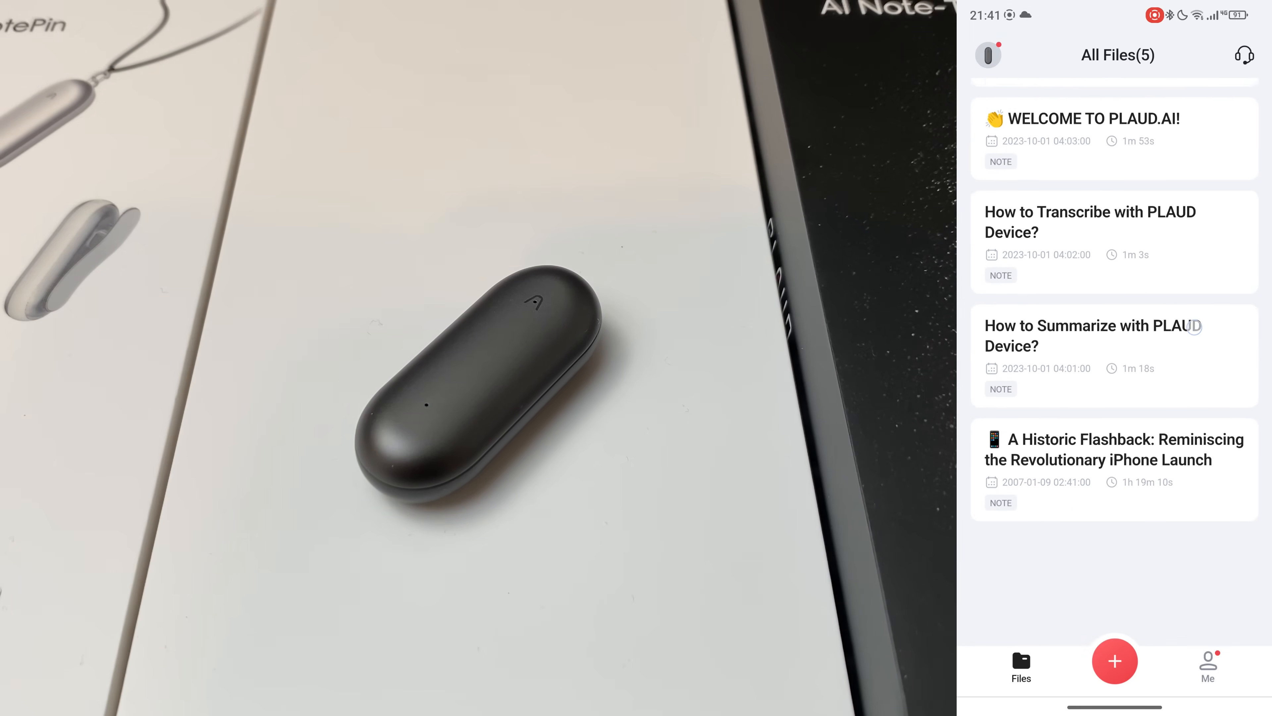